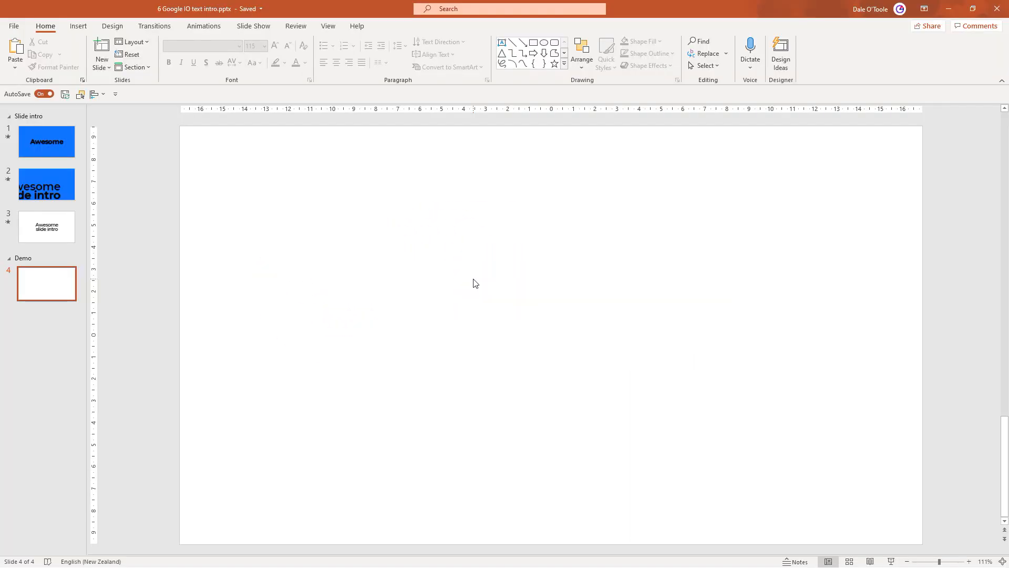
{"action": "mouse_move", "coordinate": [272, 243]}
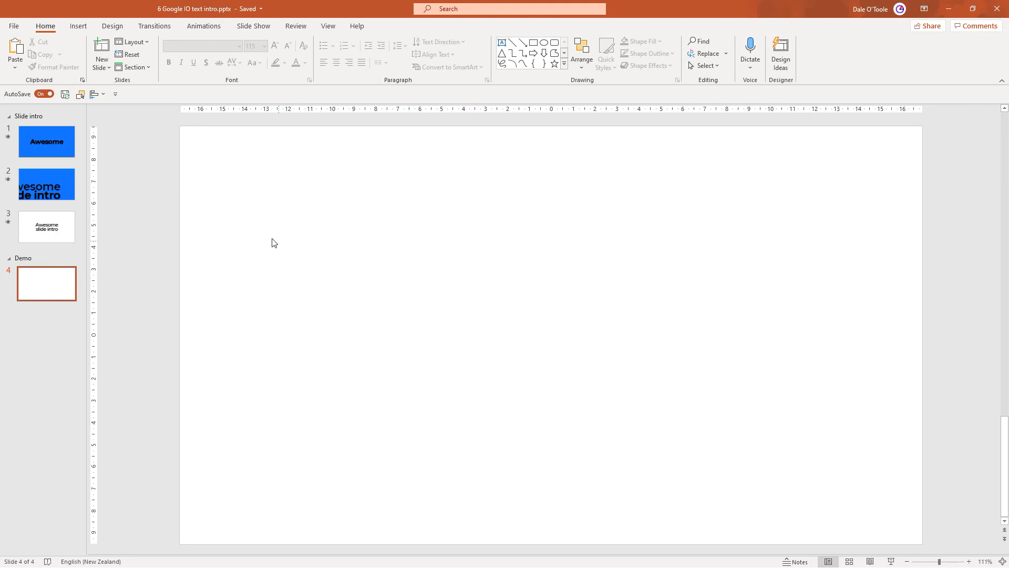
Preview slides 1, 2 and 3 in turn, ending on the white Awesome slide intro slide.
{"action": "left_click", "coordinate": [46, 142]}
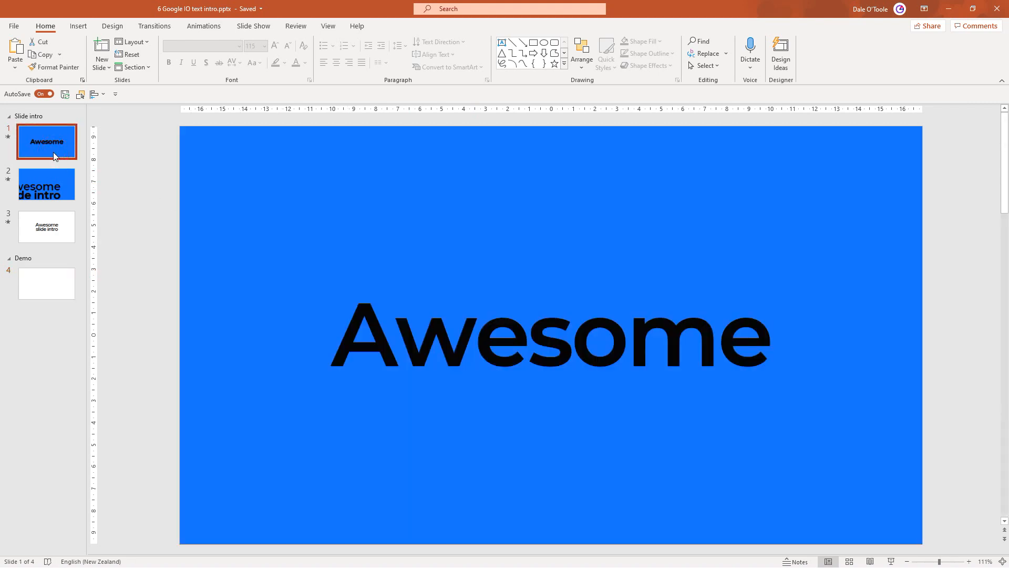
{"action": "left_click", "coordinate": [46, 185]}
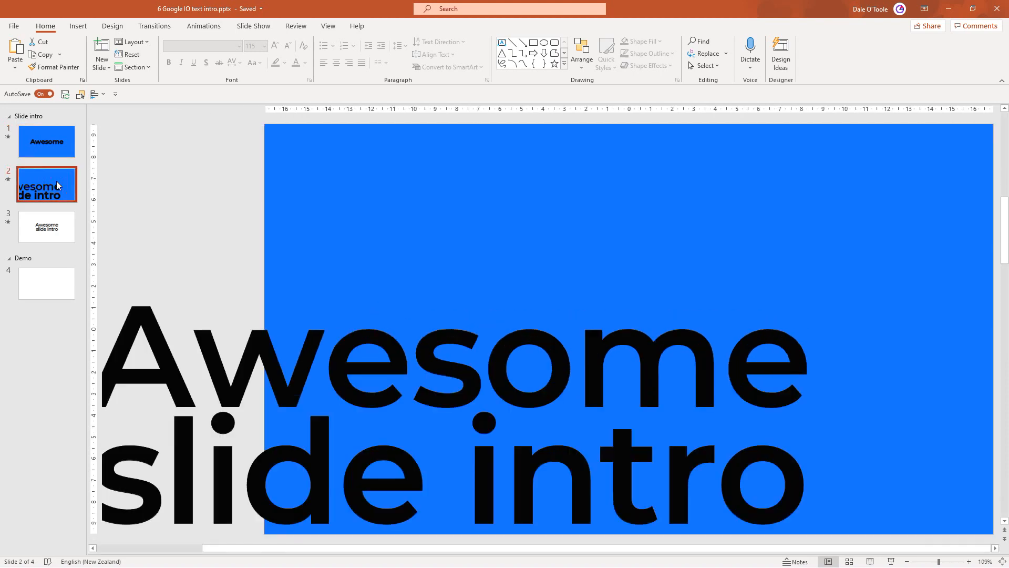
{"action": "left_click", "coordinate": [46, 227]}
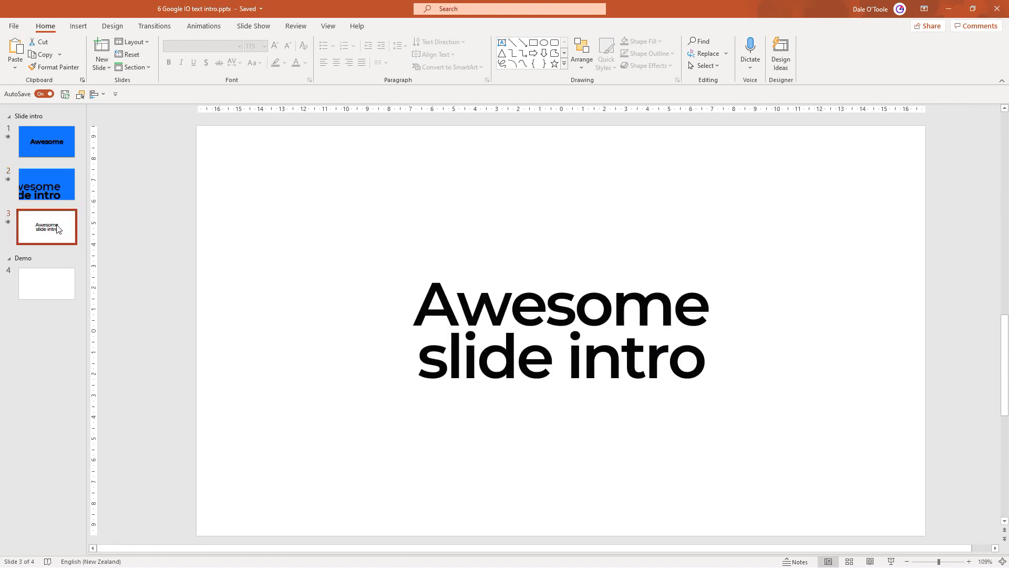
{"action": "mouse_move", "coordinate": [46, 284]}
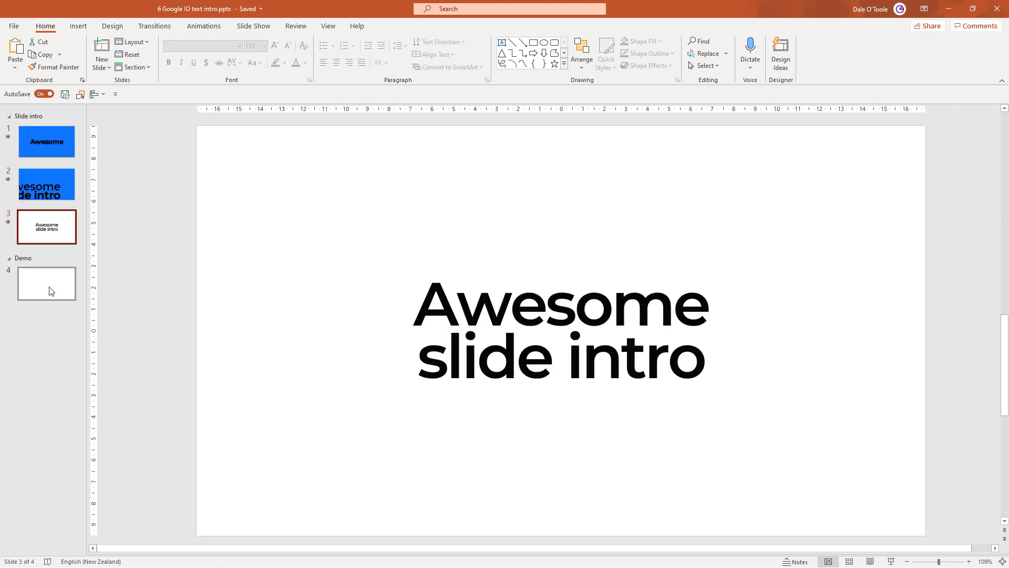
On the blank Demo slide add a large text box reading "Awesome" and bring up the slide's context menu.
{"action": "left_click", "coordinate": [46, 283]}
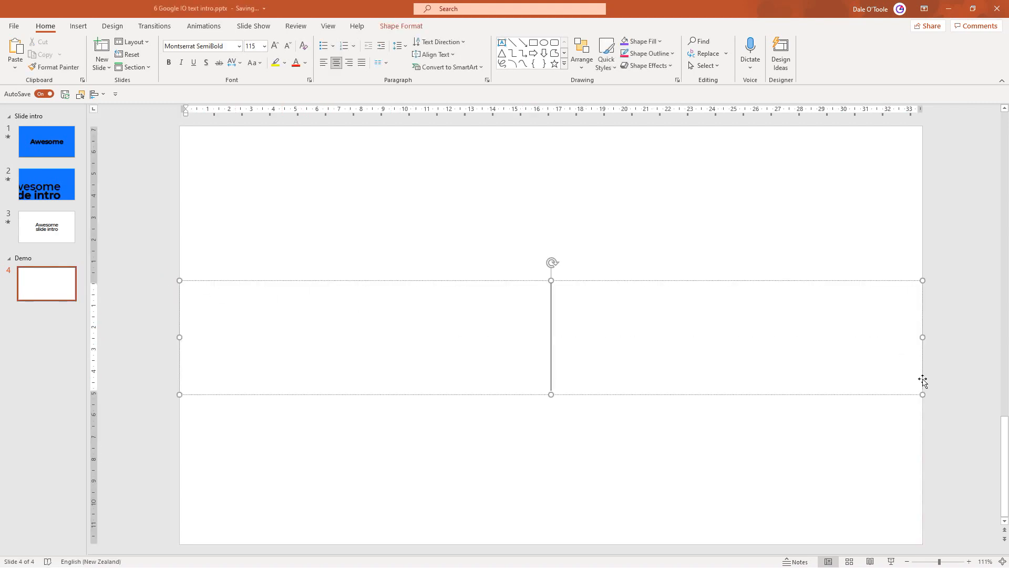
{"action": "type", "text": "Aw"}
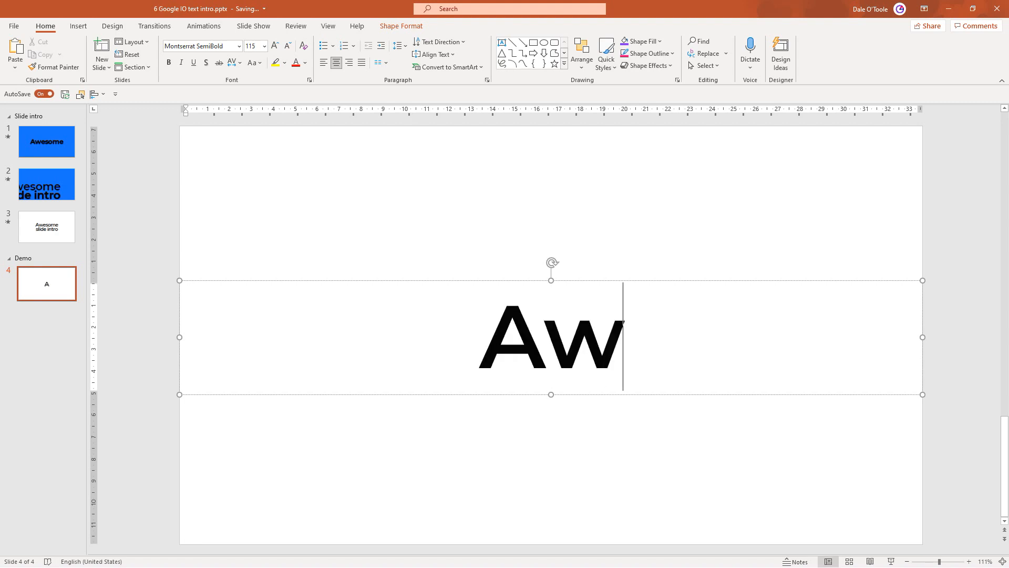
{"action": "type", "text": "esome"}
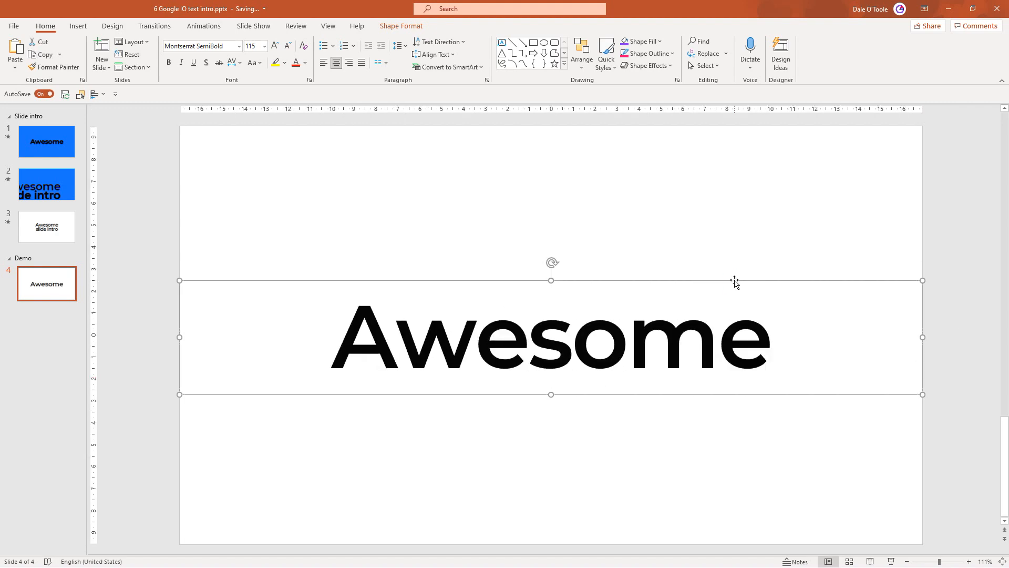
{"action": "right_click", "coordinate": [735, 283]}
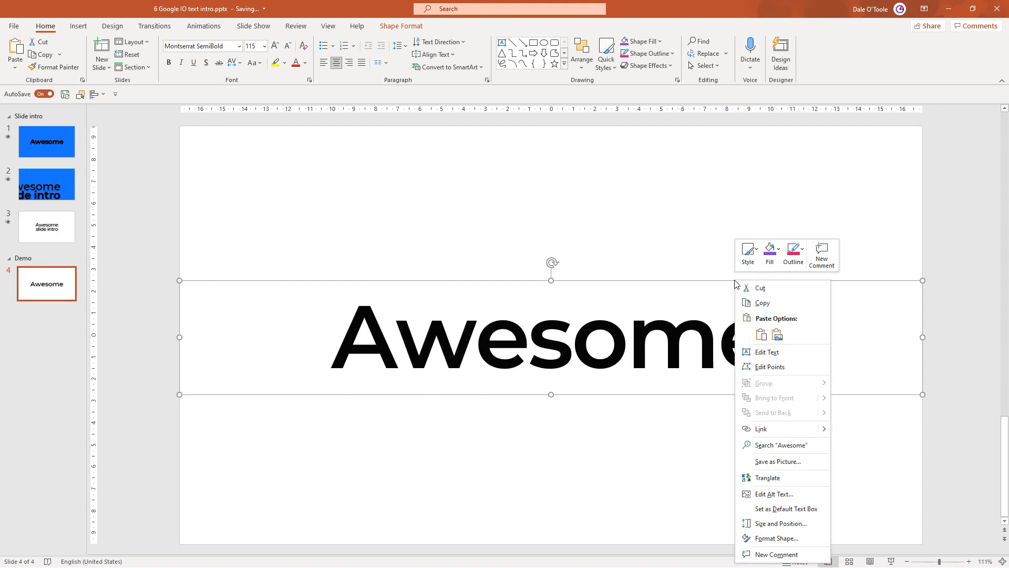
{"action": "mouse_move", "coordinate": [783, 509]}
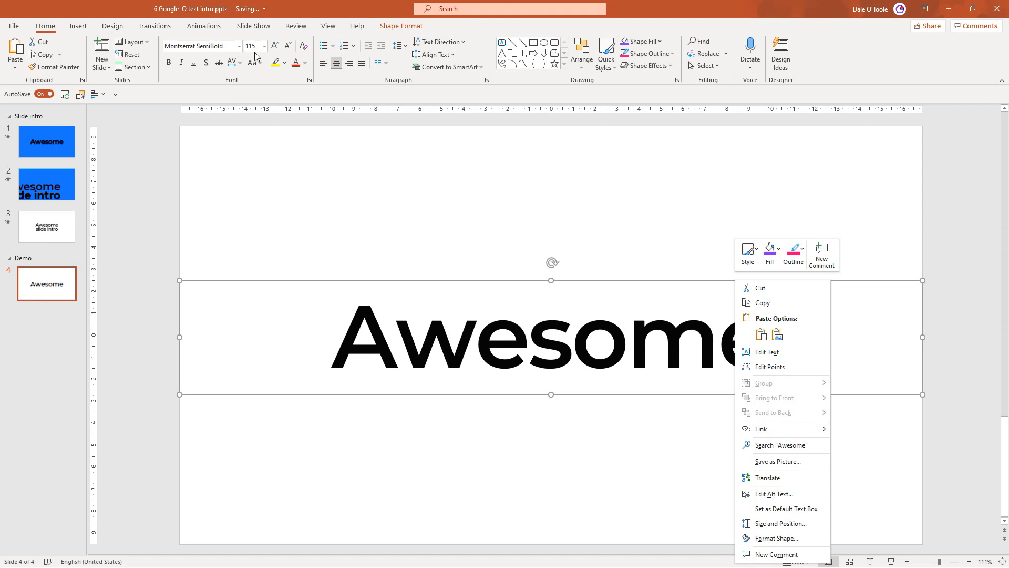
{"action": "right_click", "coordinate": [652, 181]}
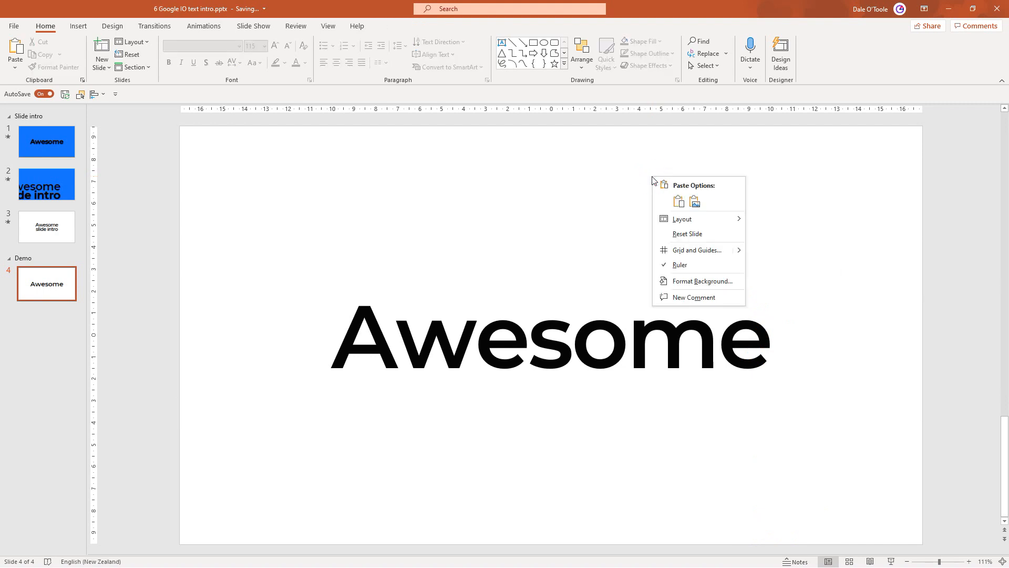
{"action": "mouse_move", "coordinate": [700, 281]}
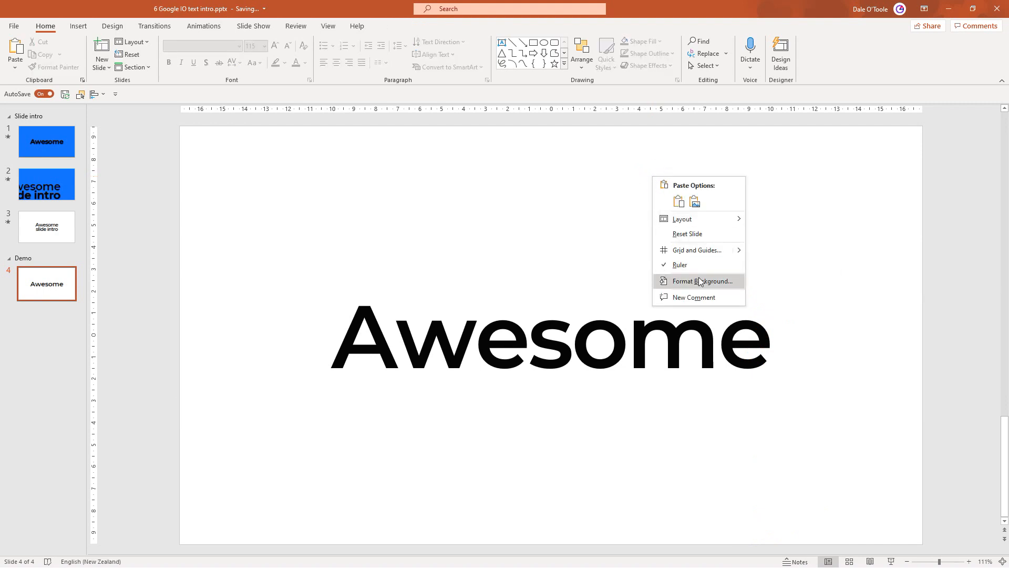
Set the Demo slide background to the recent solid blue (#1474FF) via Format Background.
{"action": "left_click", "coordinate": [702, 281]}
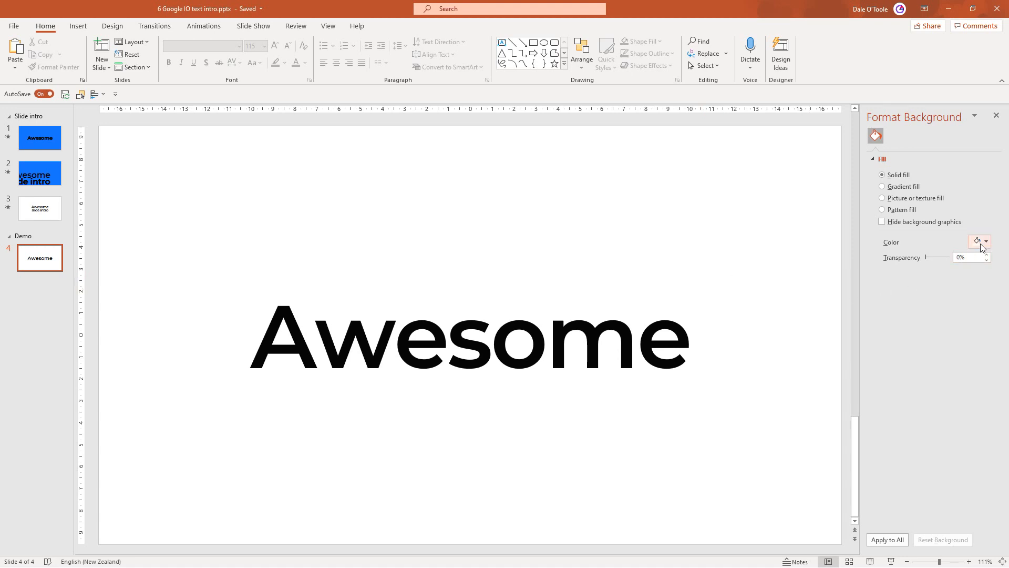
{"action": "left_click", "coordinate": [986, 242]}
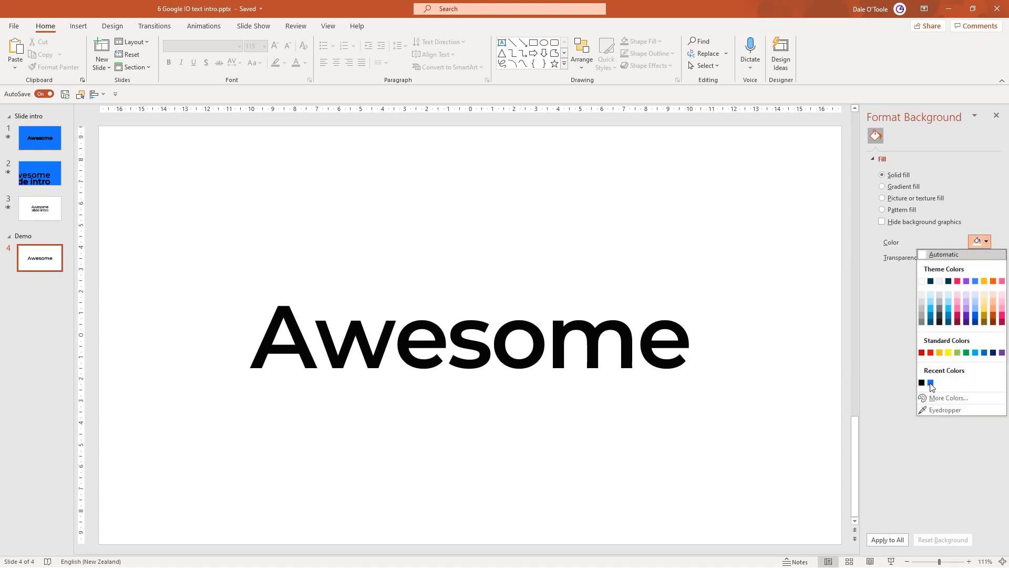
{"action": "left_click", "coordinate": [931, 383]}
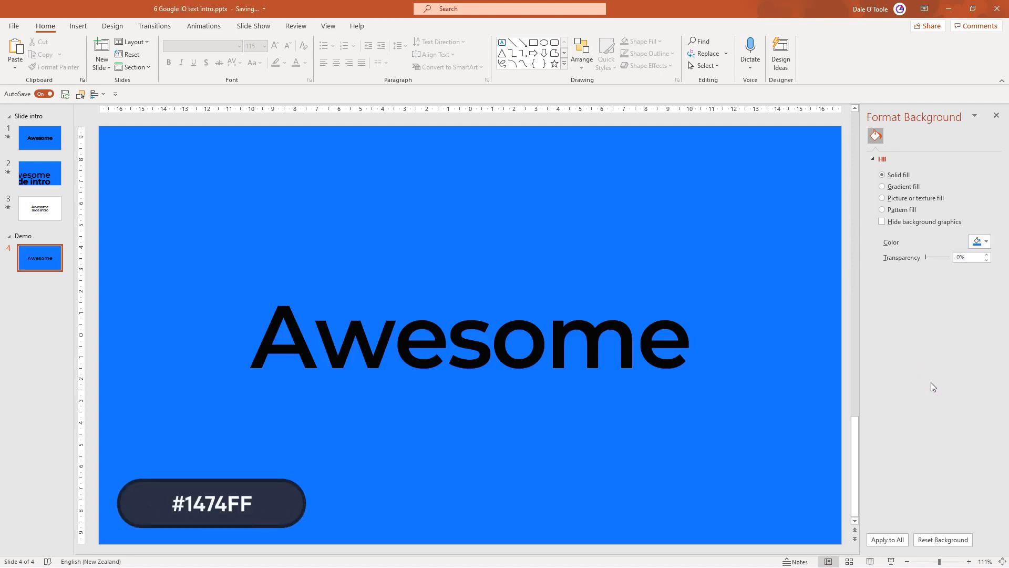
{"action": "left_click", "coordinate": [503, 337]}
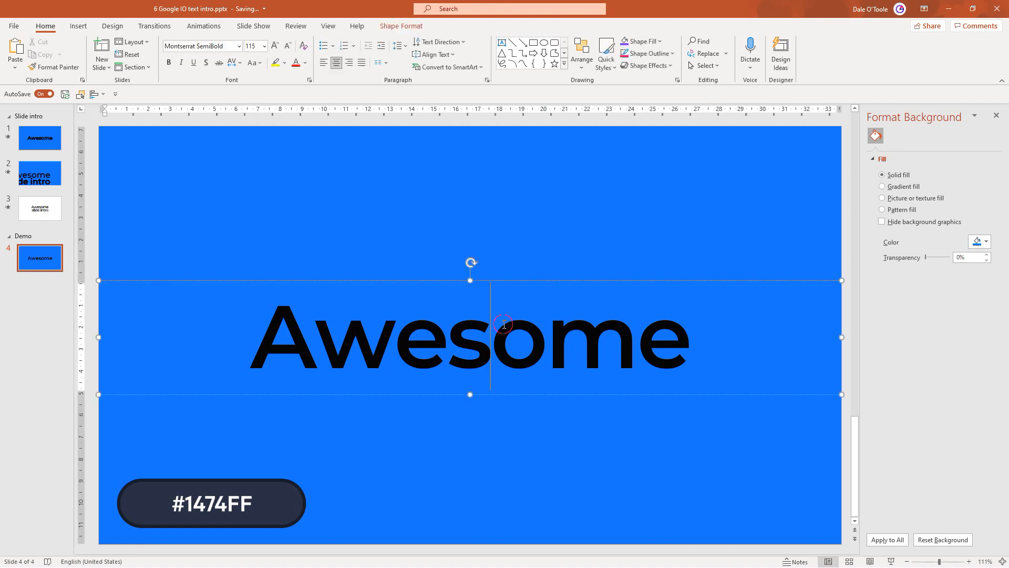
Duplicate the Awesome text box above the original and show the Selection Pane.
{"action": "left_click", "coordinate": [211, 503]}
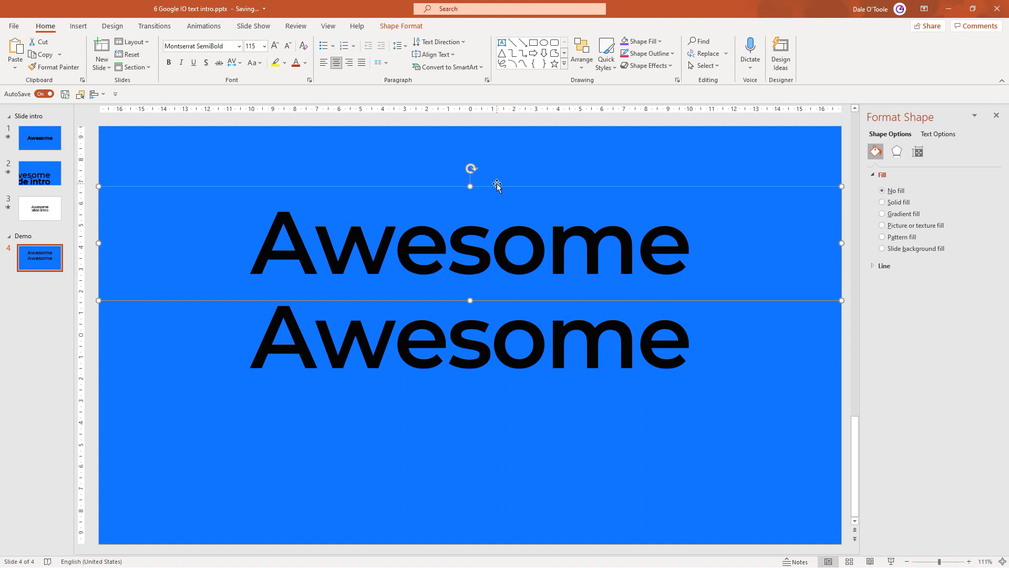
{"action": "mouse_move", "coordinate": [79, 94]}
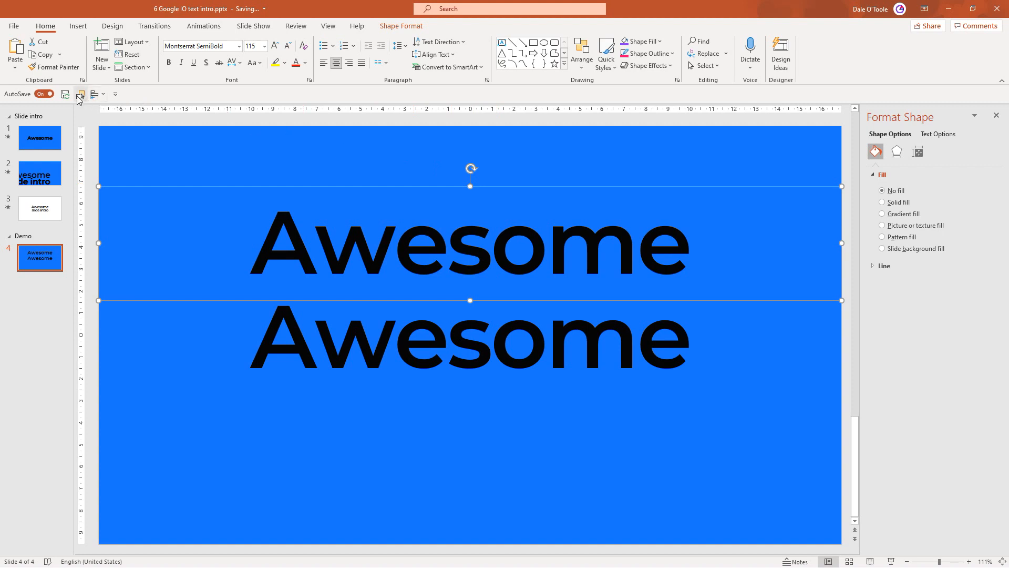
{"action": "left_click", "coordinate": [80, 94]}
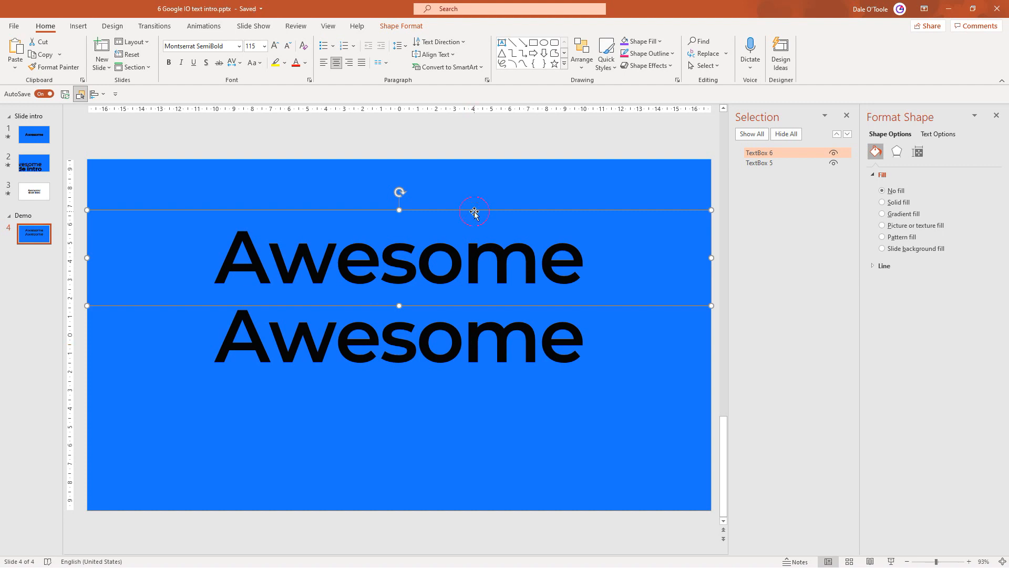
{"action": "mouse_move", "coordinate": [483, 349]}
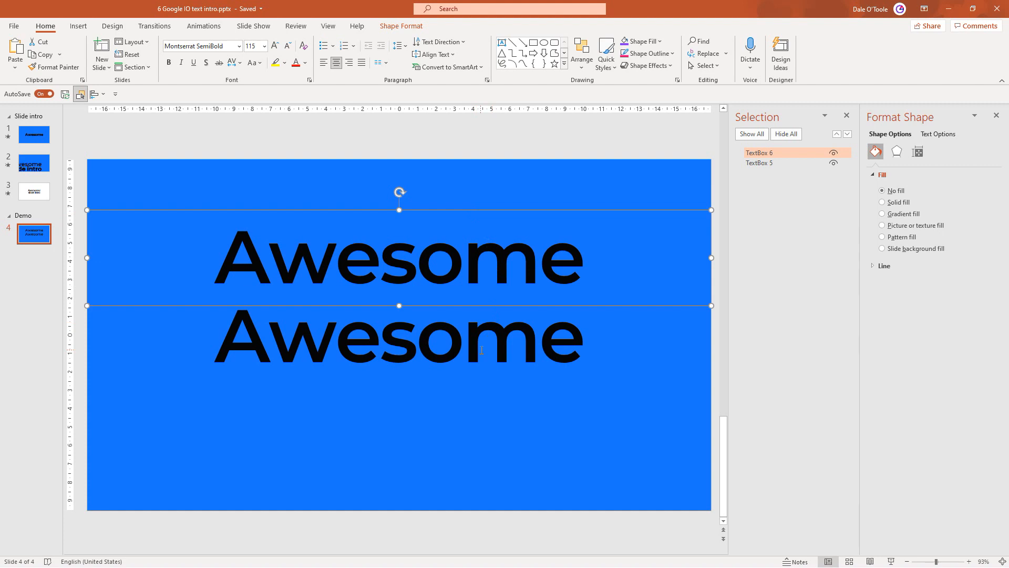
Give the lower Awesome (TextBox 5) no text fill and a thin dark solid outline.
{"action": "left_click", "coordinate": [760, 163]}
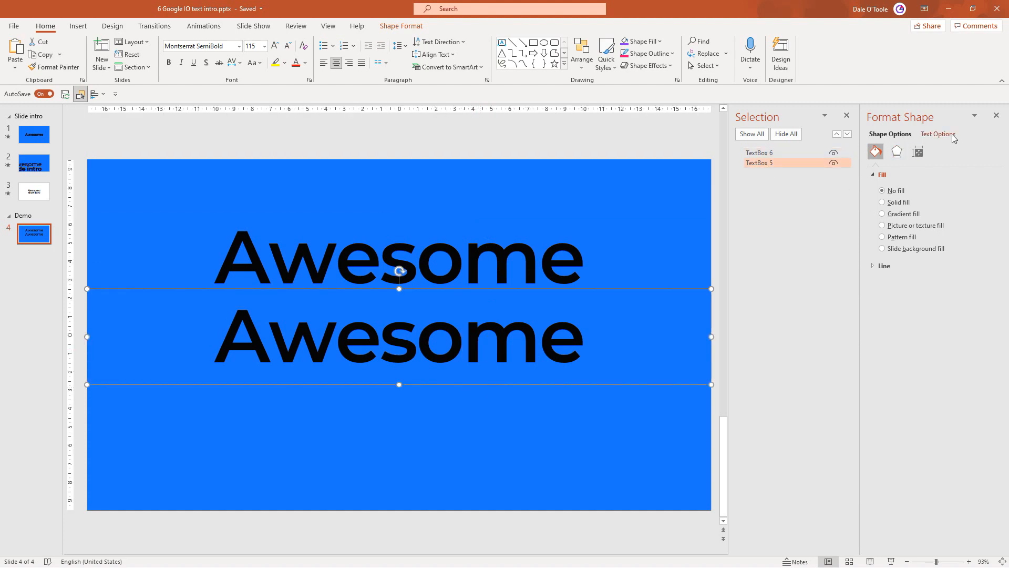
{"action": "left_click", "coordinate": [936, 133]}
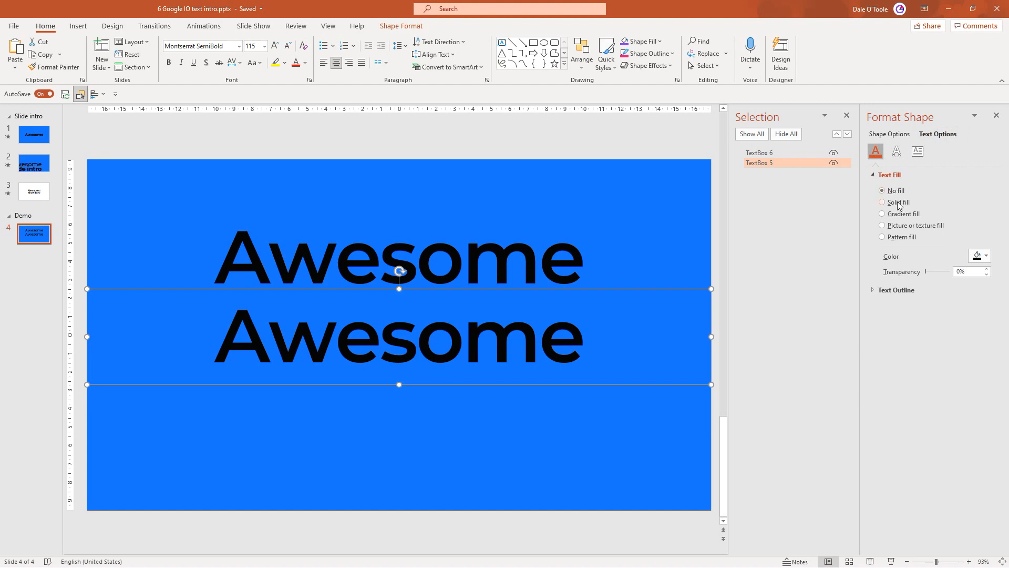
{"action": "left_click", "coordinate": [882, 190]}
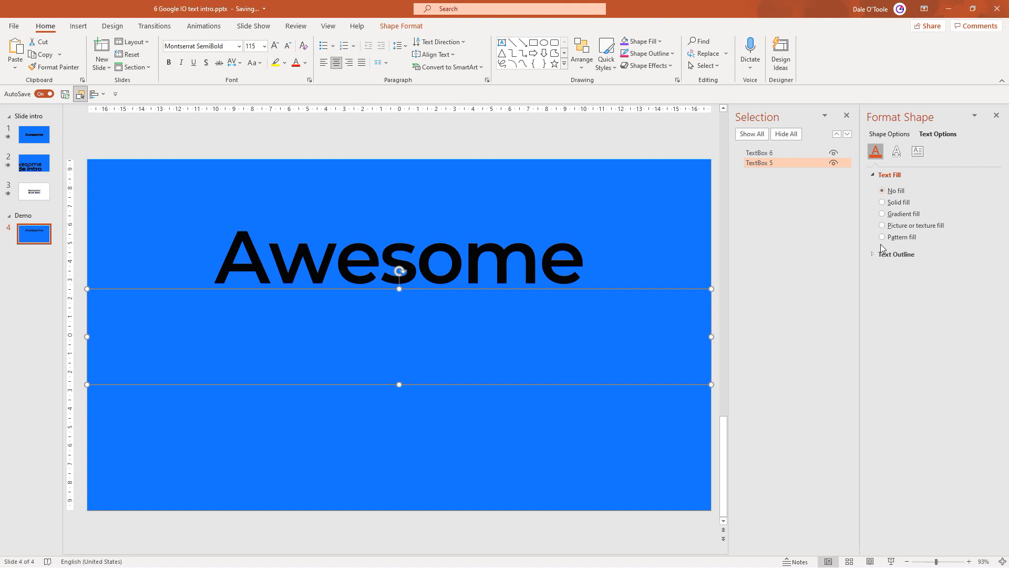
{"action": "left_click", "coordinate": [896, 254]}
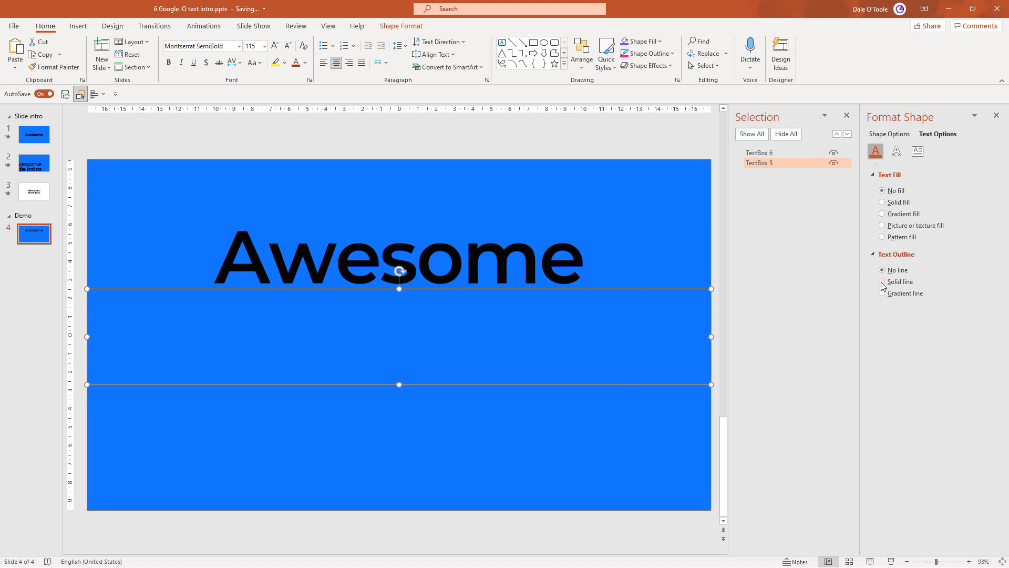
{"action": "left_click", "coordinate": [882, 282]}
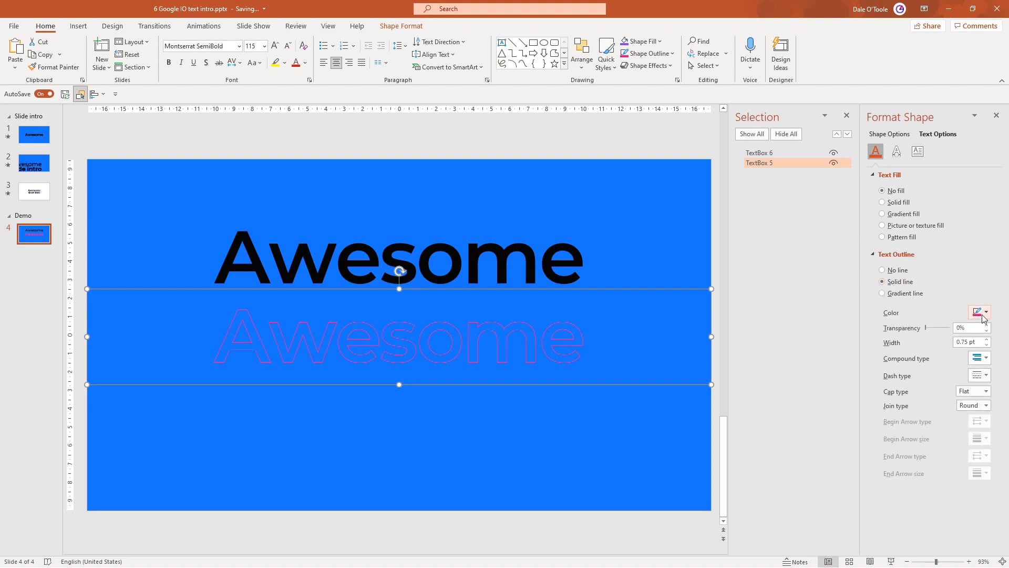
{"action": "left_click", "coordinate": [977, 312]}
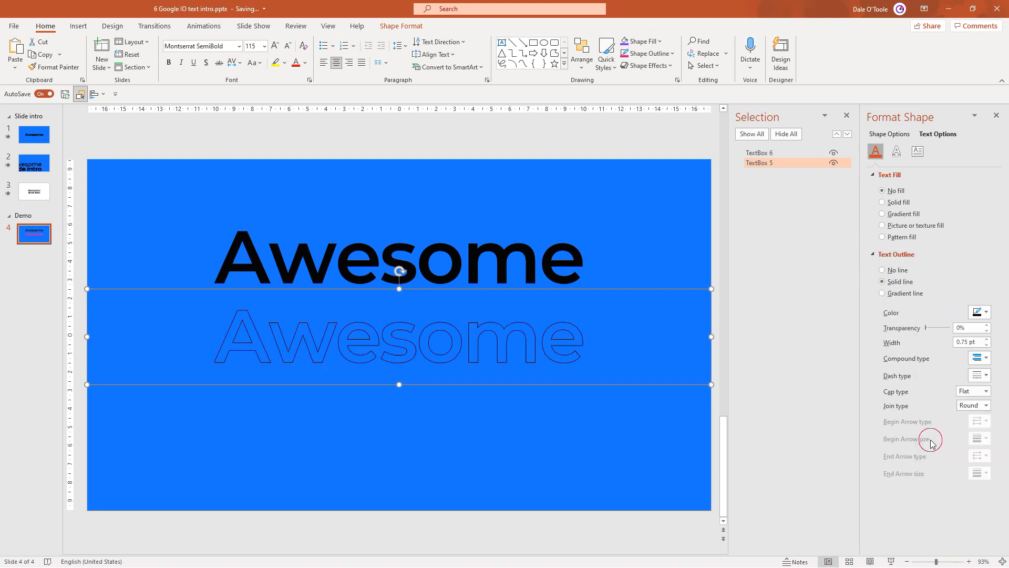
{"action": "left_click", "coordinate": [986, 339]}
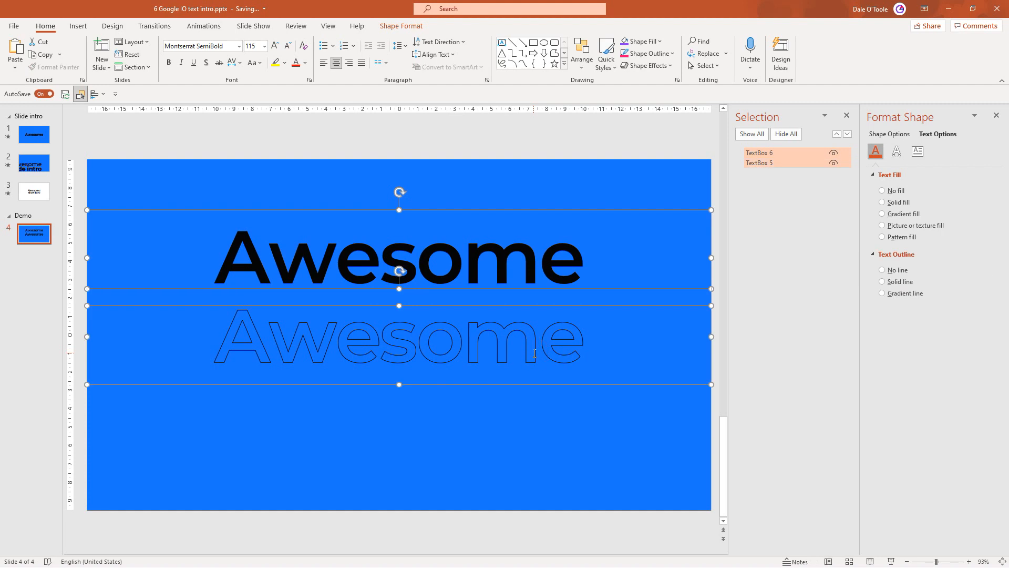
In the Animation Pane set the second Appear animation to Start With Previous.
{"action": "left_click", "coordinate": [203, 25]}
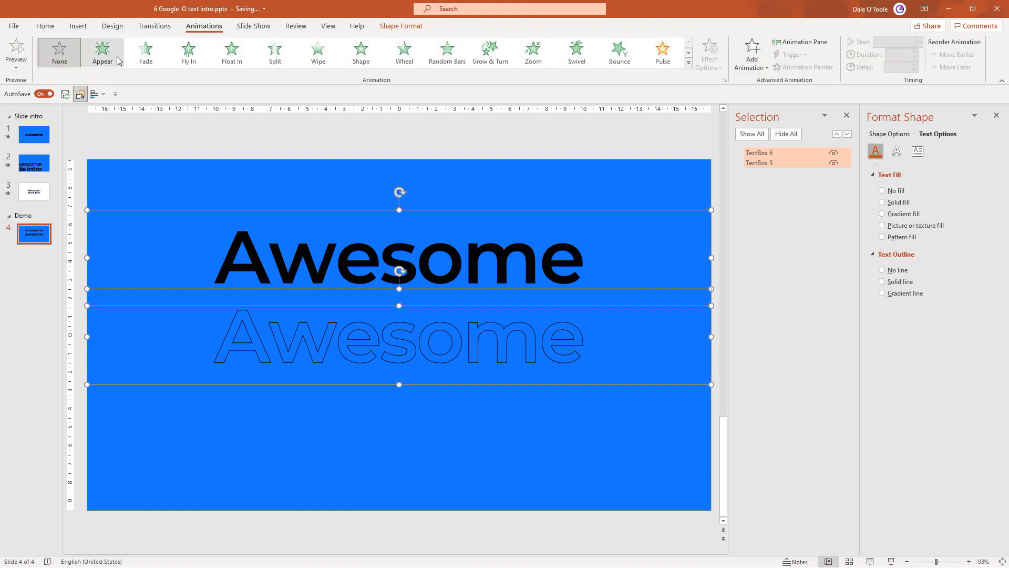
{"action": "mouse_move", "coordinate": [102, 52]}
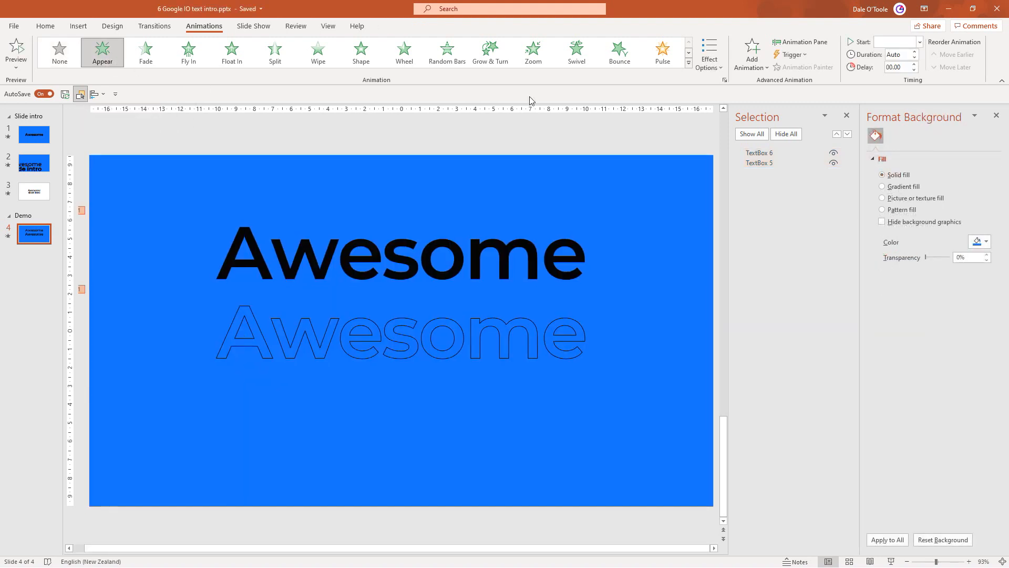
{"action": "left_click", "coordinate": [801, 42]}
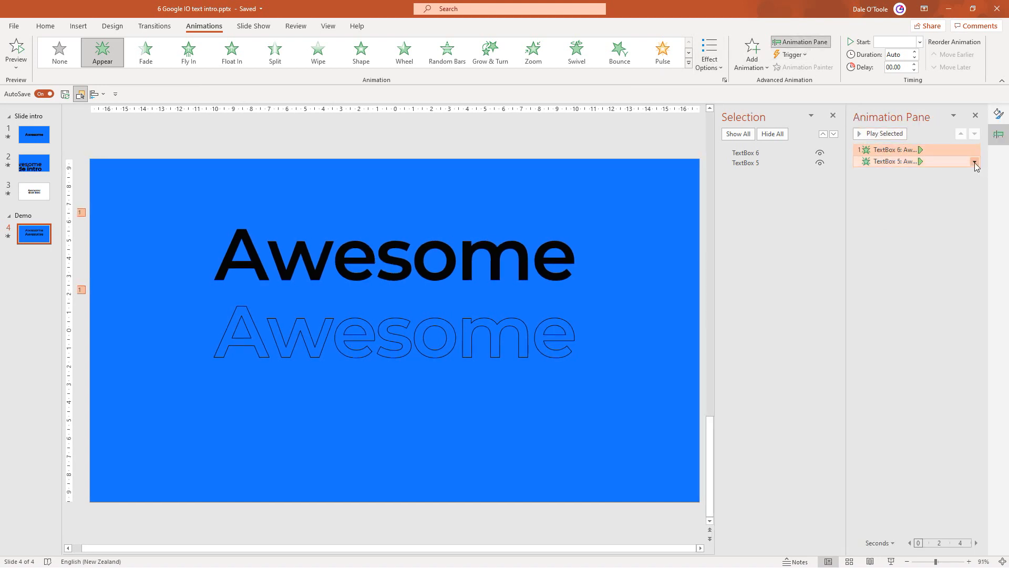
{"action": "left_click", "coordinate": [974, 162]}
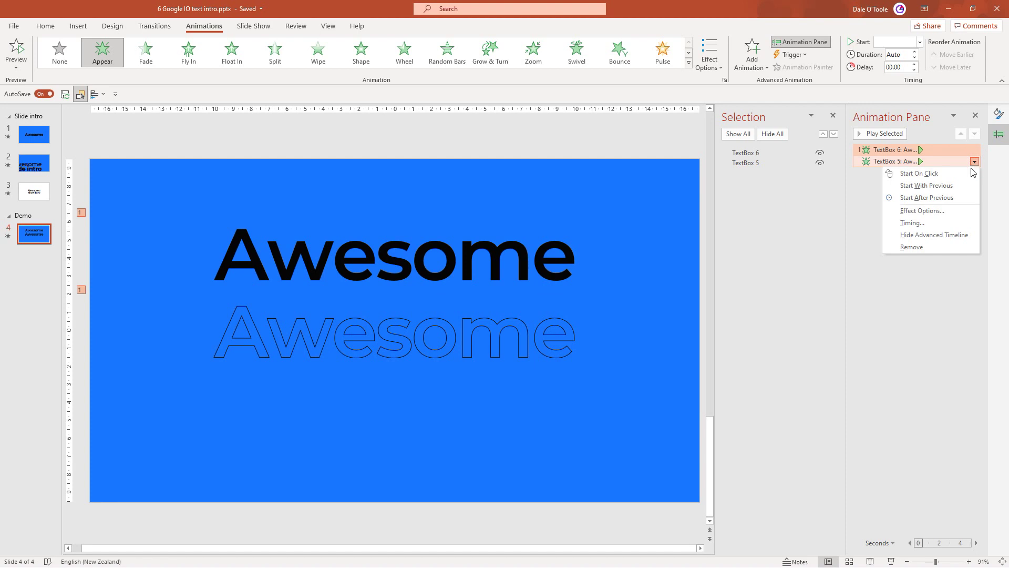
{"action": "left_click", "coordinate": [927, 185]}
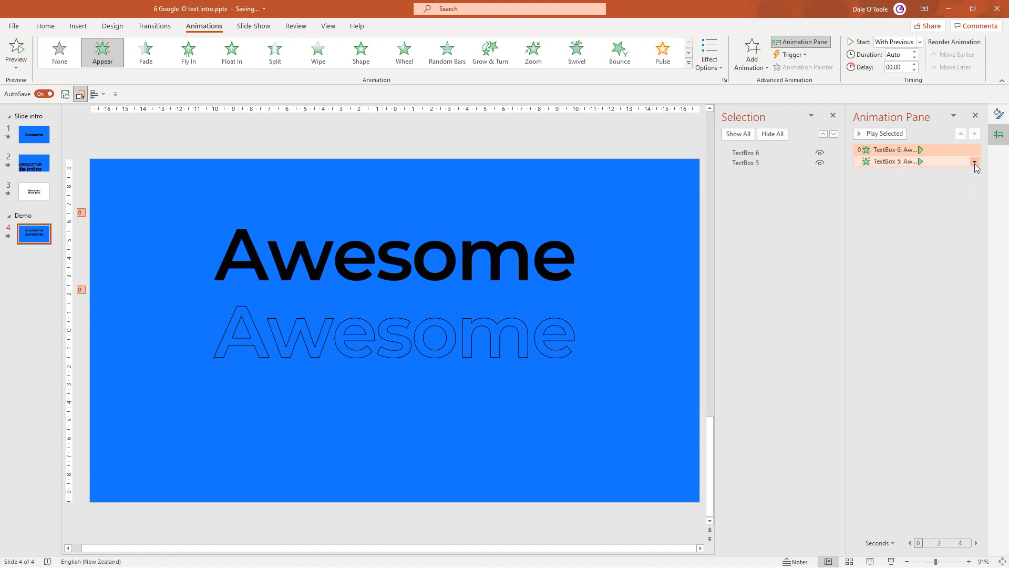
In Effect Options animate the text By letter with a 0.1 s delay between letters.
{"action": "left_click", "coordinate": [974, 162]}
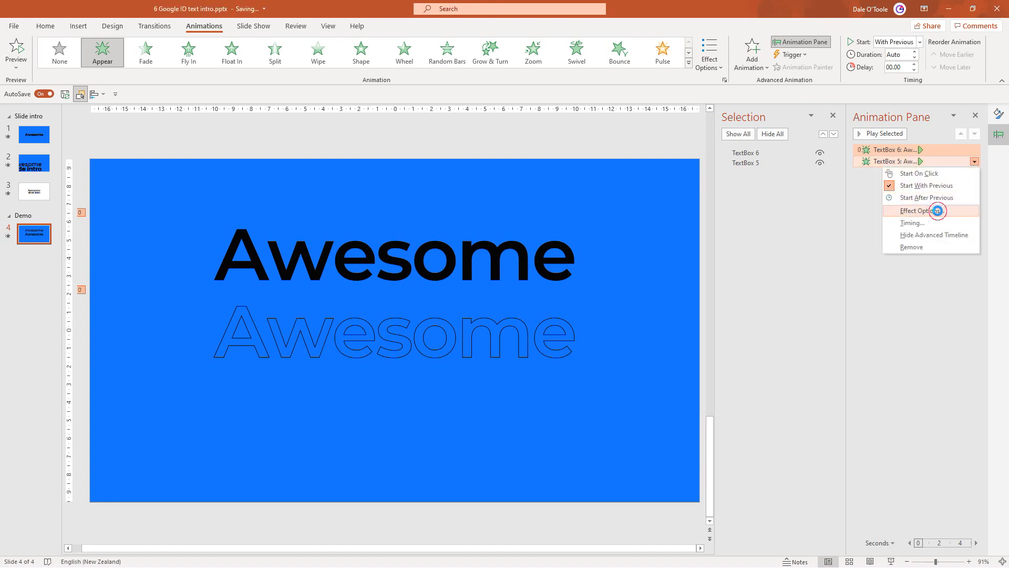
{"action": "left_click", "coordinate": [917, 210]}
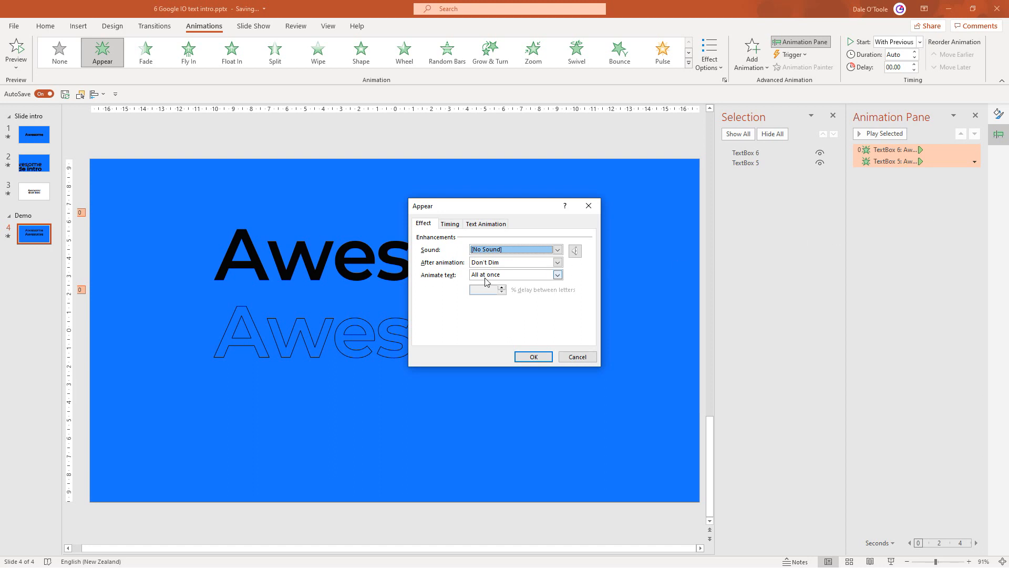
{"action": "left_click", "coordinate": [556, 274]}
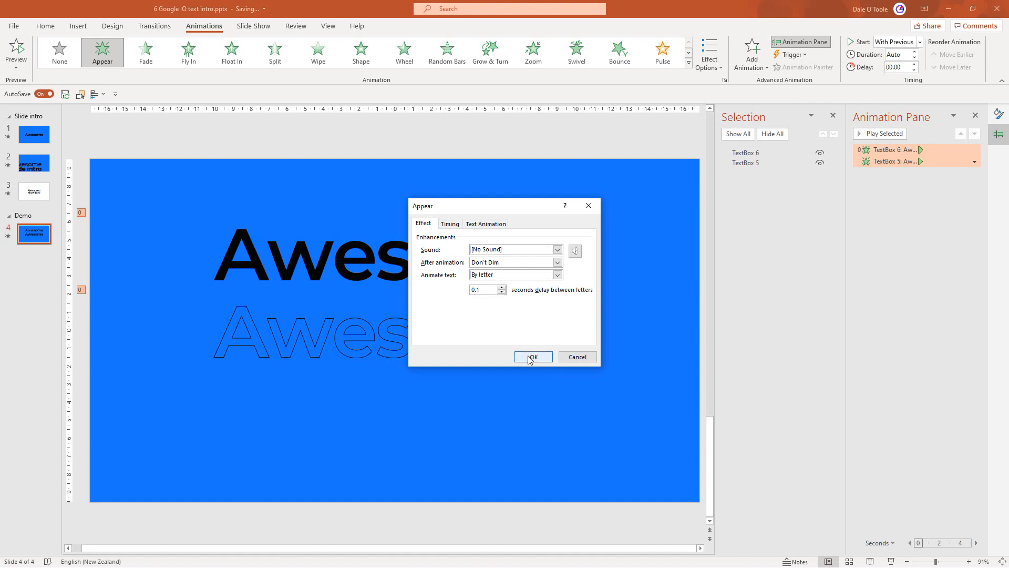
{"action": "left_click", "coordinate": [532, 357]}
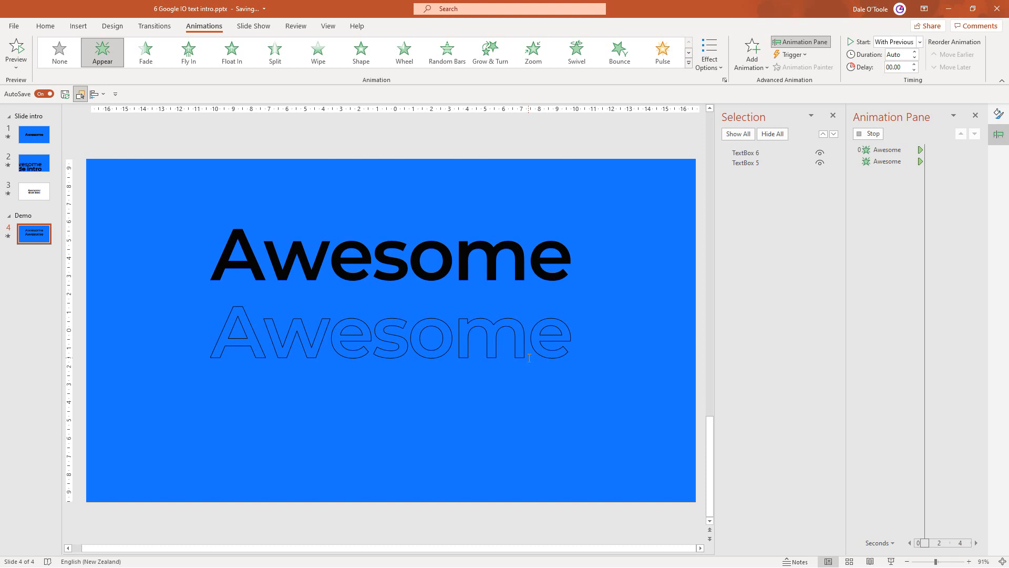
Rename the outlined Awesome text box to "Text 1 outline" in the Selection Pane.
{"action": "left_click", "coordinate": [892, 155]}
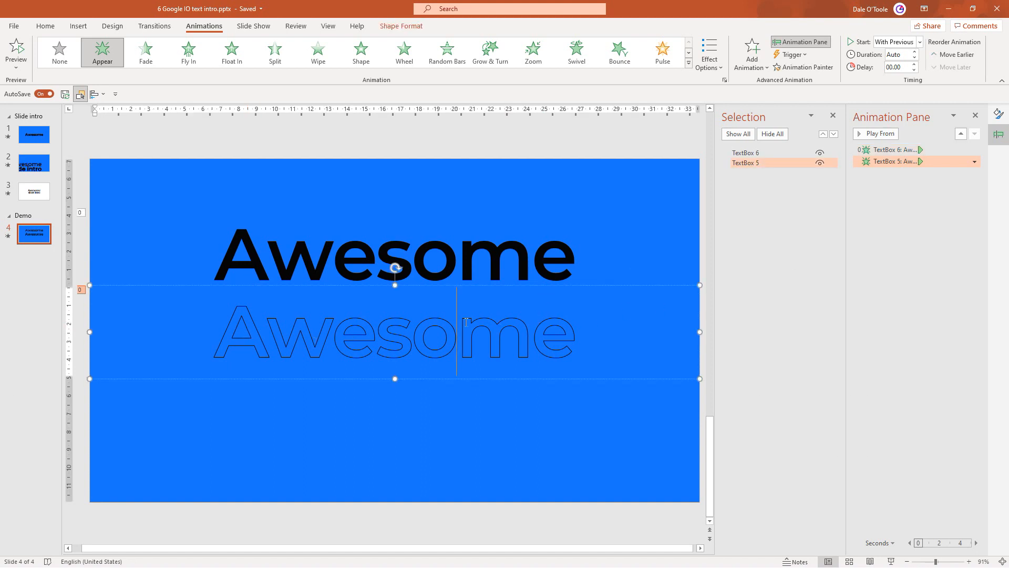
{"action": "mouse_move", "coordinate": [477, 287]}
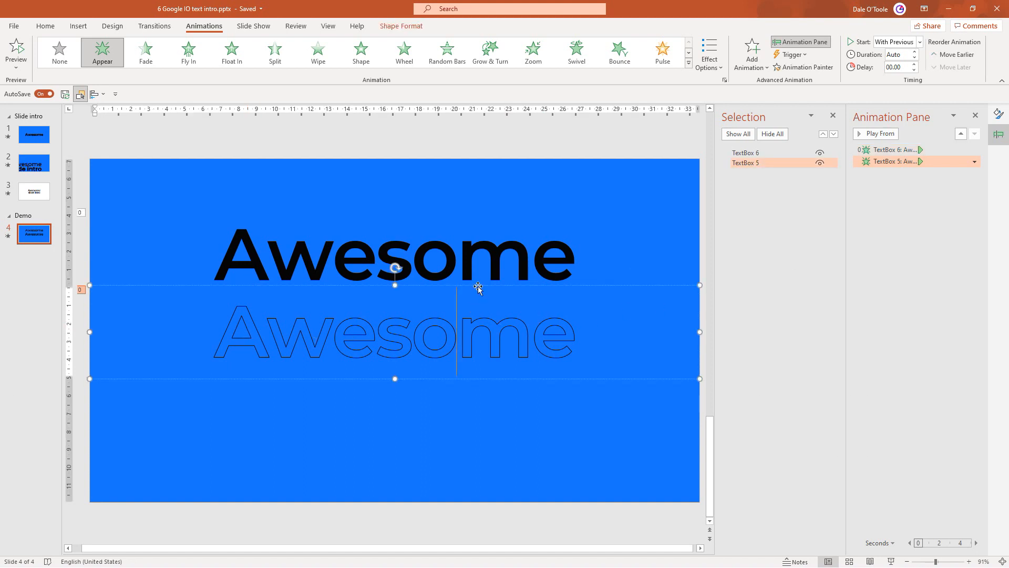
{"action": "double_click", "coordinate": [746, 163]}
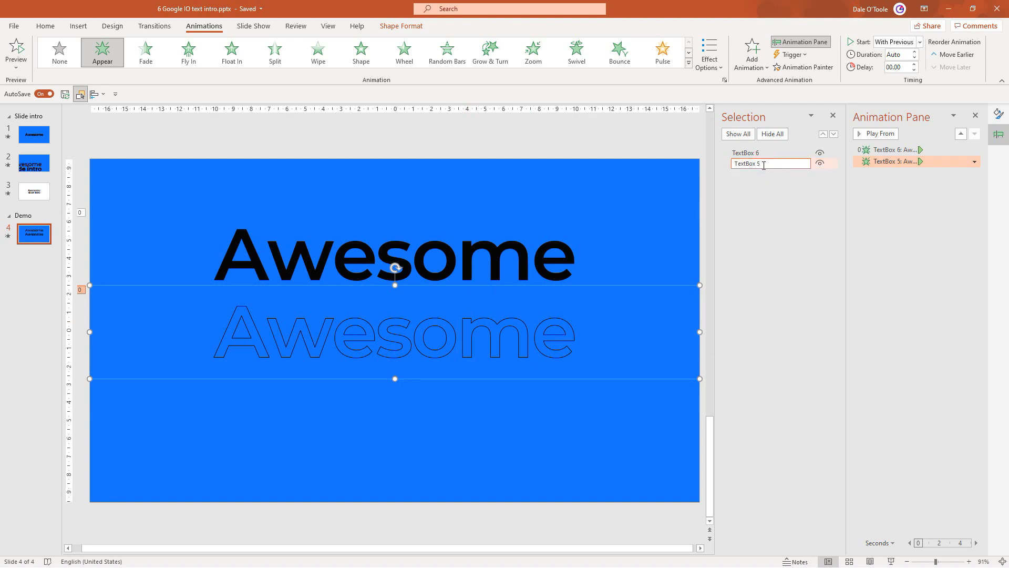
{"action": "type", "text": "Text 1 outline"}
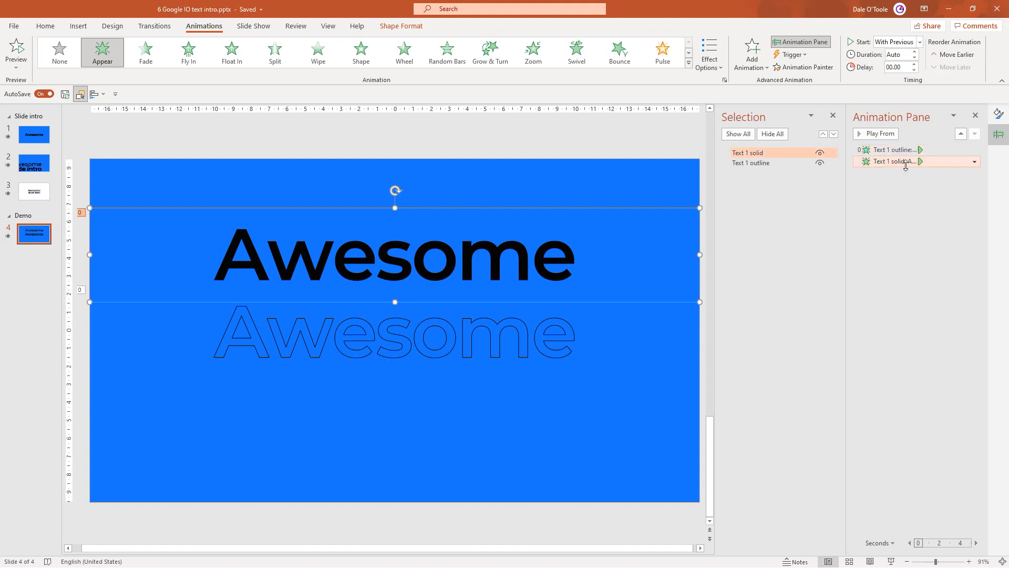
{"action": "mouse_move", "coordinate": [917, 162]}
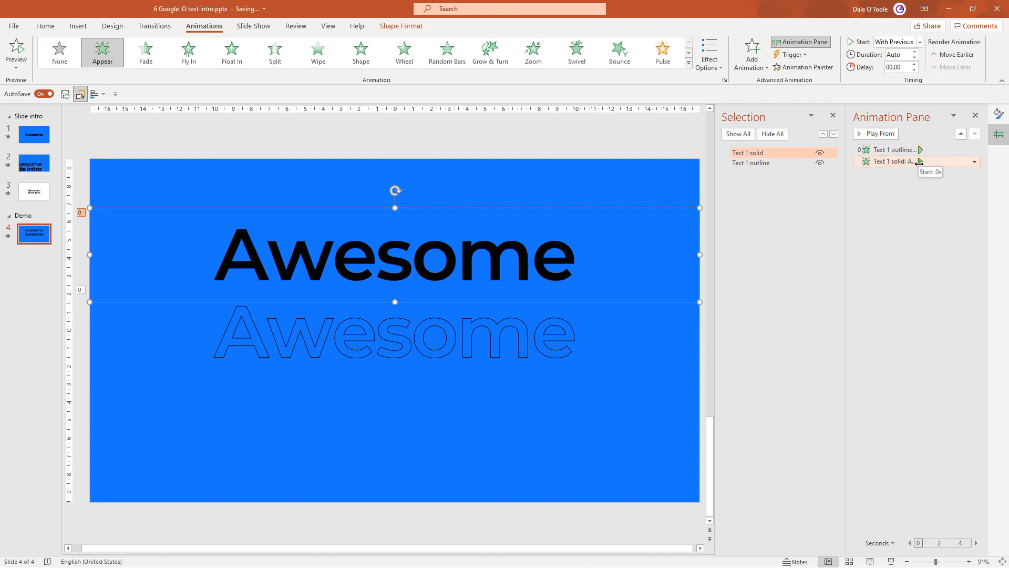
{"action": "mouse_move", "coordinate": [917, 150]}
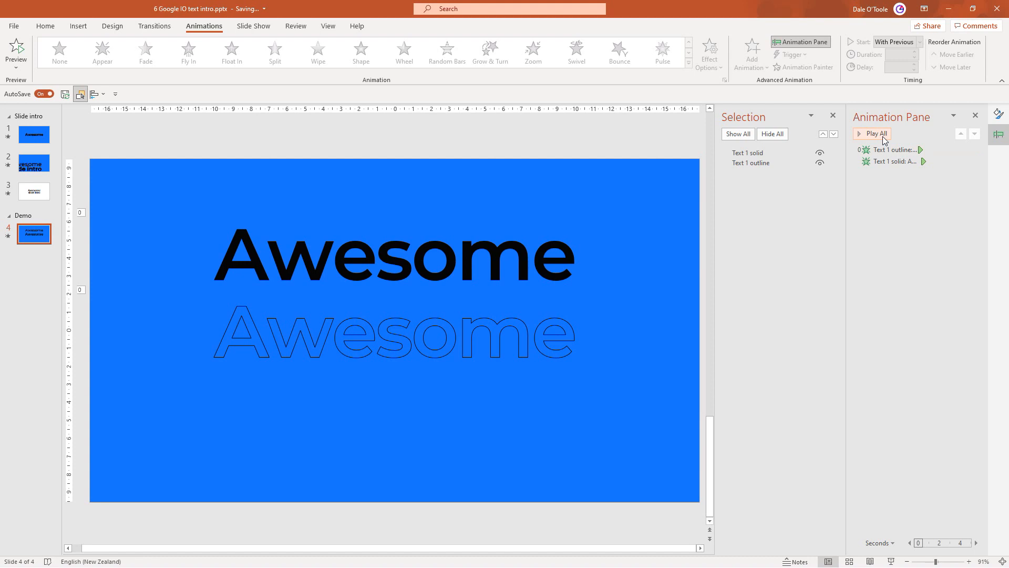
Align both Awesome text boxes to the slide's vertical middle and preview the animation.
{"action": "left_click", "coordinate": [873, 134]}
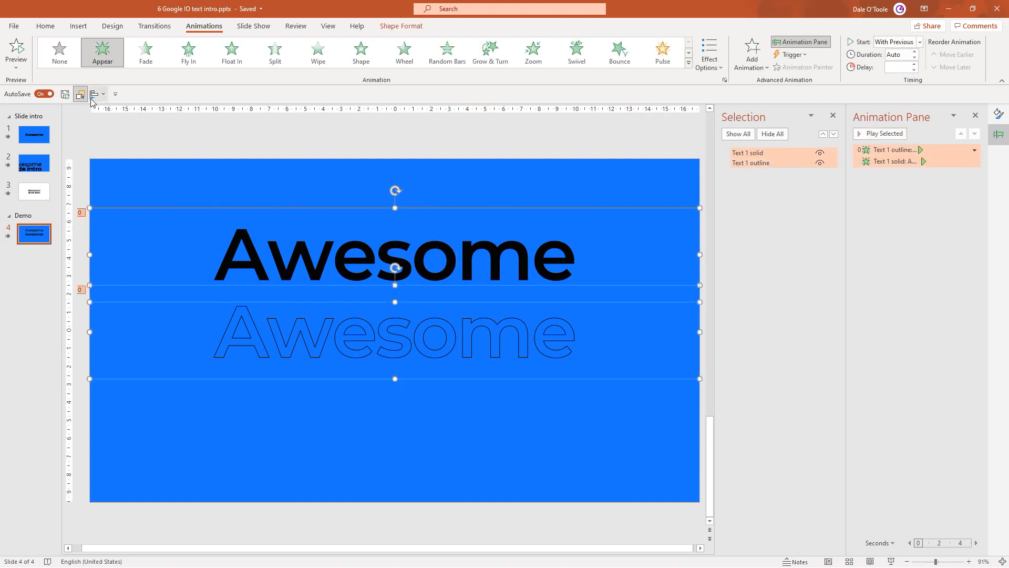
{"action": "left_click", "coordinate": [92, 94]}
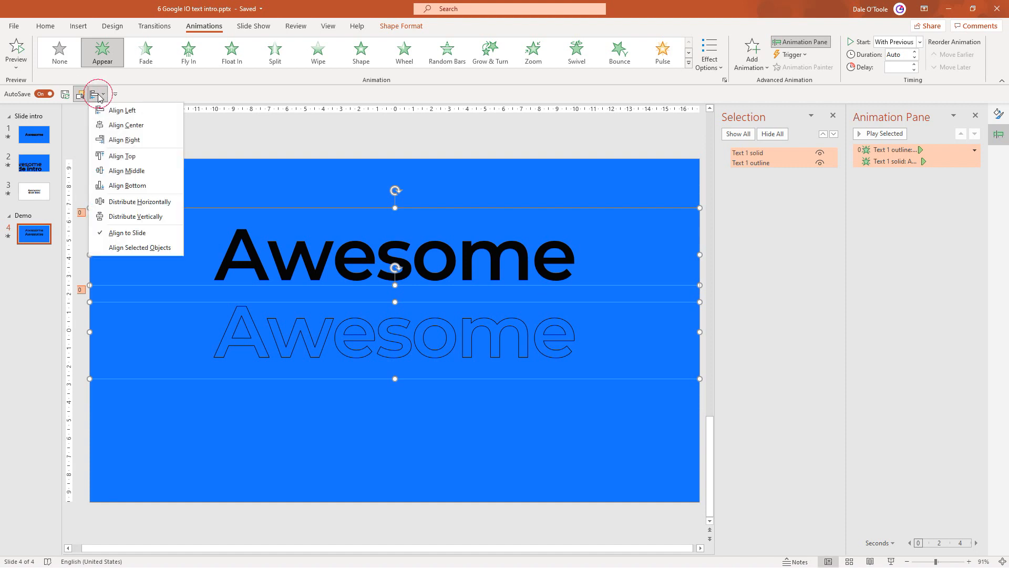
{"action": "left_click", "coordinate": [123, 170]}
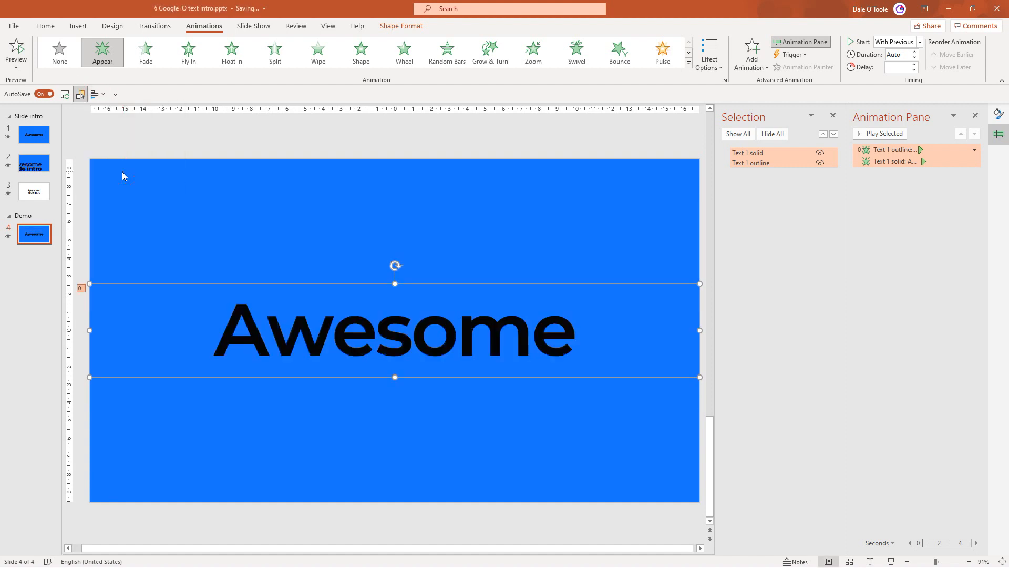
{"action": "mouse_move", "coordinate": [839, 220]}
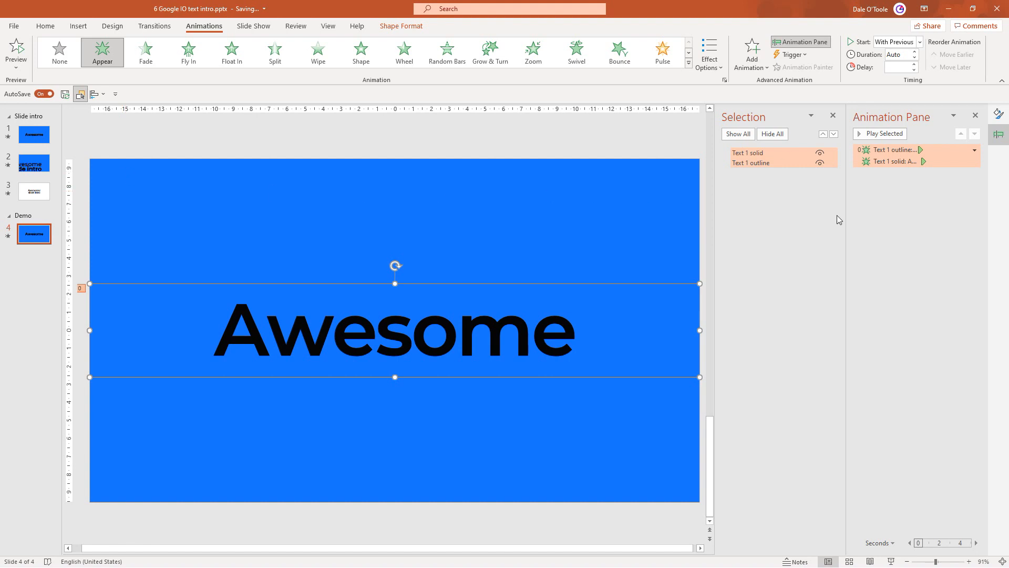
{"action": "left_click", "coordinate": [880, 133]}
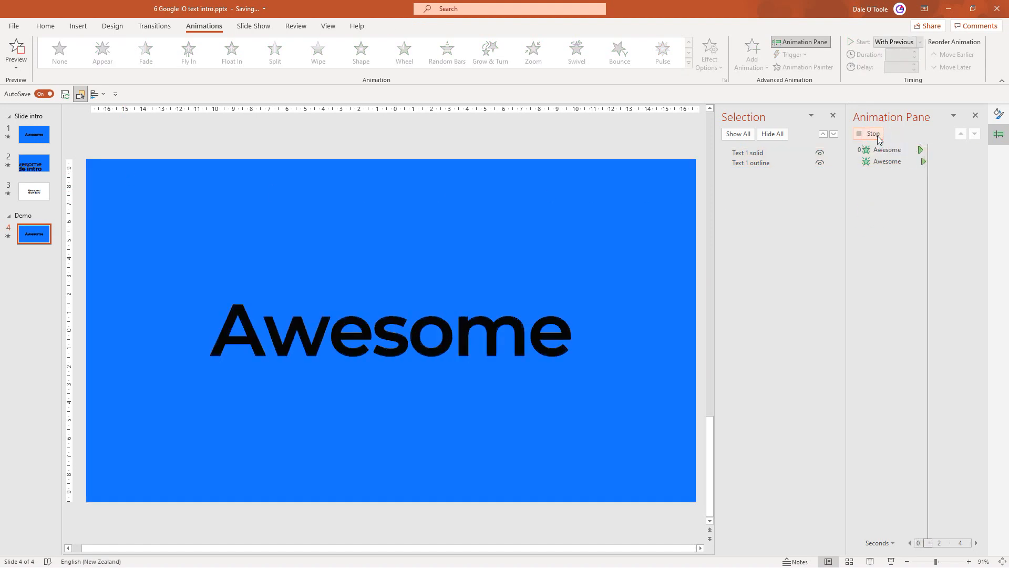
{"action": "left_click", "coordinate": [872, 133]}
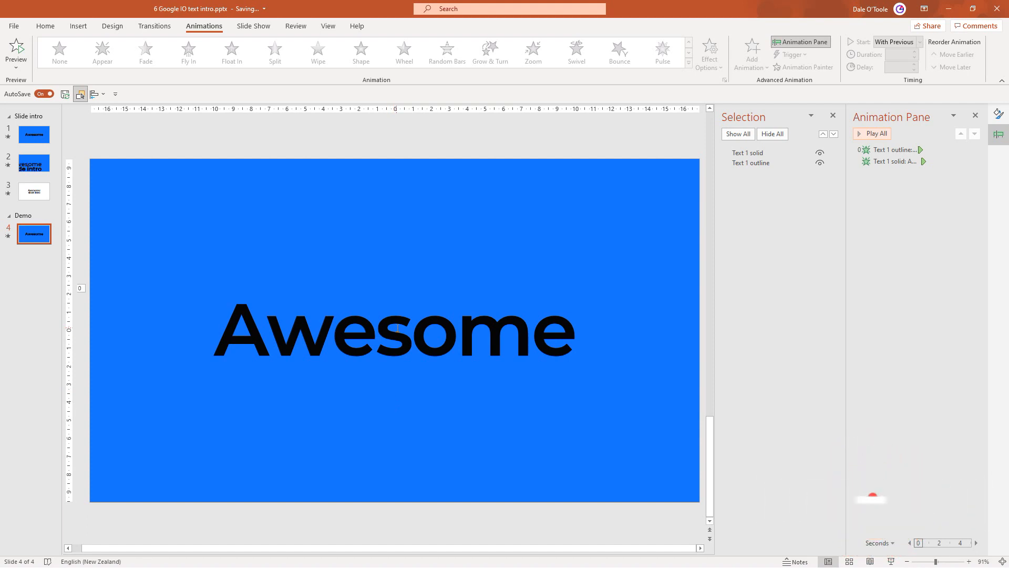
Select both text boxes and add a Lines motion path animation to them.
{"action": "key", "text": "ctrl+a"}
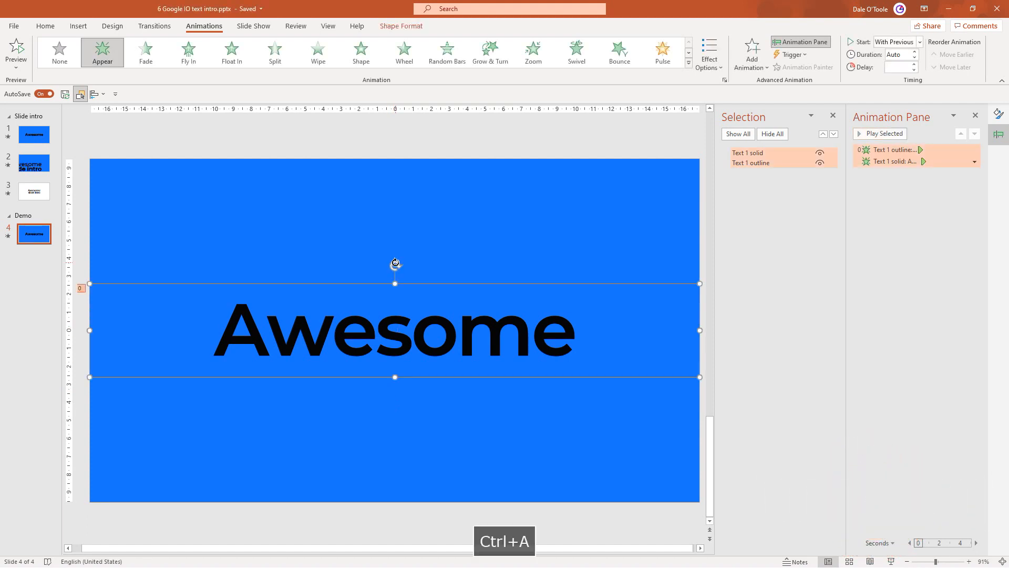
{"action": "mouse_move", "coordinate": [400, 266]}
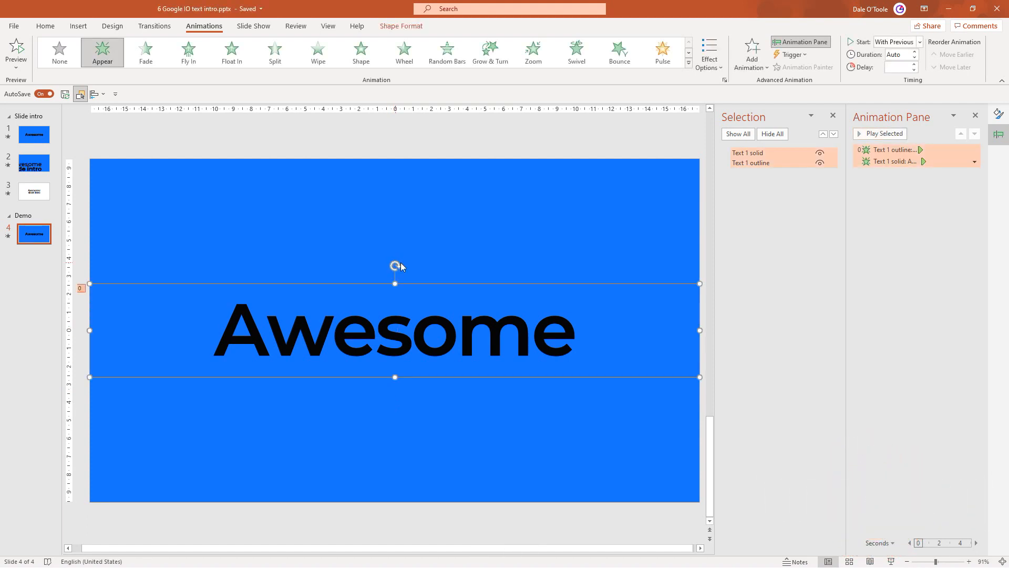
{"action": "mouse_move", "coordinate": [688, 63]}
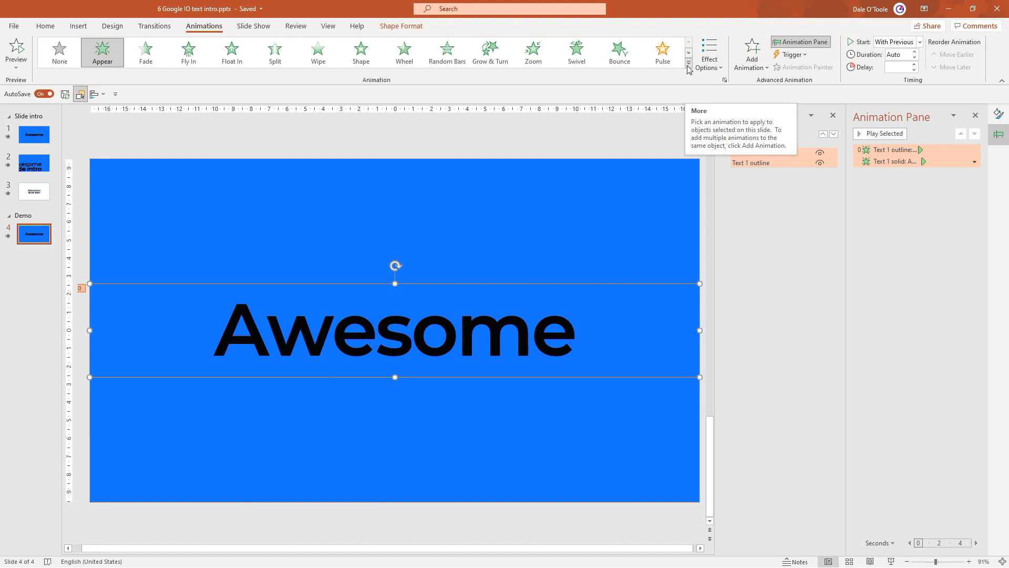
{"action": "mouse_move", "coordinate": [751, 52]}
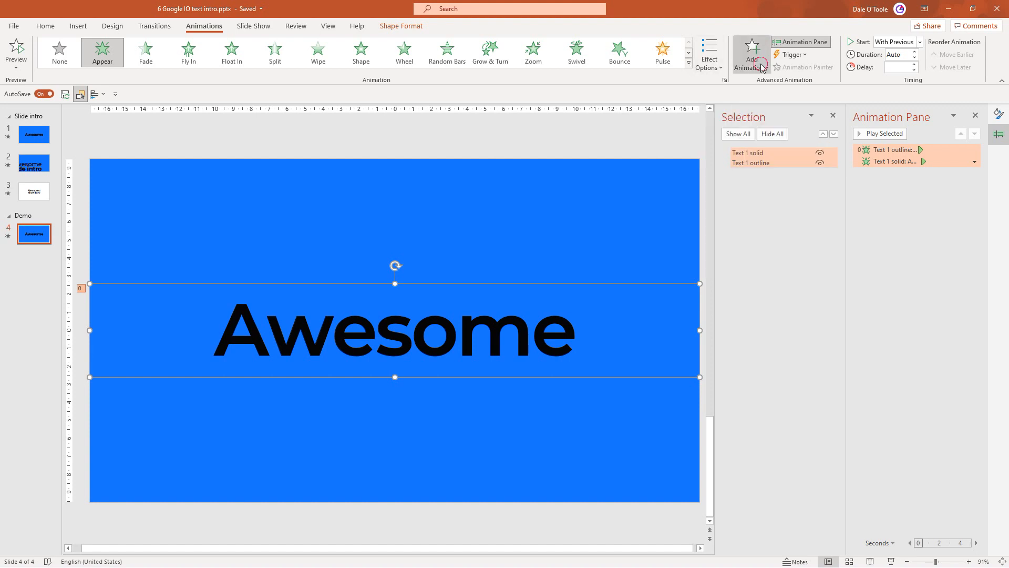
{"action": "left_click", "coordinate": [750, 53]}
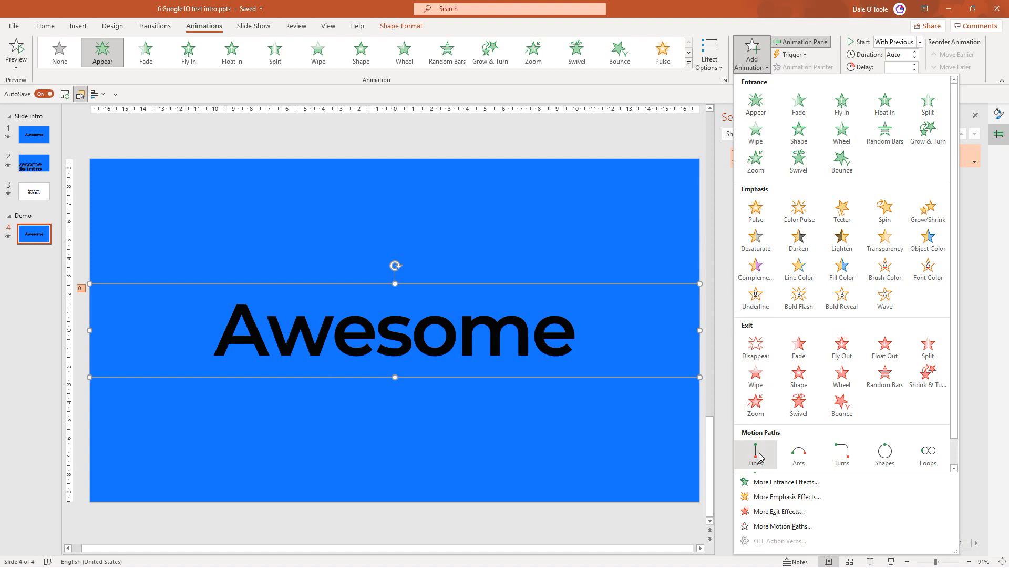
{"action": "left_click", "coordinate": [755, 453]}
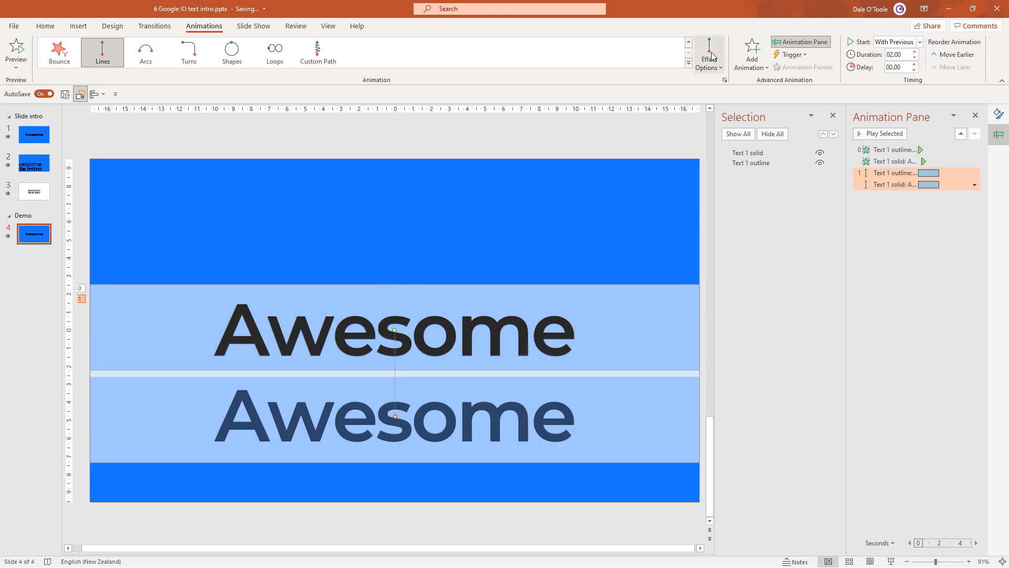
Reverse the motion path direction and bring up Effect Options for both motion animations.
{"action": "left_click", "coordinate": [707, 53]}
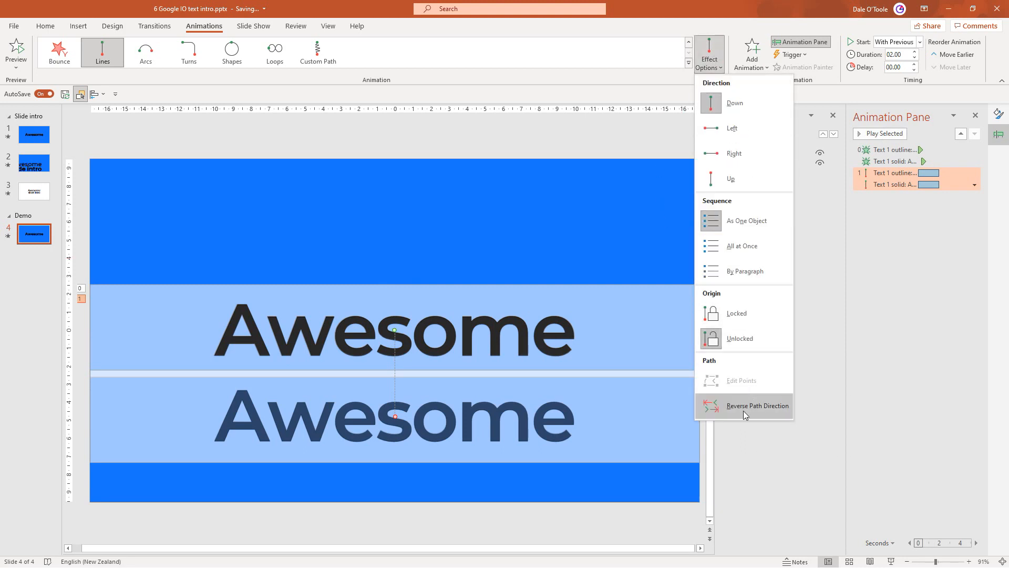
{"action": "left_click", "coordinate": [757, 406]}
{"action": "type", "text": "00.3"}
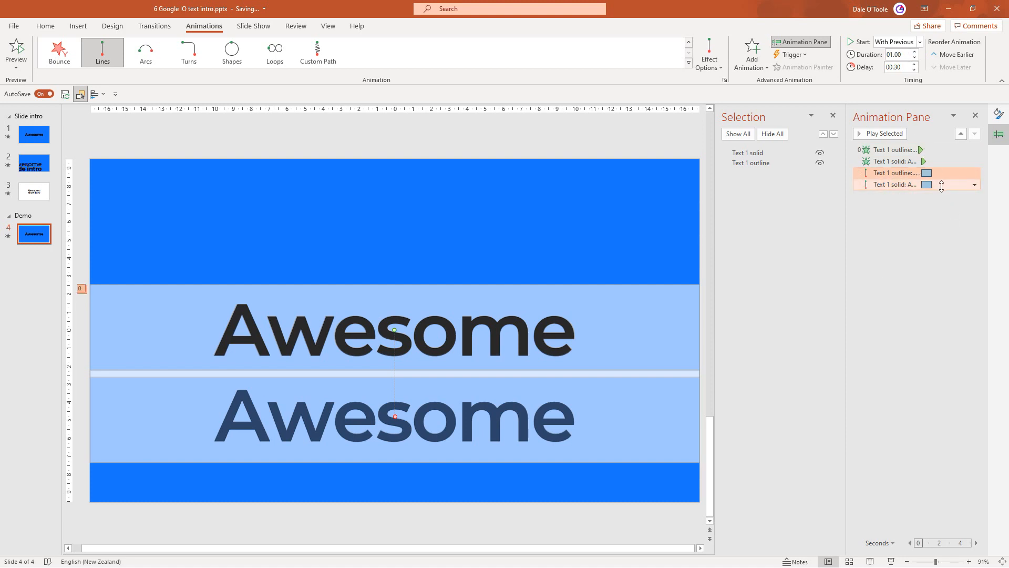
{"action": "left_click", "coordinate": [973, 185]}
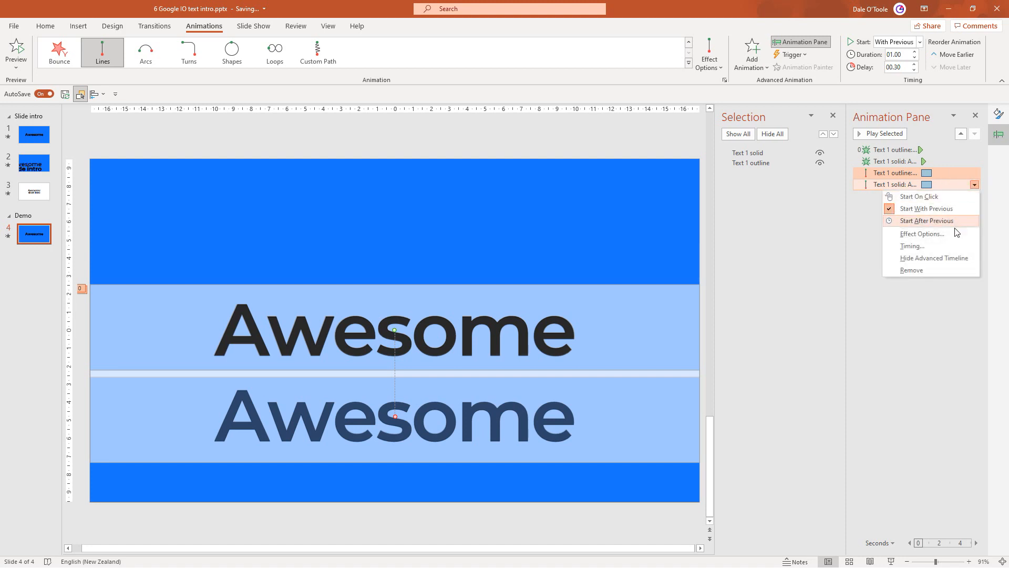
{"action": "left_click", "coordinate": [922, 234]}
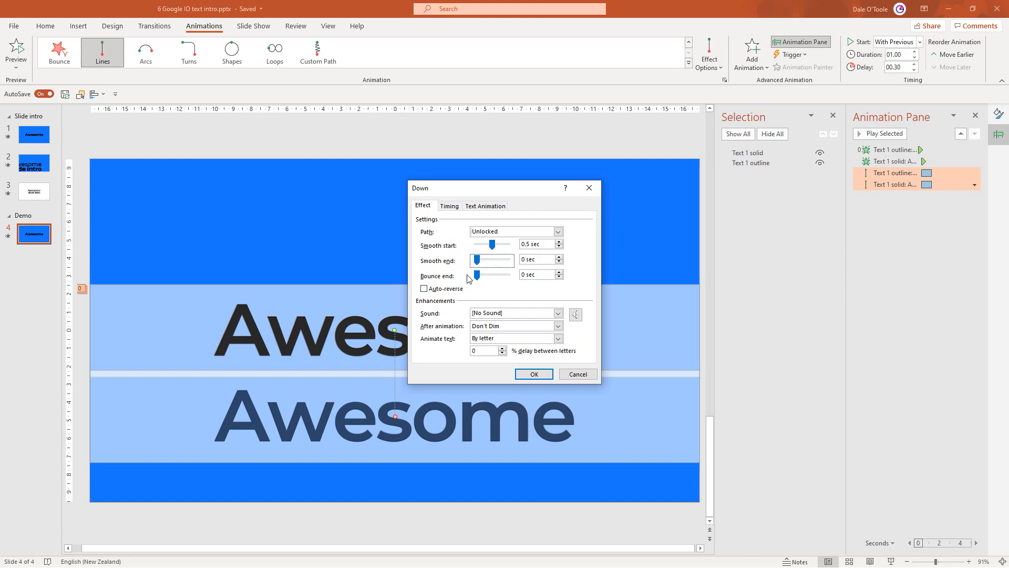
Give the two downward motion paths a 00.00 delay and preview the Awesome reveal.
{"action": "left_click", "coordinate": [534, 374]}
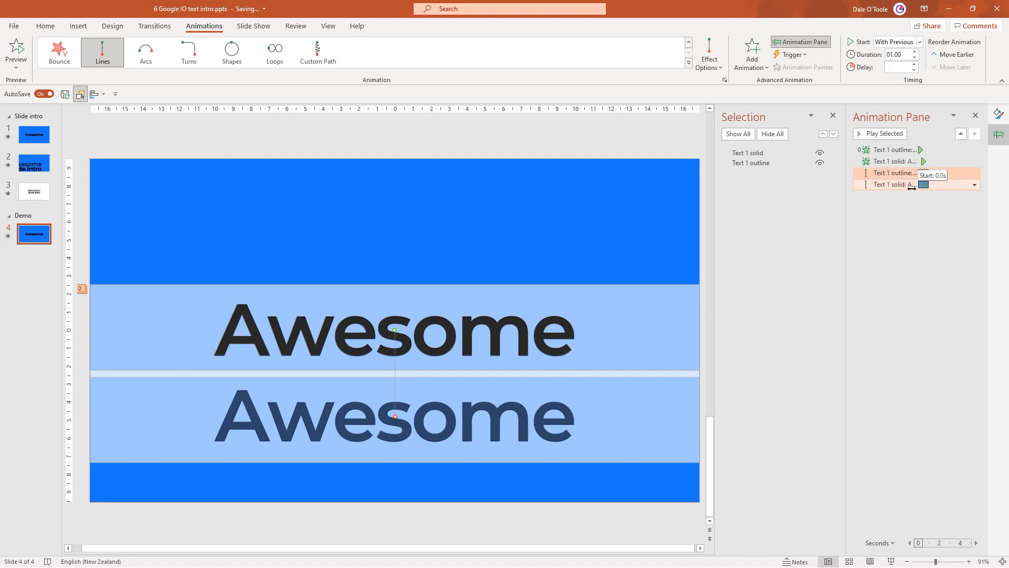
{"action": "left_click", "coordinate": [910, 225]}
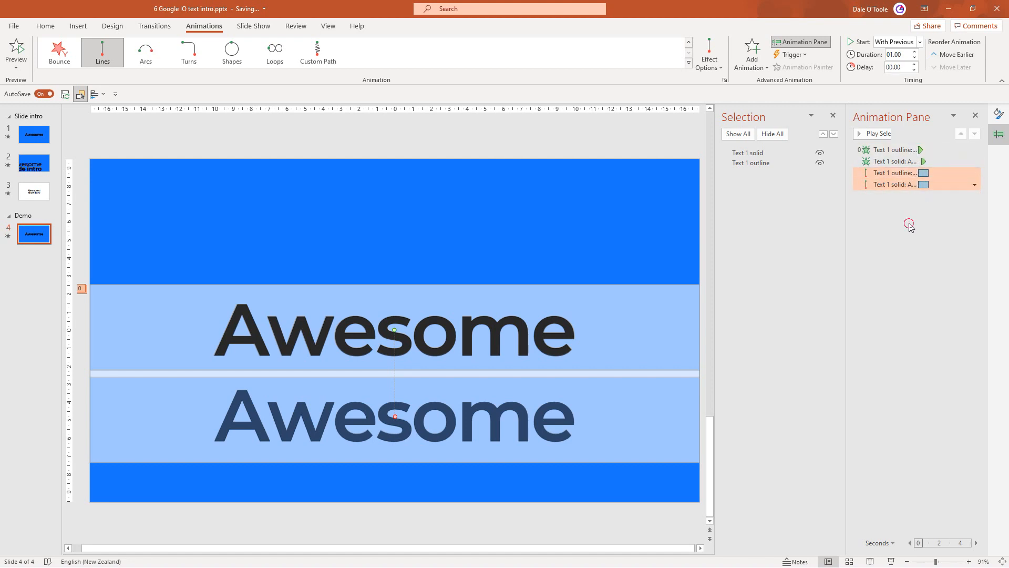
{"action": "left_click", "coordinate": [876, 133]}
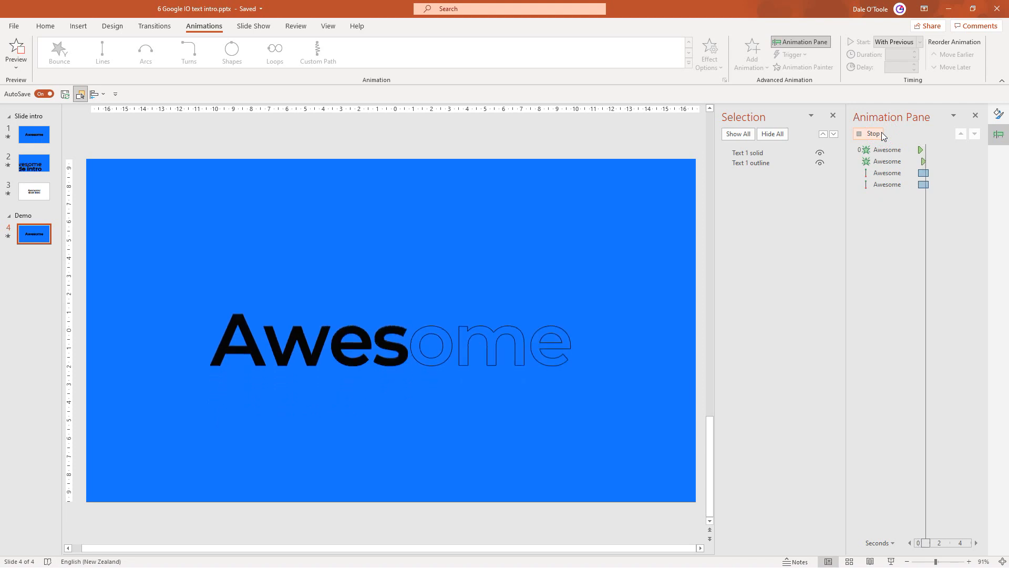
{"action": "left_click", "coordinate": [870, 134]}
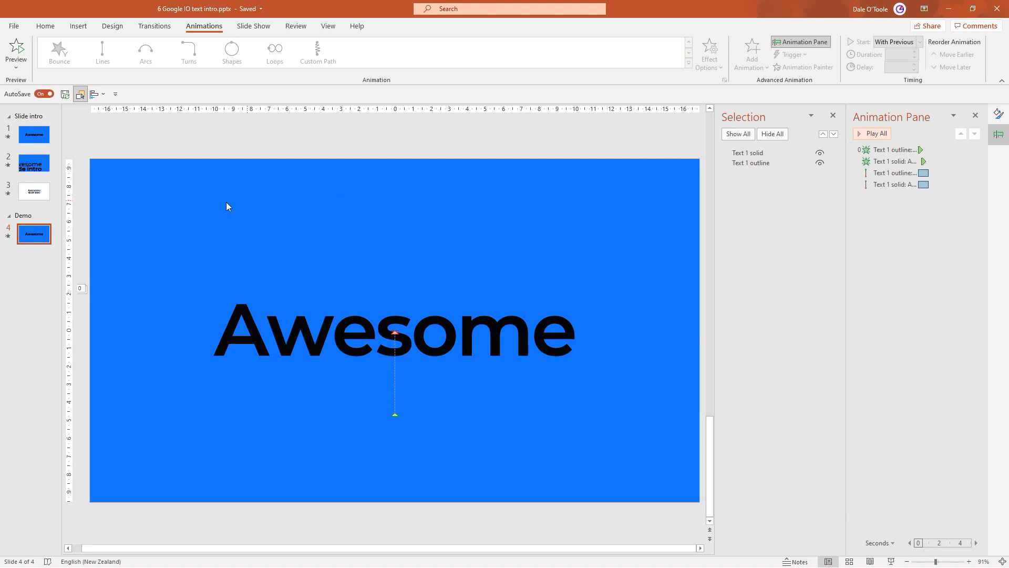
Duplicate slide 4 and clear every animation from the copy.
{"action": "right_click", "coordinate": [33, 234]}
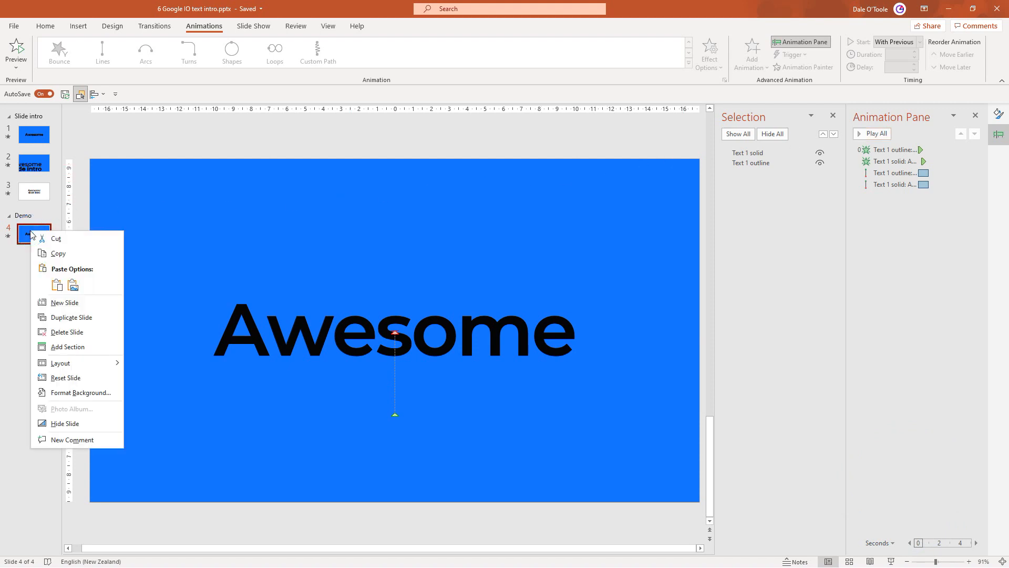
{"action": "left_click", "coordinate": [73, 317]}
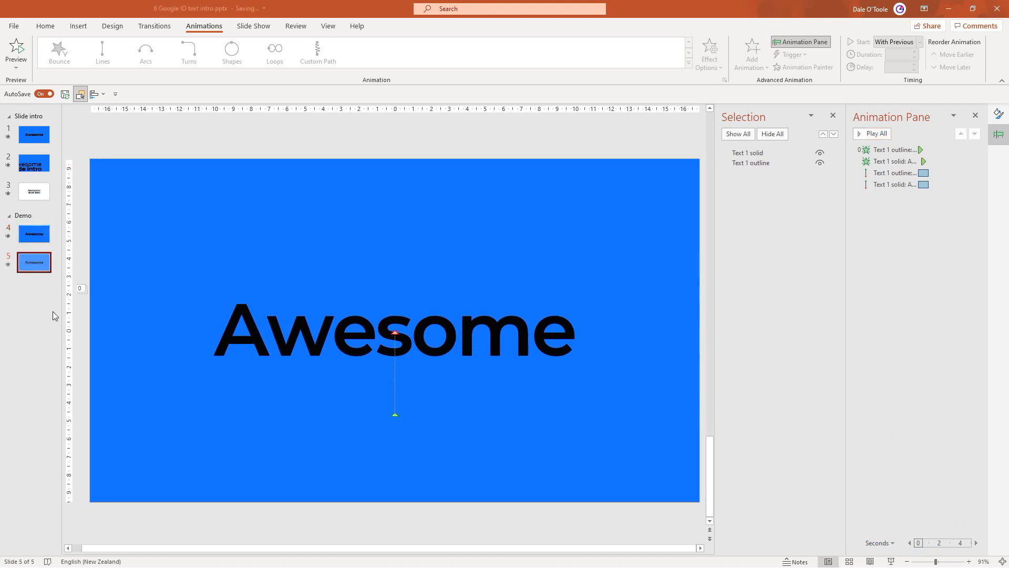
{"action": "left_click", "coordinate": [891, 149]}
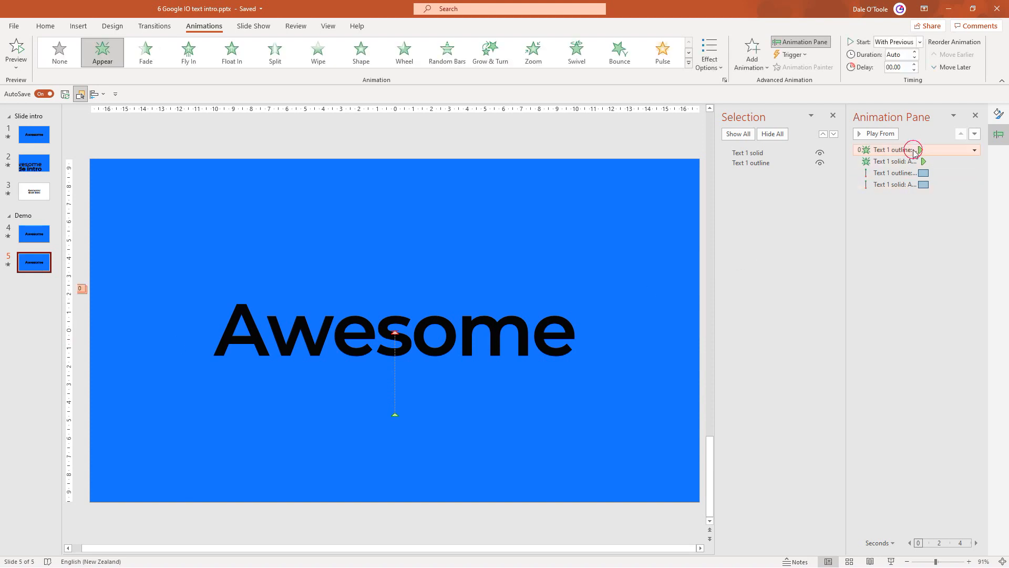
{"action": "key", "text": "Delete"}
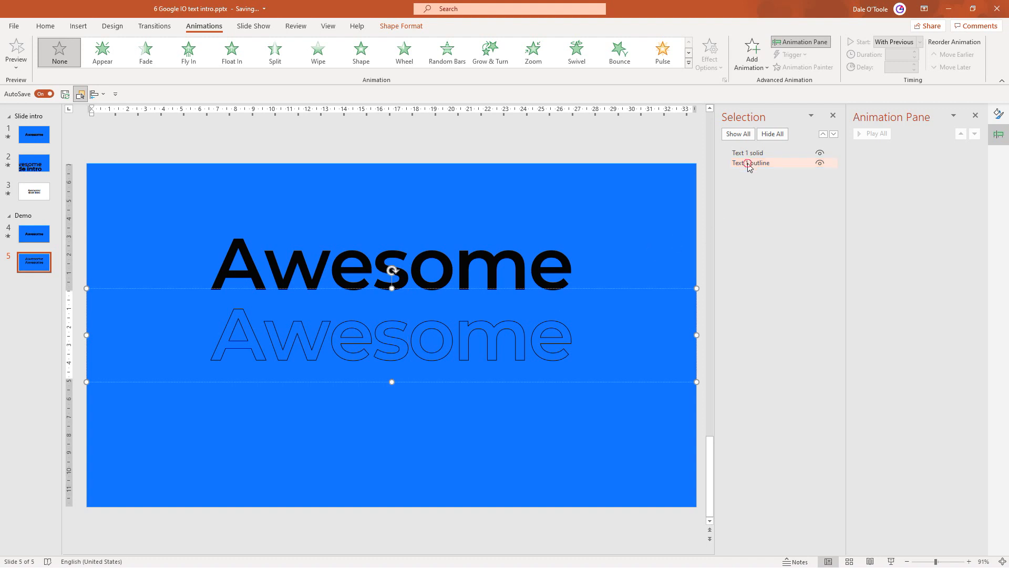
Retype the outline Awesome text as 'Slide intro'.
{"action": "double_click", "coordinate": [751, 161]}
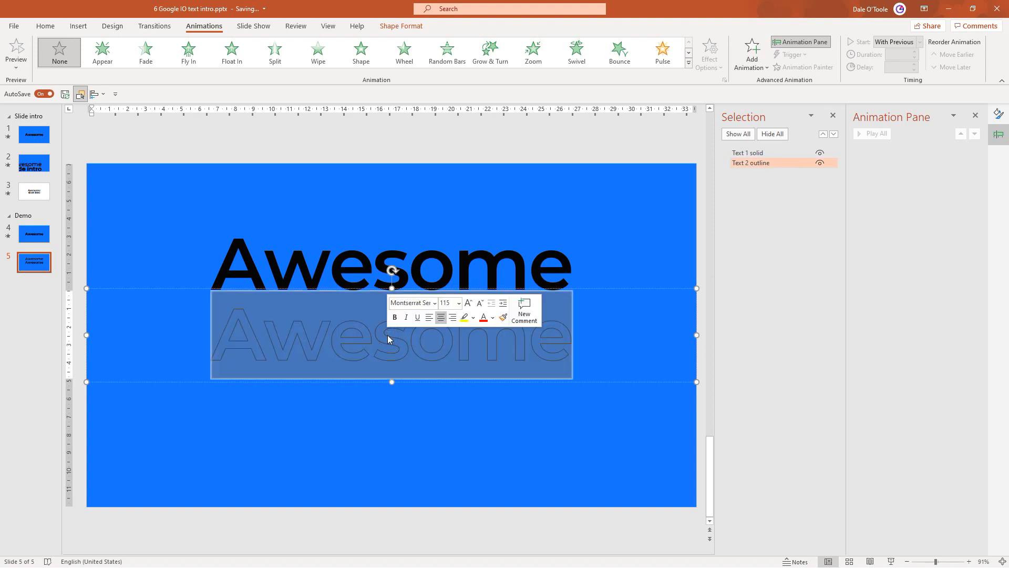
{"action": "type", "text": "Slide intr"}
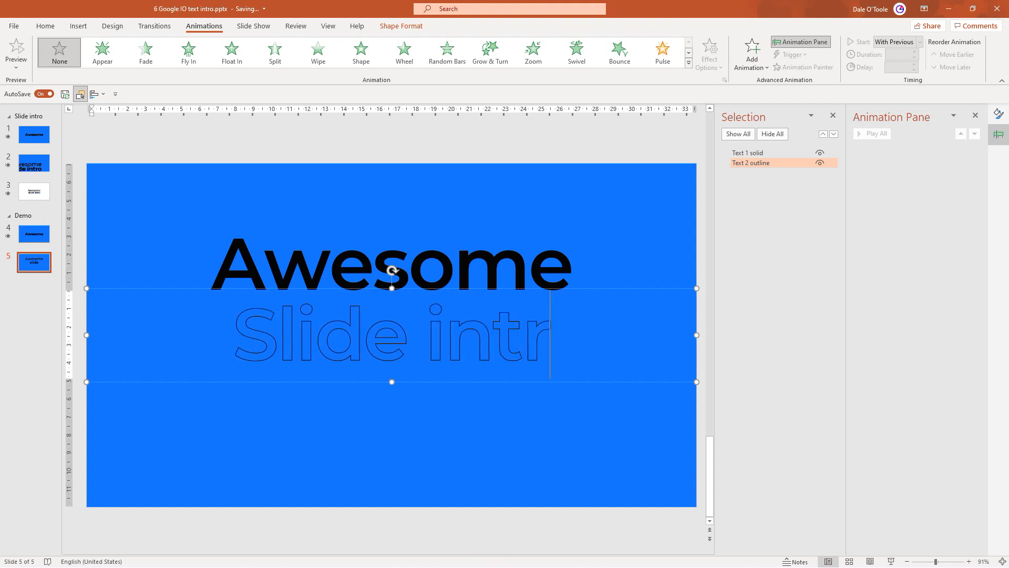
{"action": "type", "text": "o"}
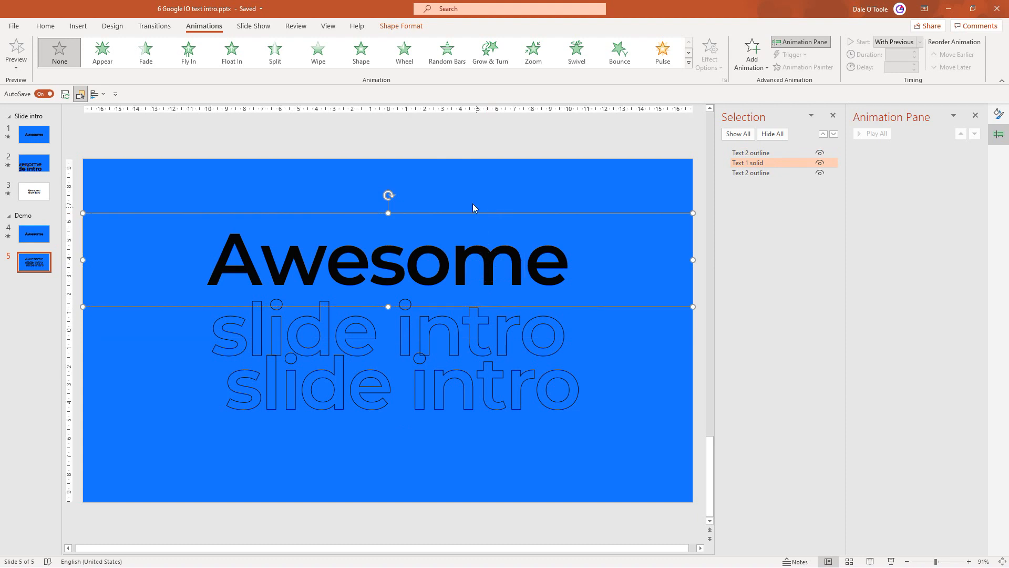
Paint the solid Awesome formatting onto the lower slide intro, then select all texts.
{"action": "left_click", "coordinate": [44, 25]}
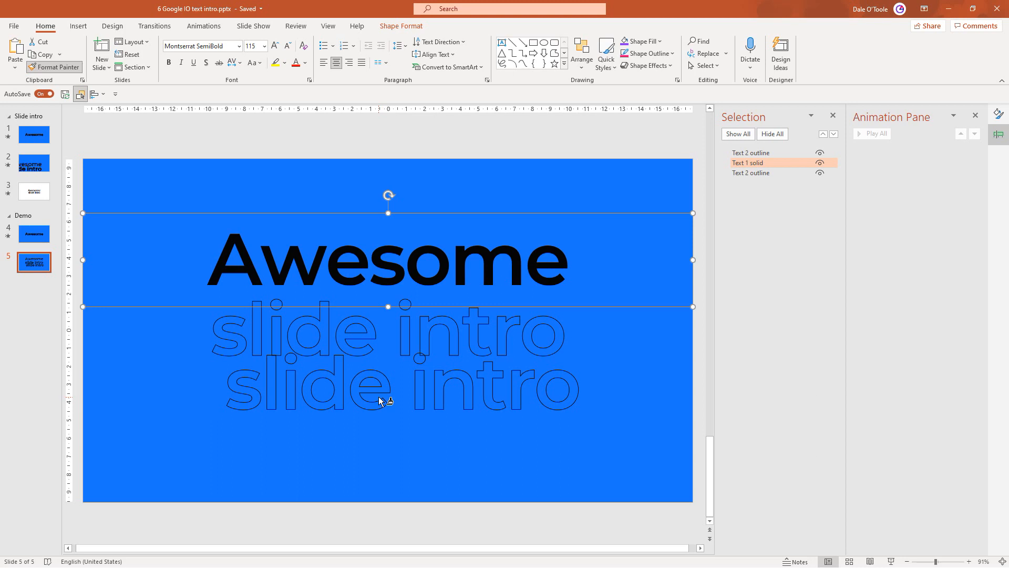
{"action": "left_click", "coordinate": [377, 200]}
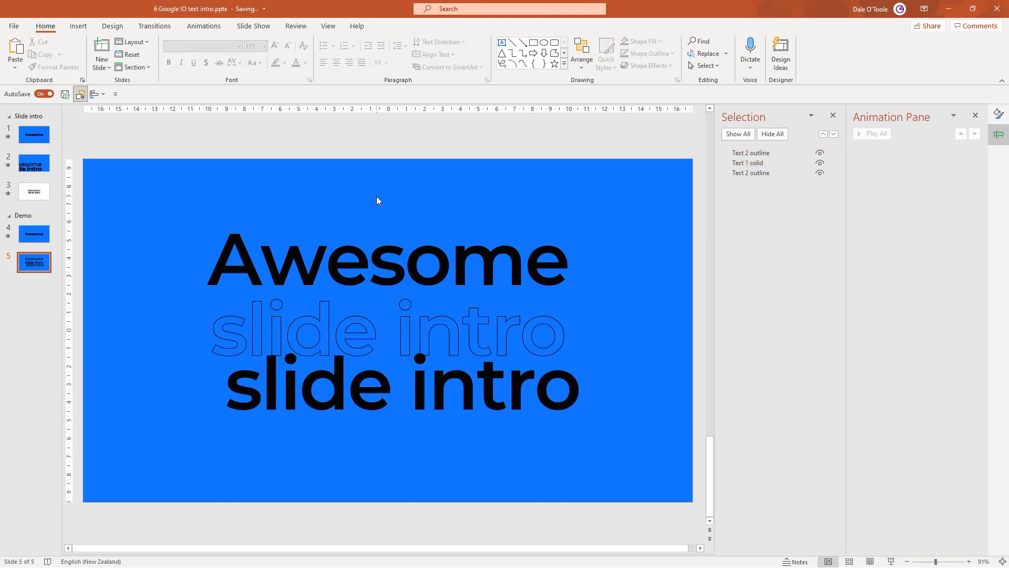
{"action": "key", "text": "ctrl+a"}
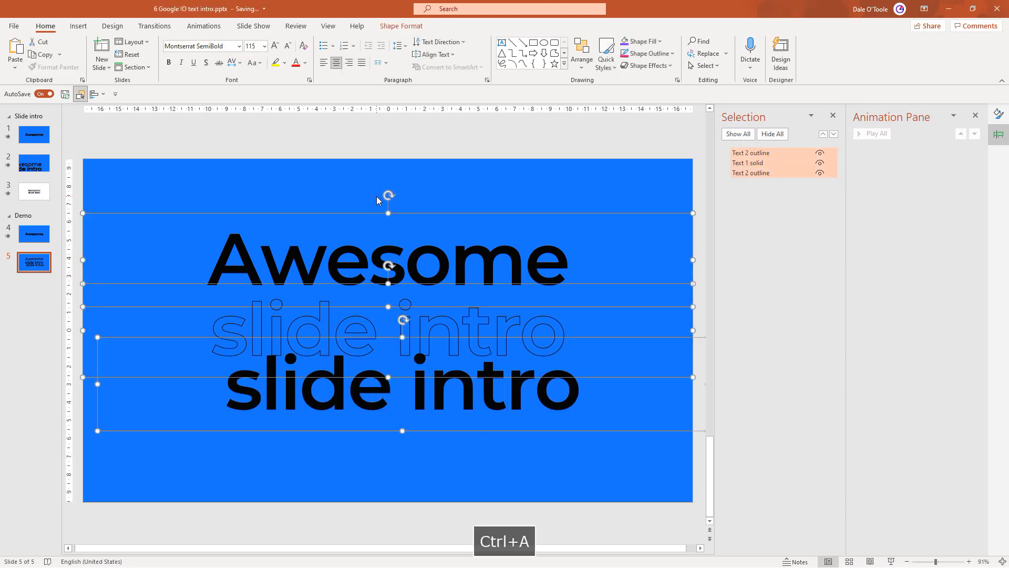
{"action": "mouse_move", "coordinate": [333, 156]}
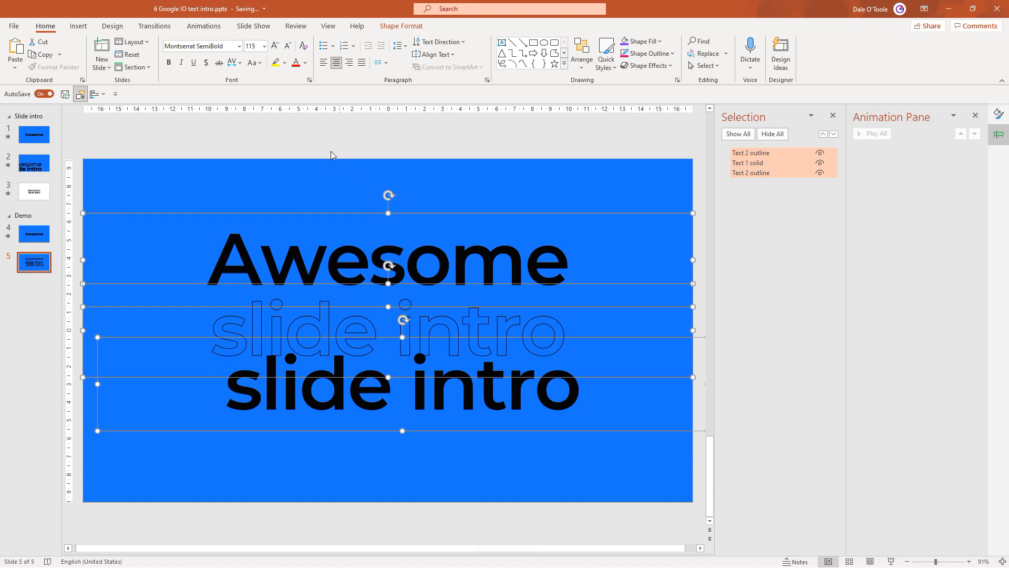
Set all three selected texts to 190-point type.
{"action": "triple_click", "coordinate": [252, 45]}
{"action": "type", "text": "190"}
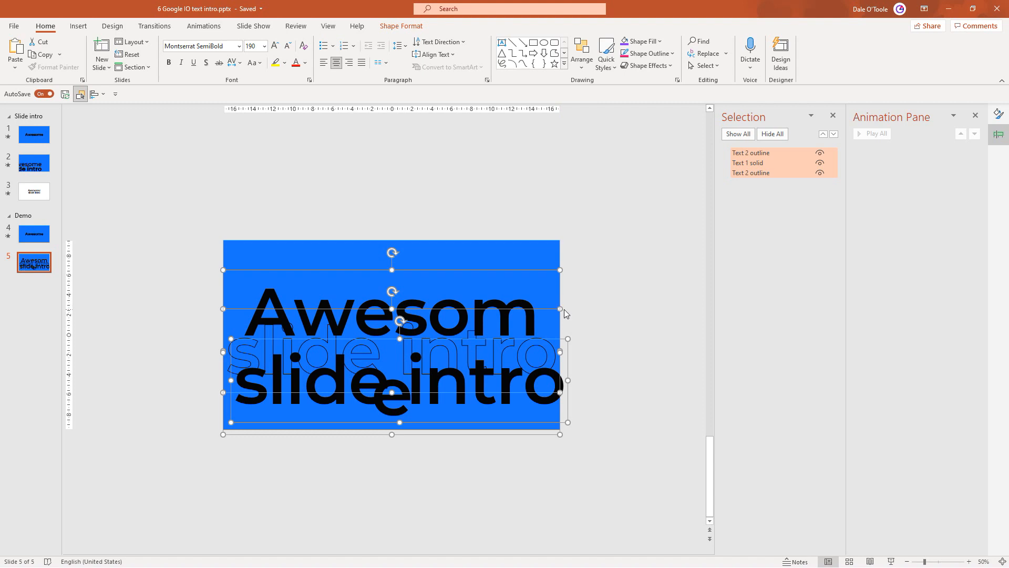
{"action": "mouse_move", "coordinate": [566, 379]}
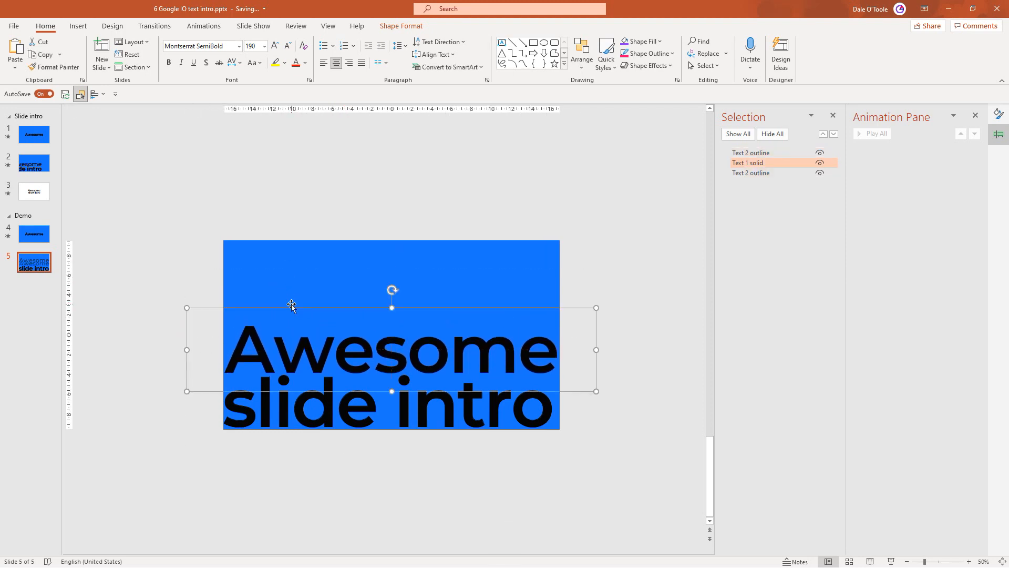
Drag the stacked texts left past the slide edge, align them, and return to slide 4.
{"action": "left_click", "coordinate": [297, 224]}
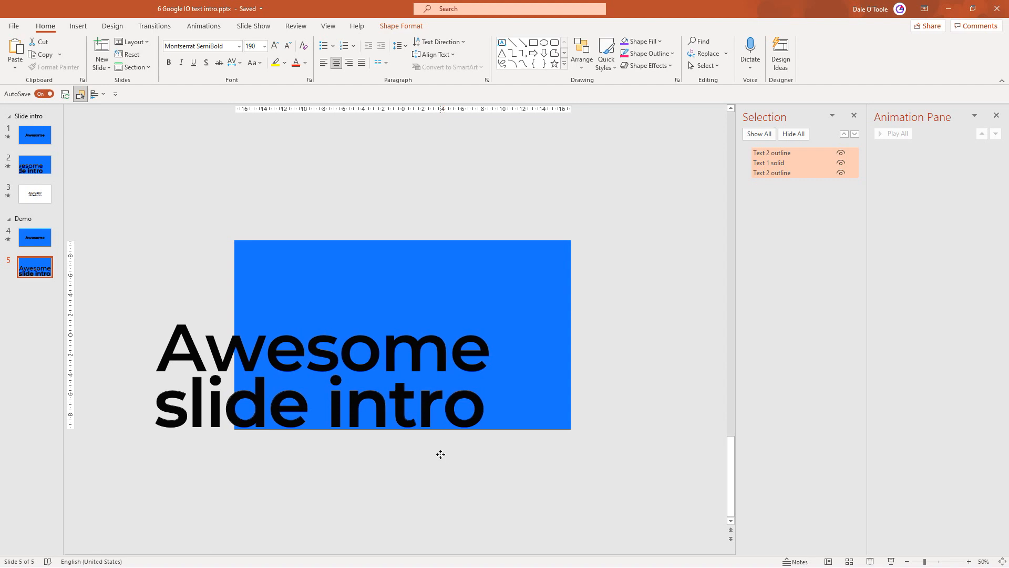
{"action": "left_click", "coordinate": [322, 348]}
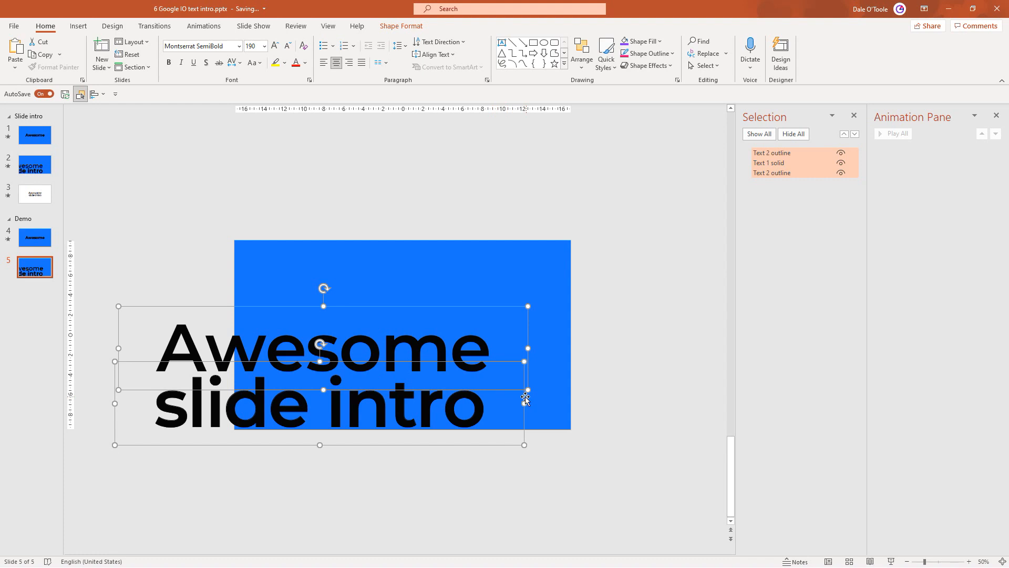
{"action": "mouse_move", "coordinate": [423, 408]}
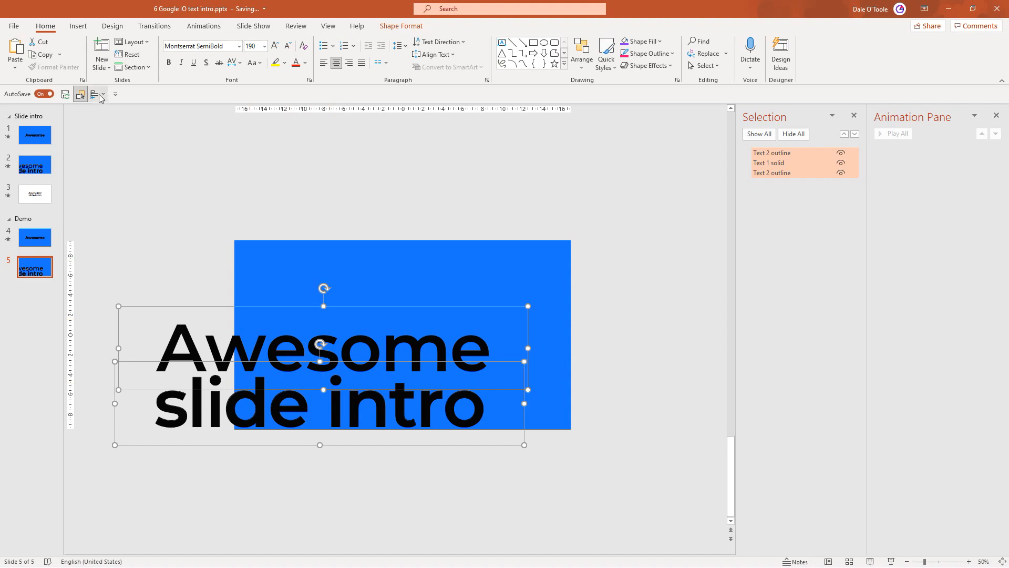
{"action": "left_click", "coordinate": [97, 94]}
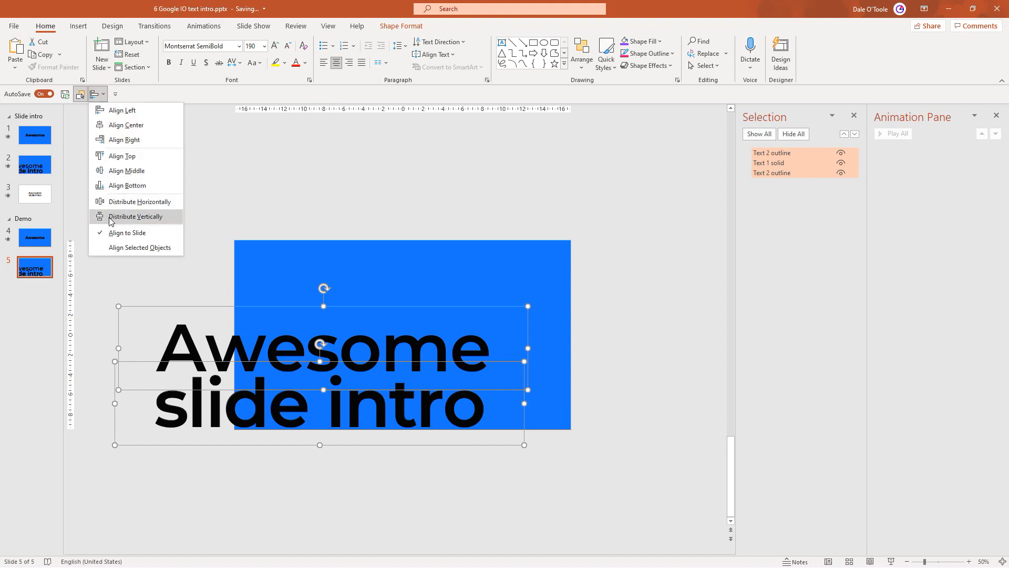
{"action": "mouse_move", "coordinate": [132, 251]}
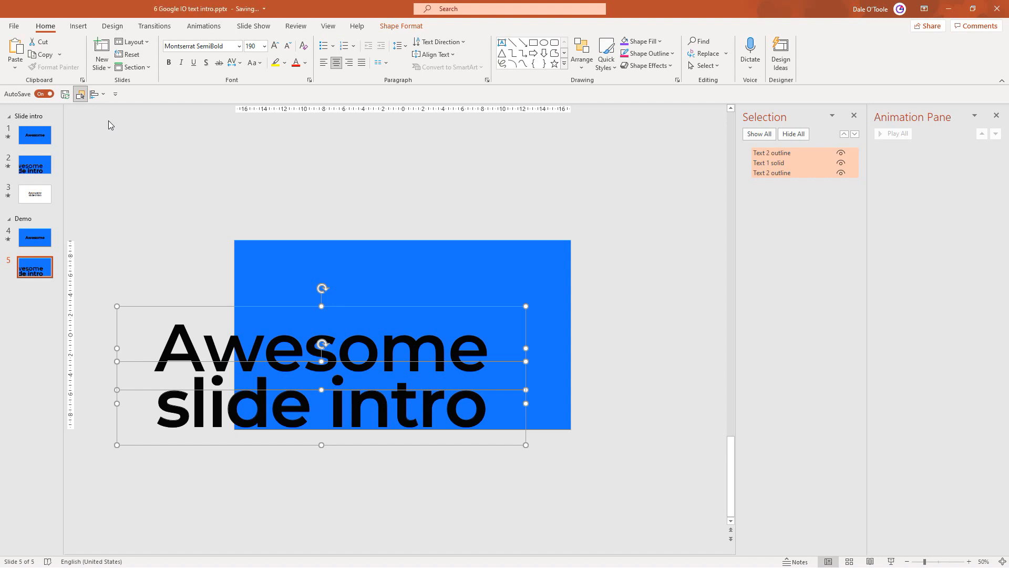
{"action": "mouse_move", "coordinate": [84, 210]}
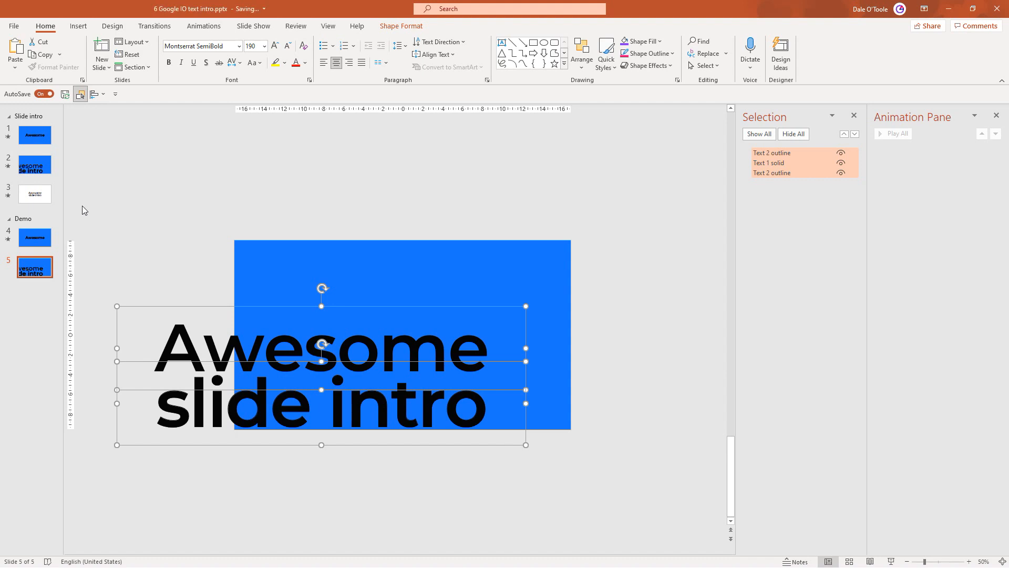
{"action": "left_click", "coordinate": [34, 238]}
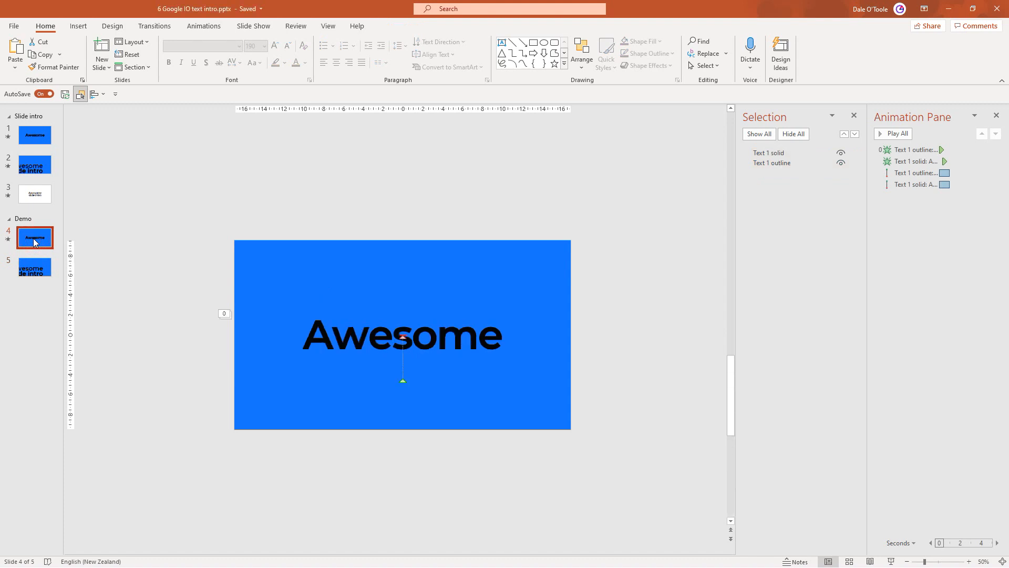
Move to slide 5 and select the outlined slide intro's downward motion path.
{"action": "left_click", "coordinate": [401, 335]}
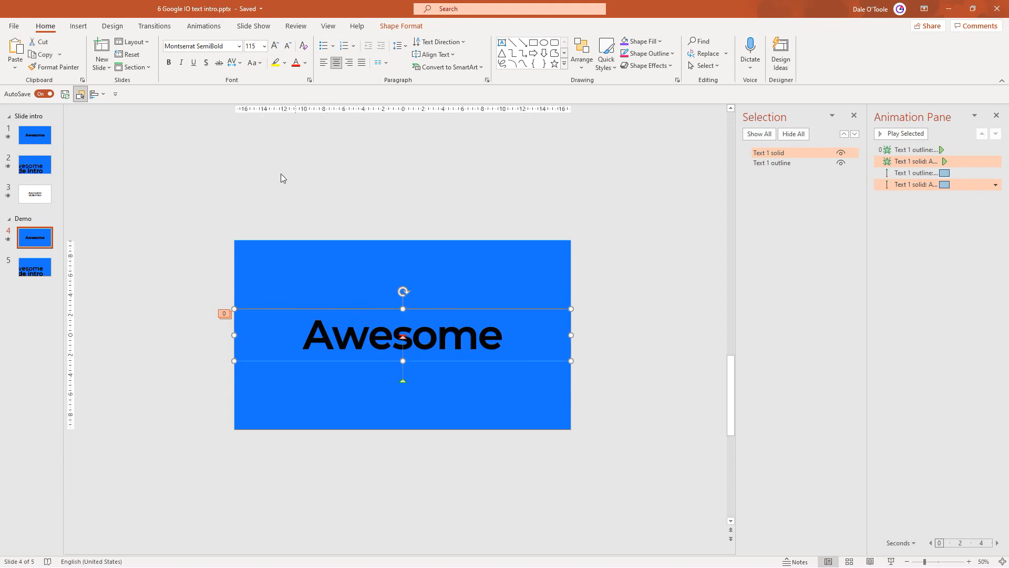
{"action": "left_click", "coordinate": [203, 25]}
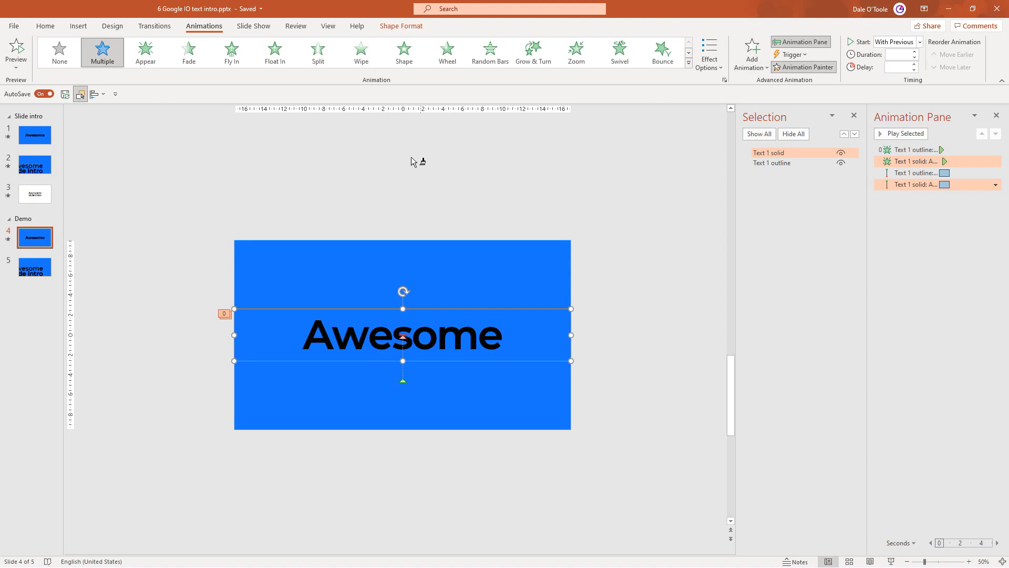
{"action": "left_click", "coordinate": [35, 266]}
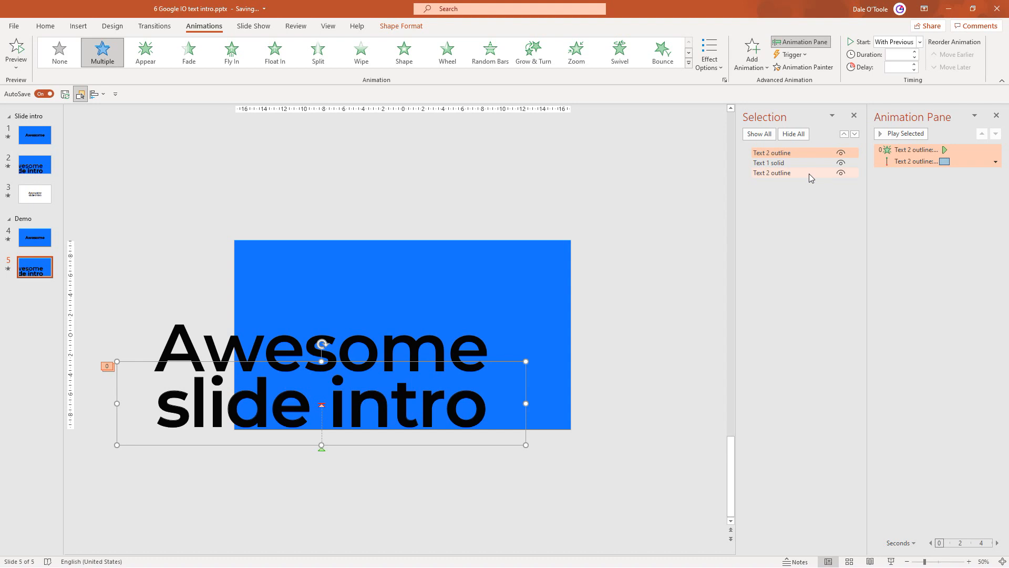
{"action": "mouse_move", "coordinate": [644, 274]}
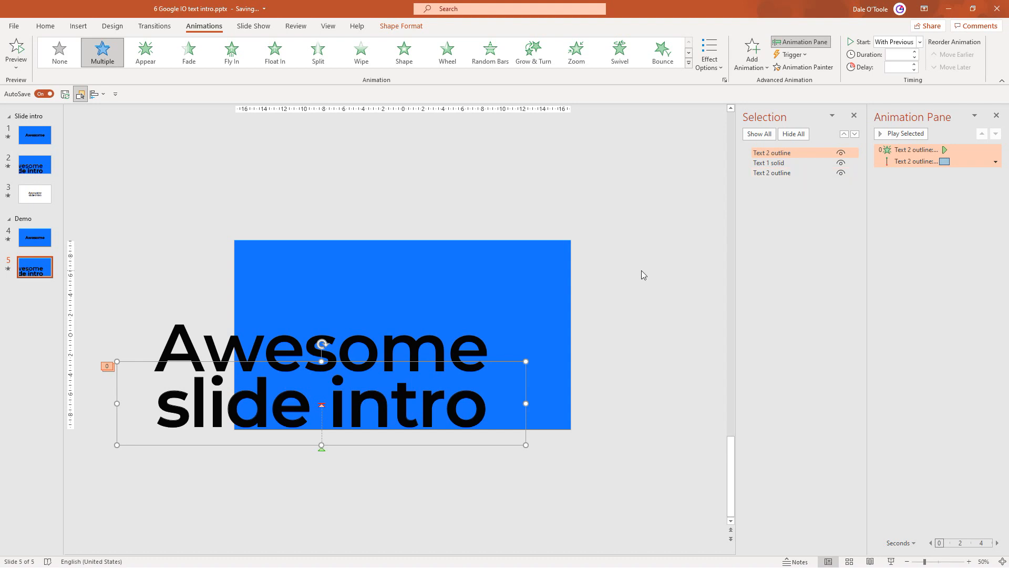
{"action": "mouse_move", "coordinate": [902, 202]}
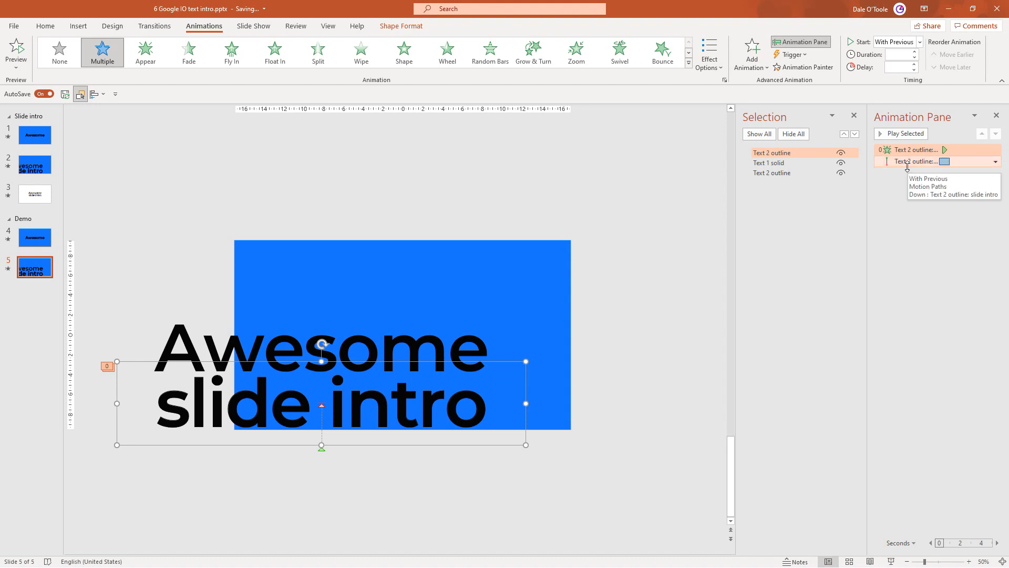
{"action": "left_click", "coordinate": [927, 194]}
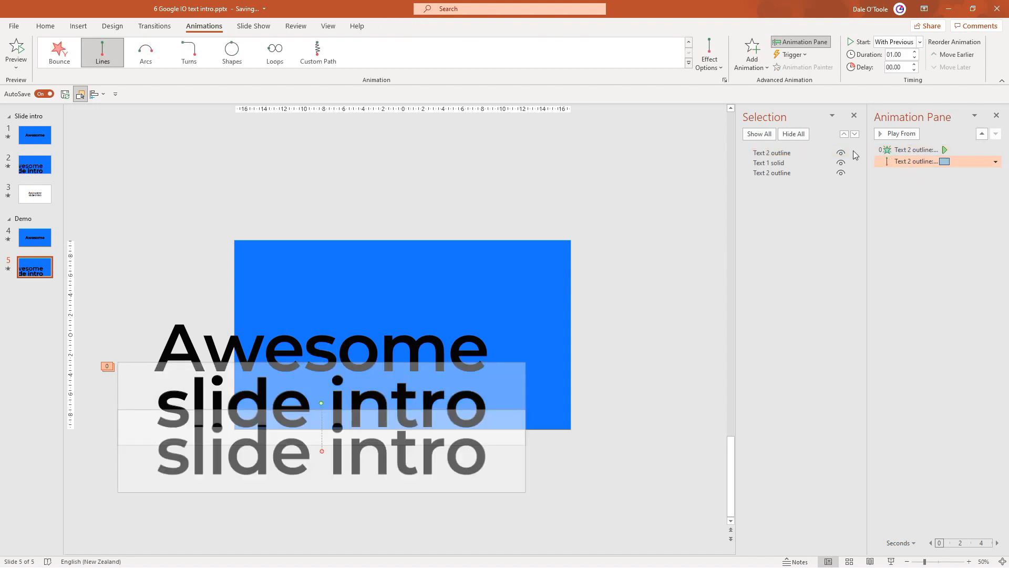
Make the outlined slide intro's path horizontal (Right) lasting 02.00 and reverse its direction.
{"action": "left_click", "coordinate": [708, 53]}
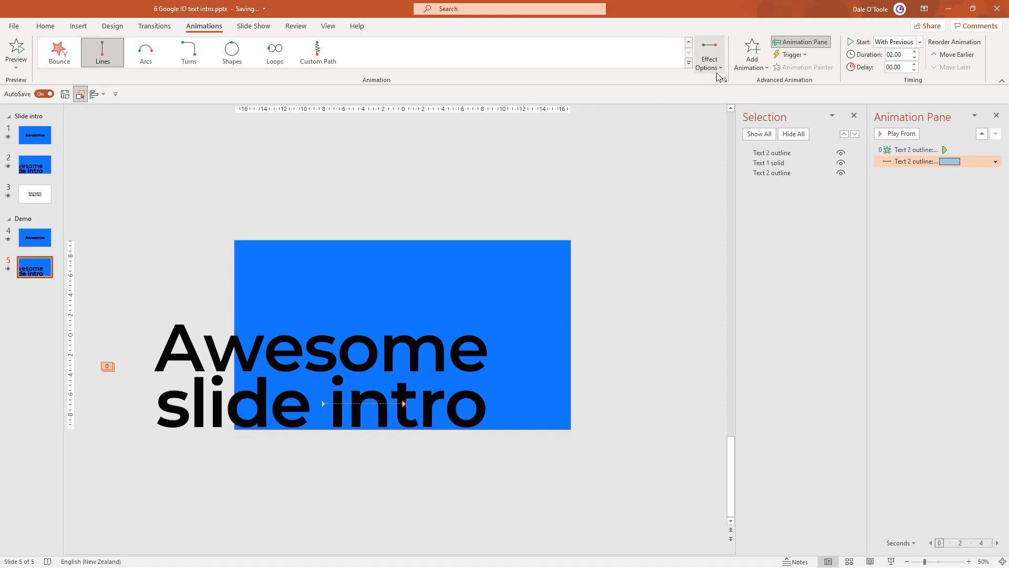
{"action": "left_click", "coordinate": [708, 53]}
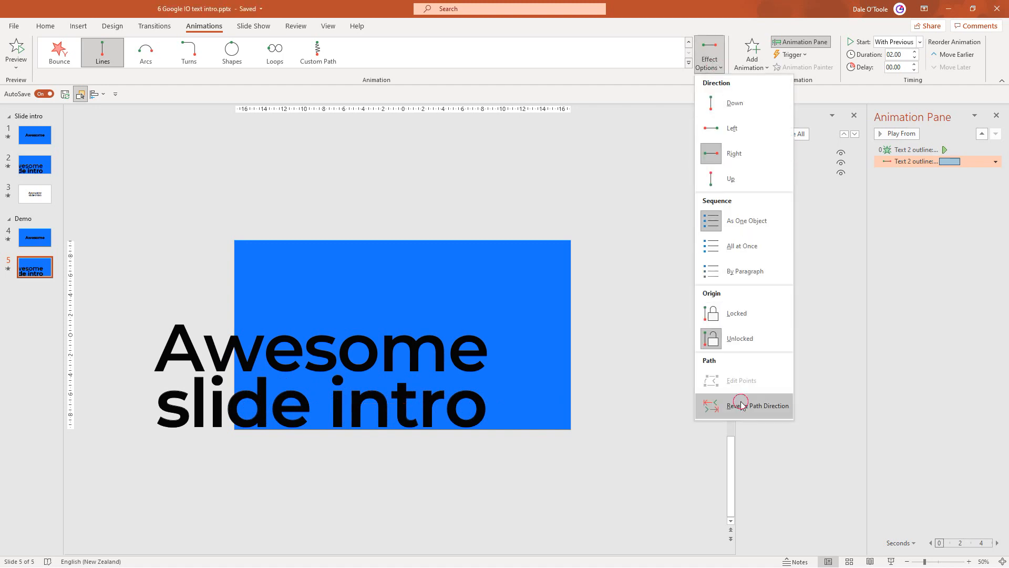
{"action": "left_click", "coordinate": [757, 406]}
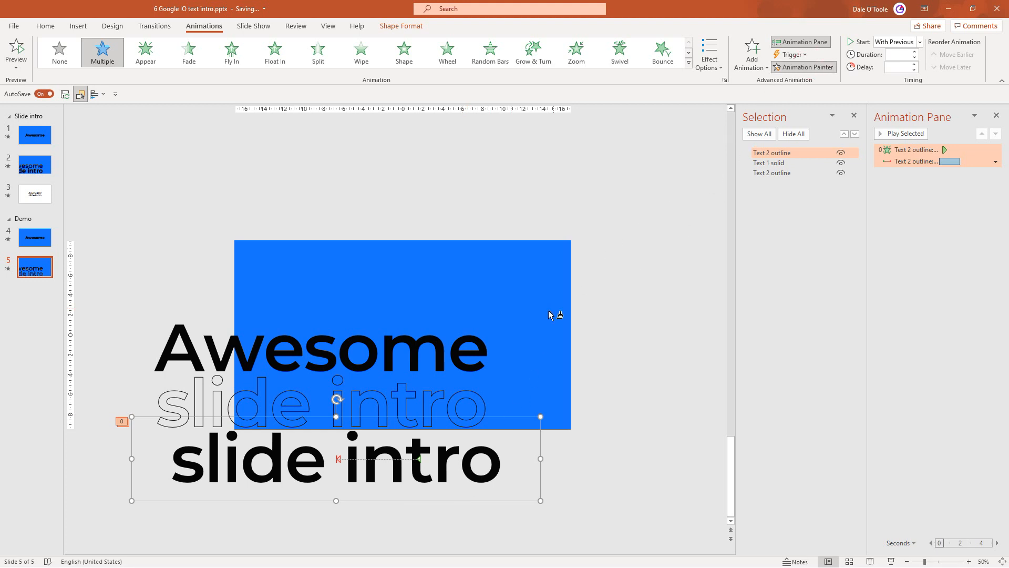
Copy the appear-and-slide animation onto the solid slide intro and Awesome texts.
{"action": "left_click", "coordinate": [901, 133]}
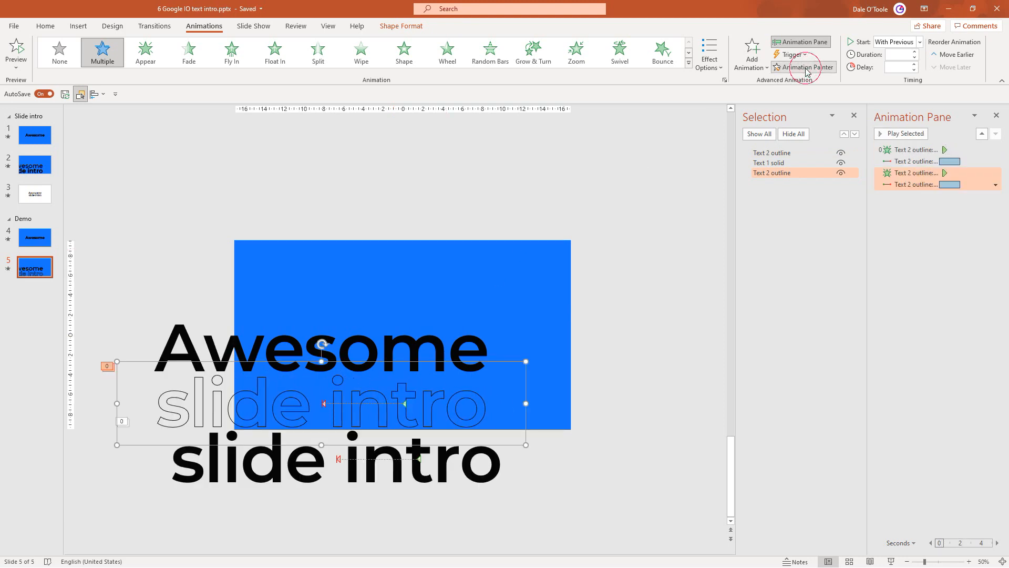
{"action": "left_click", "coordinate": [901, 134]}
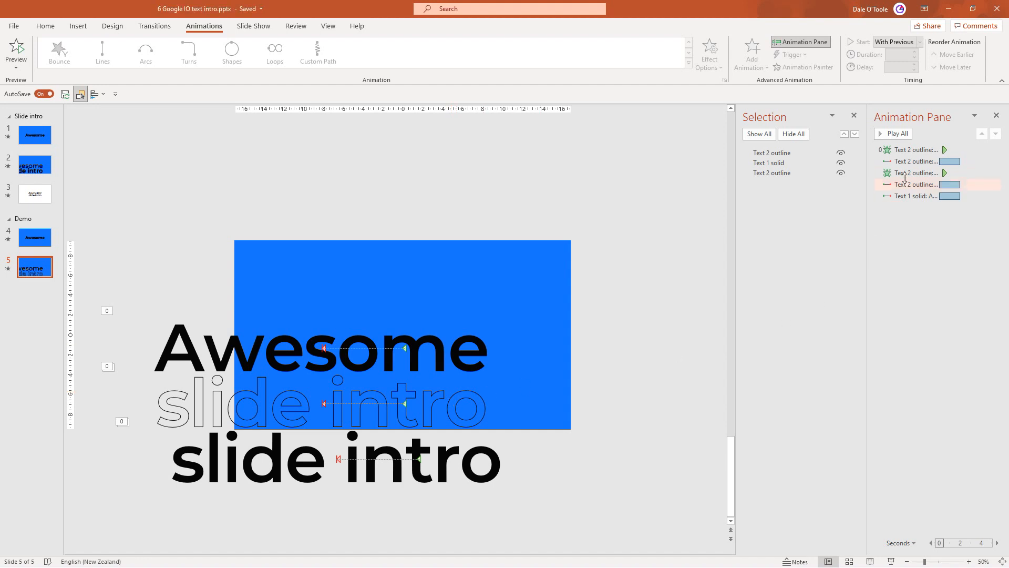
{"action": "left_click", "coordinate": [914, 172]}
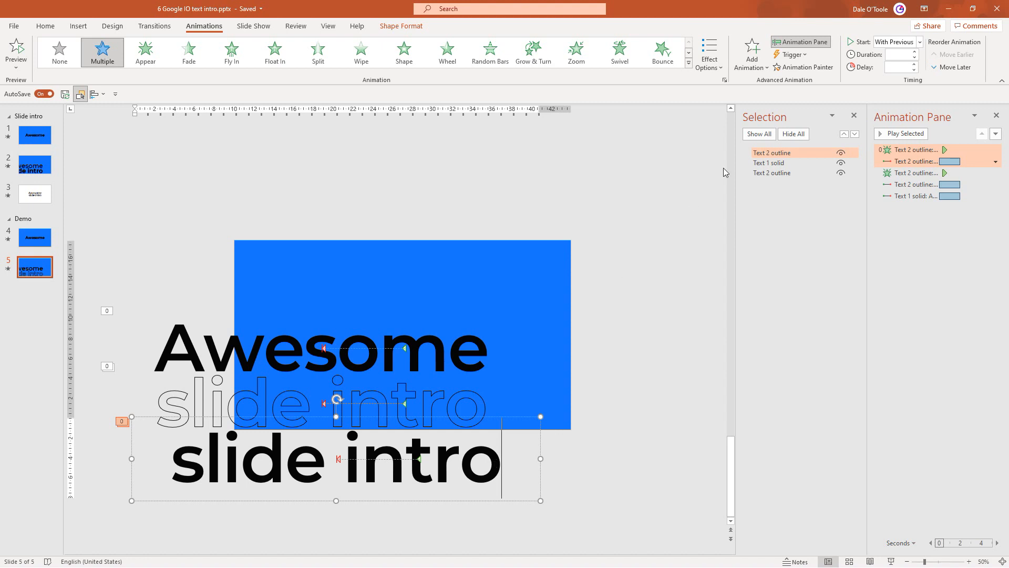
Rename the solid layer 'Text 2 solid' and select the three sideways motion animations.
{"action": "double_click", "coordinate": [772, 153]}
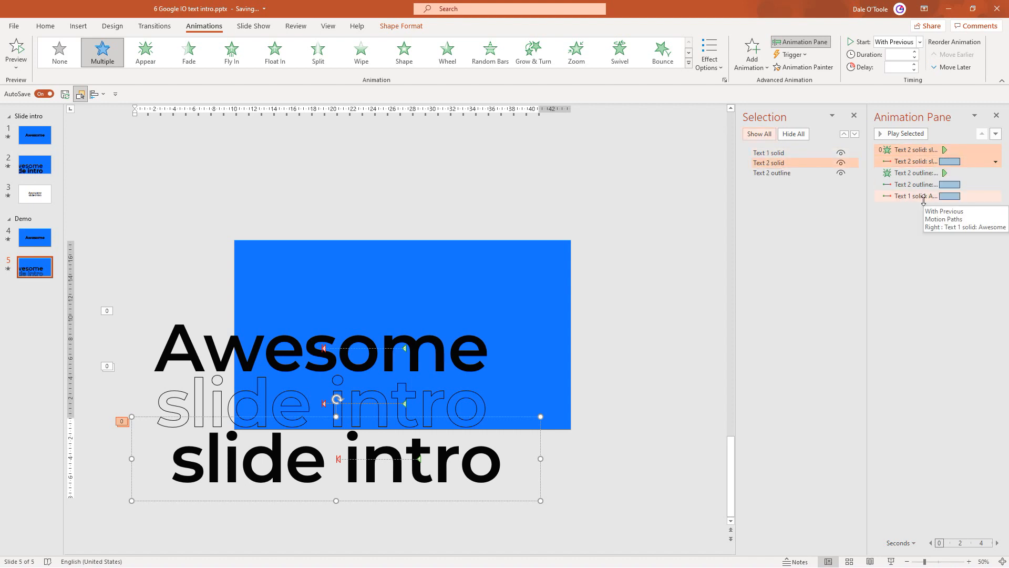
{"action": "mouse_move", "coordinate": [913, 172]}
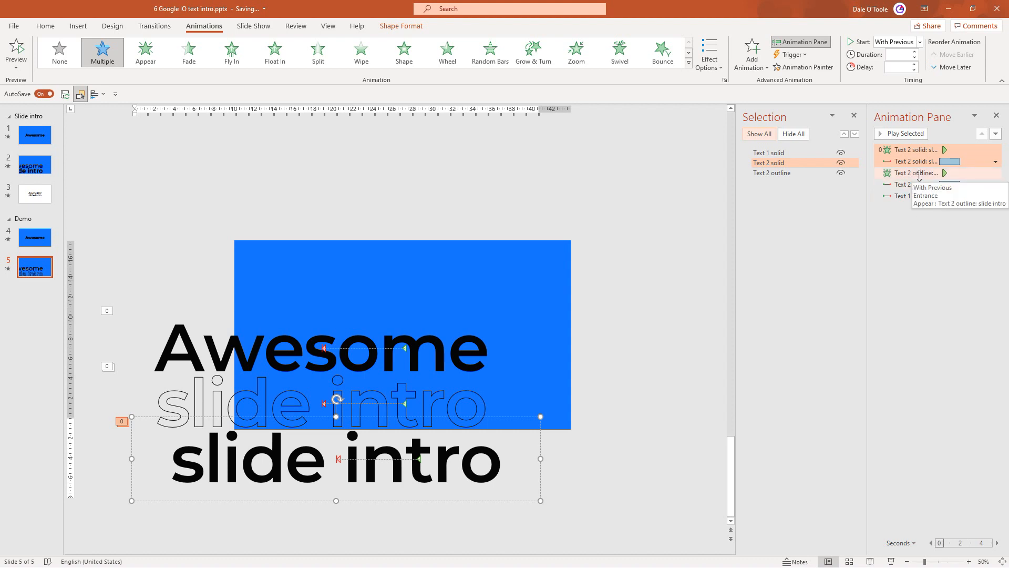
{"action": "left_click", "coordinate": [913, 172]}
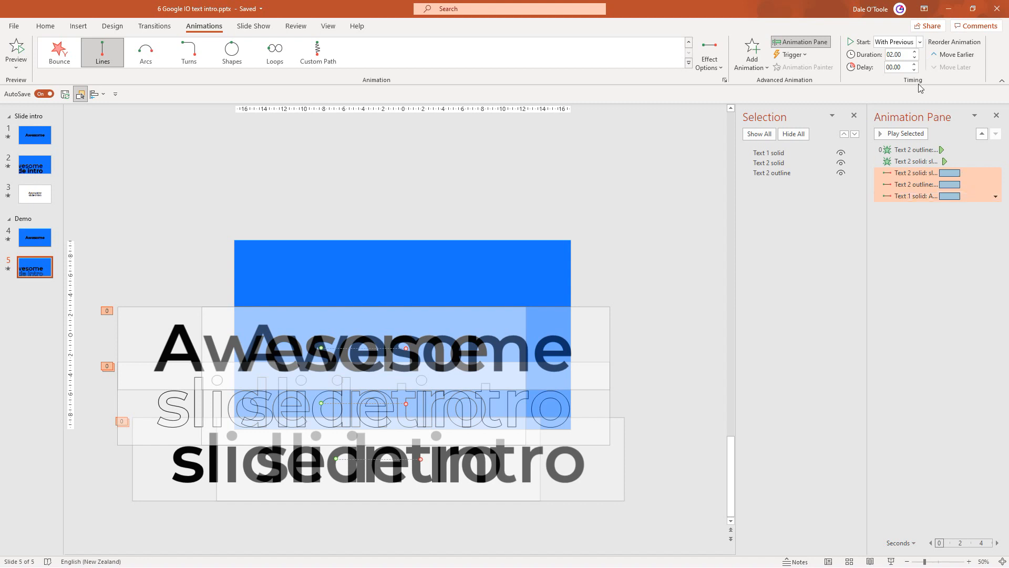
Set the three sideways paths to 01.25 duration, smooth start 0 and smooth end 0.5 sec.
{"action": "left_click", "coordinate": [914, 57]}
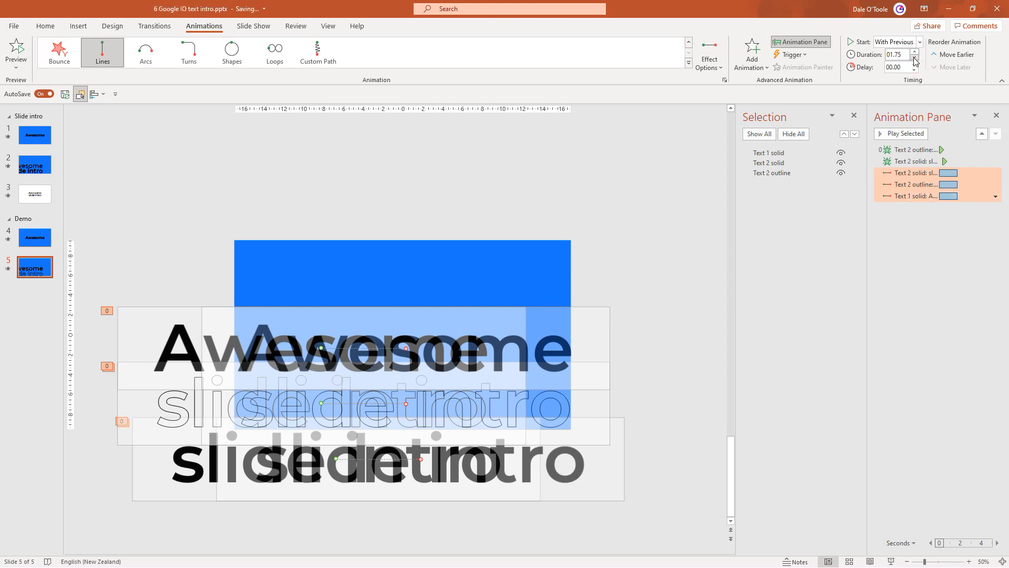
{"action": "left_click", "coordinate": [914, 56]}
{"action": "type", "text": ".5"}
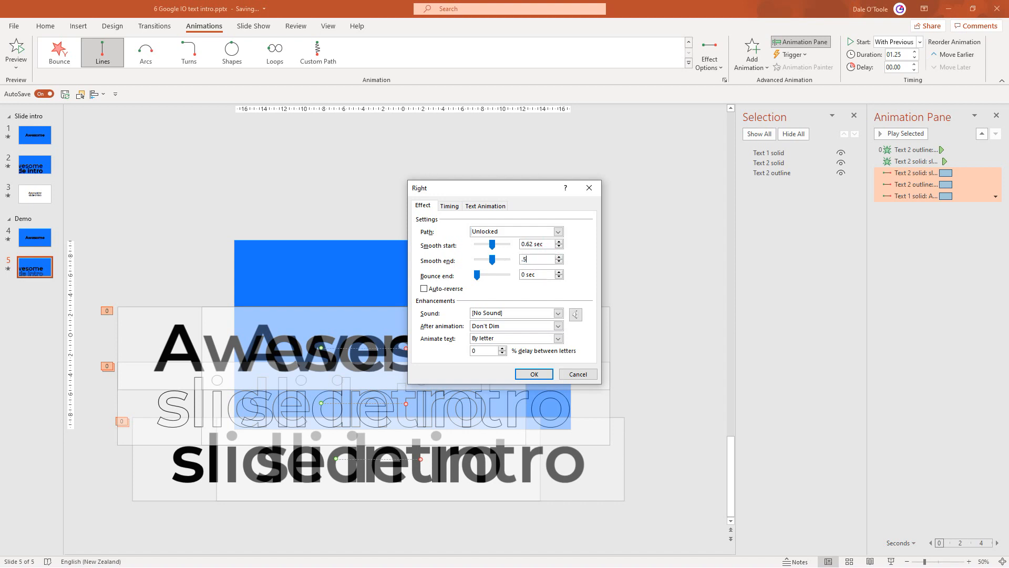
{"action": "left_click", "coordinate": [533, 374]}
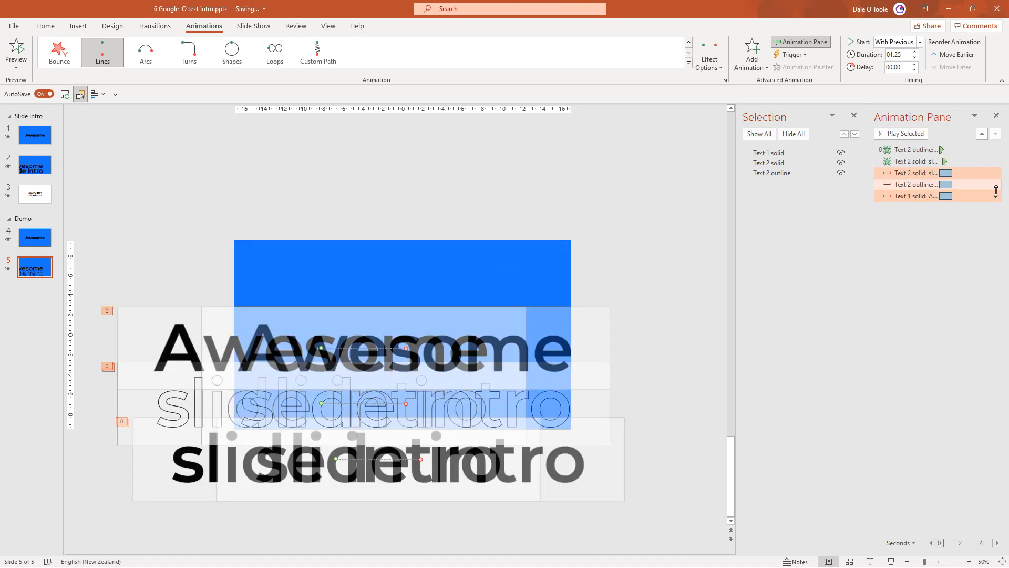
{"action": "left_click", "coordinate": [995, 196]}
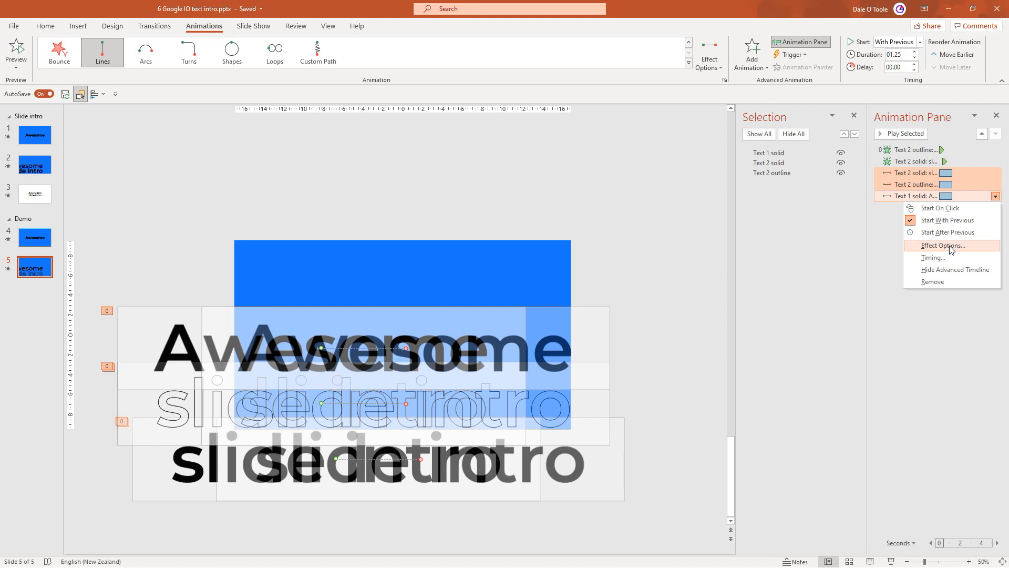
{"action": "left_click", "coordinate": [943, 245]}
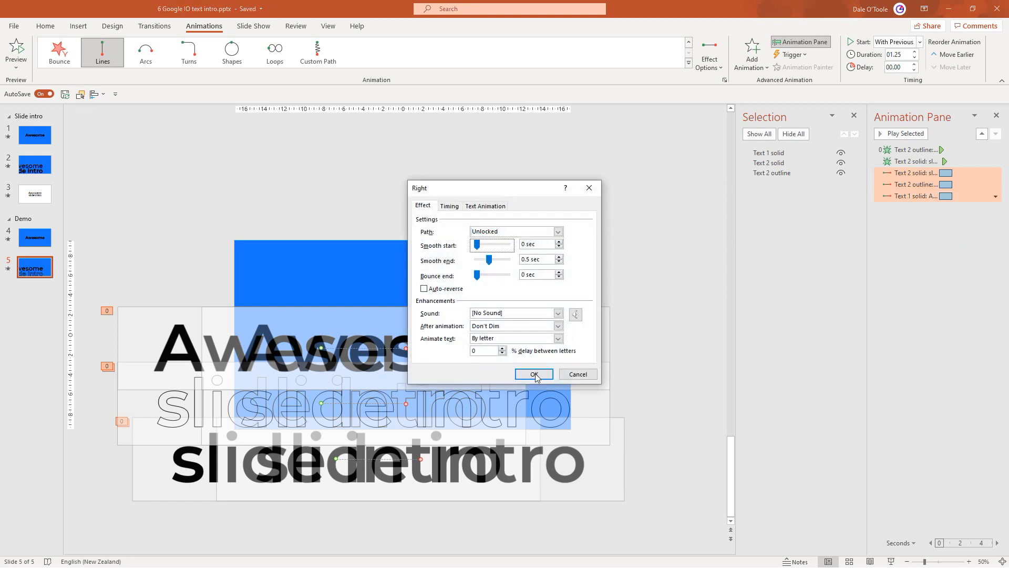
{"action": "left_click", "coordinate": [533, 375]}
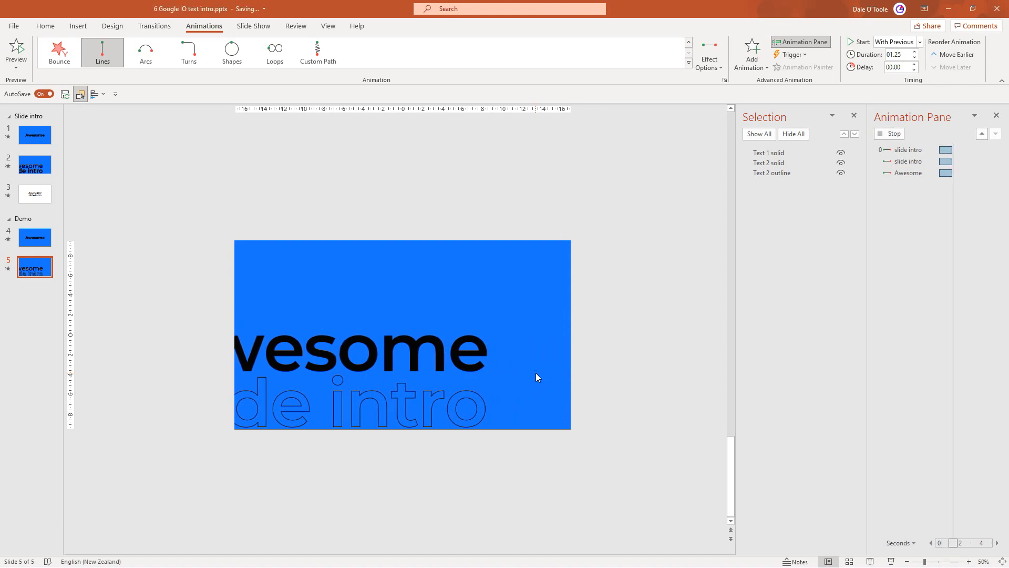
Preview, move Text 2 solid exactly over Text 2 outline, and preview the layered slide again.
{"action": "left_click", "coordinate": [893, 133]}
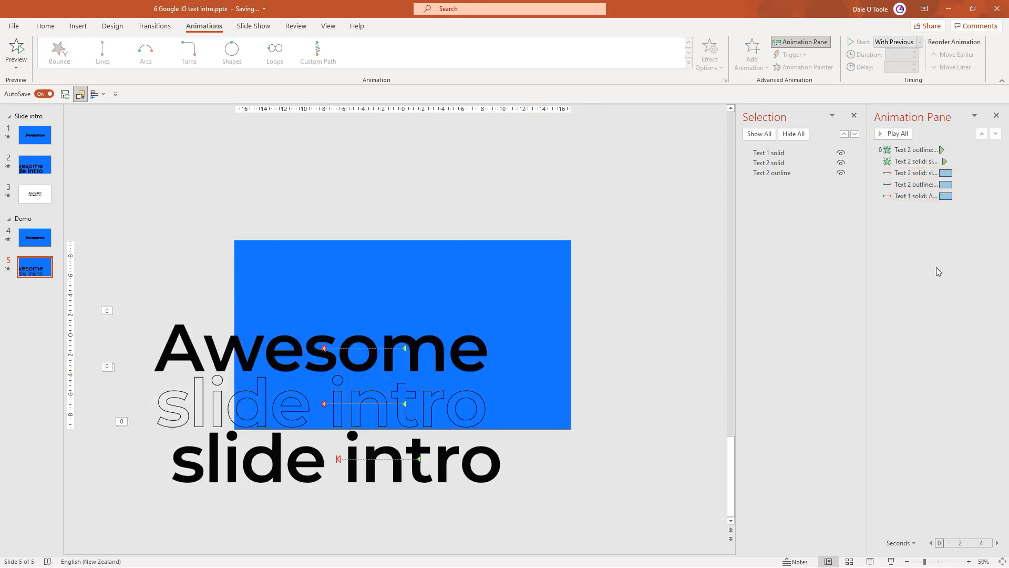
{"action": "left_click", "coordinate": [896, 133]}
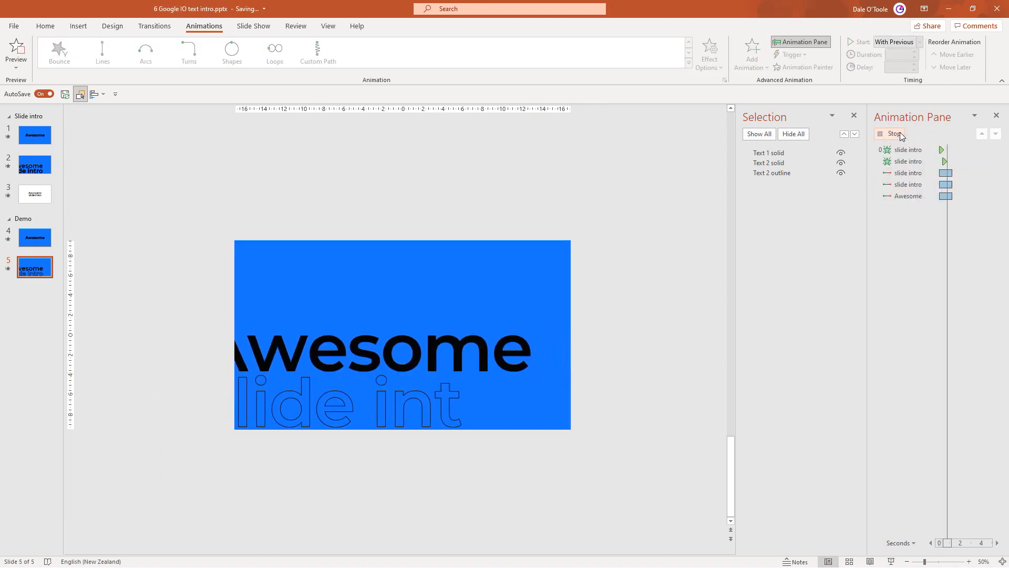
{"action": "left_click", "coordinate": [893, 134]}
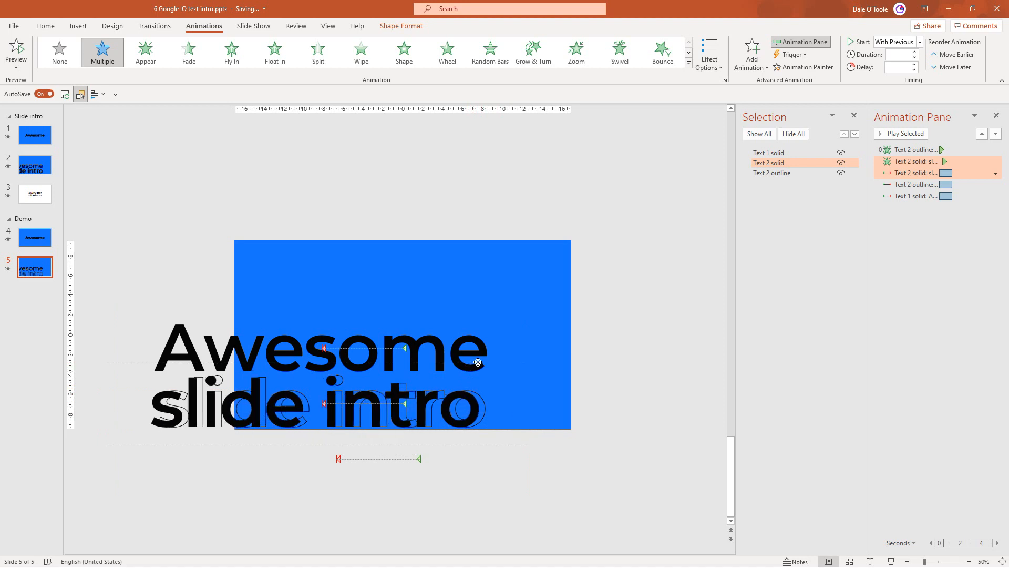
{"action": "left_click", "coordinate": [322, 404]}
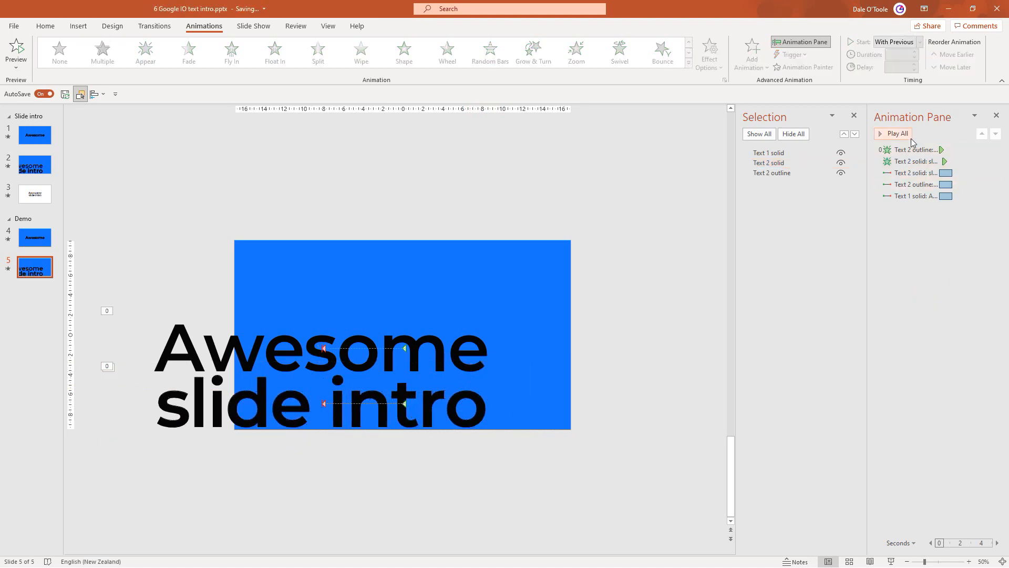
{"action": "left_click", "coordinate": [896, 134]}
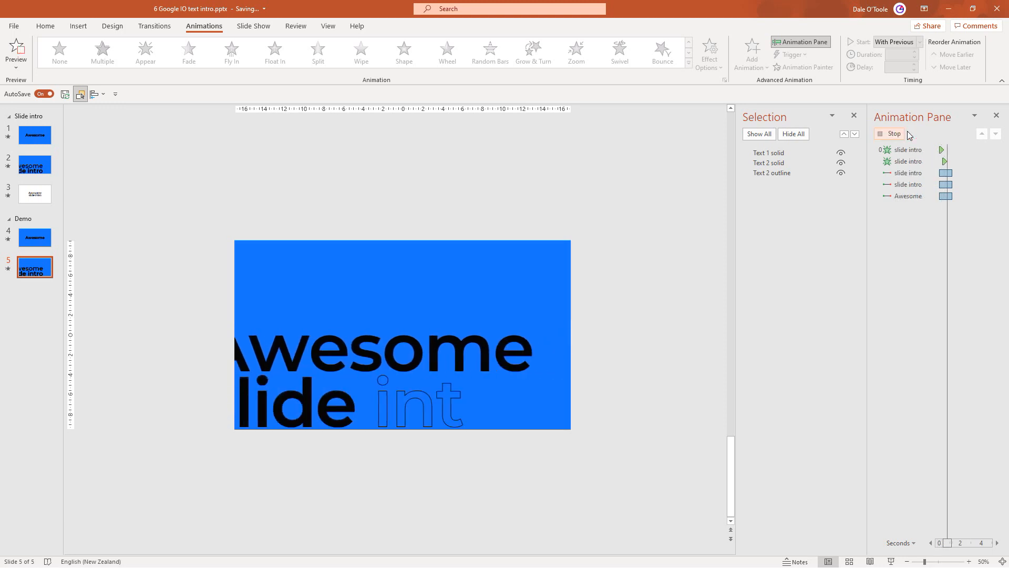
{"action": "left_click", "coordinate": [894, 134]}
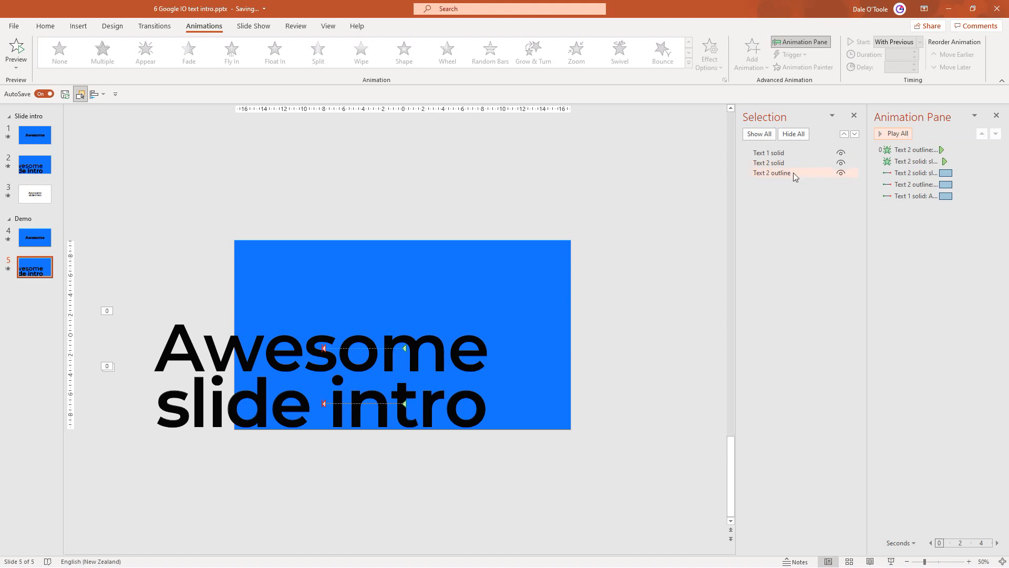
{"action": "mouse_move", "coordinate": [797, 177]}
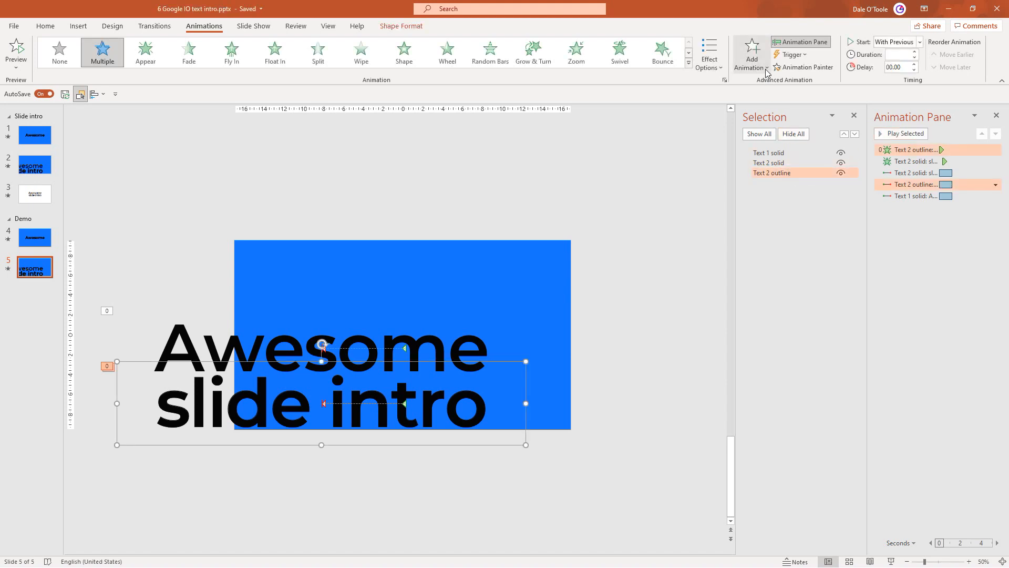
Set the last 'Text 2 outline' Disappear animation to Start After Previous.
{"action": "left_click", "coordinate": [751, 53]}
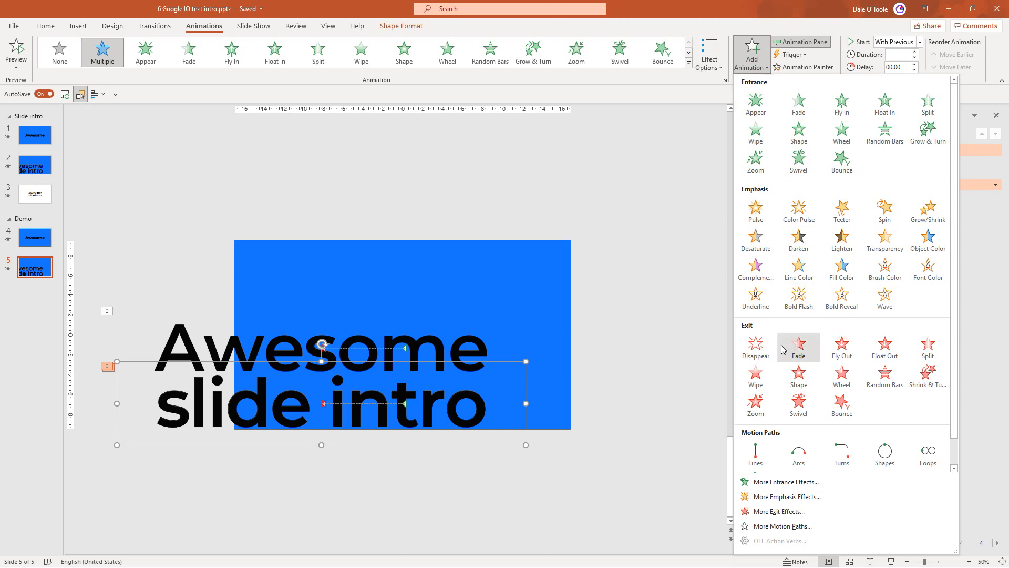
{"action": "left_click", "coordinate": [755, 348]}
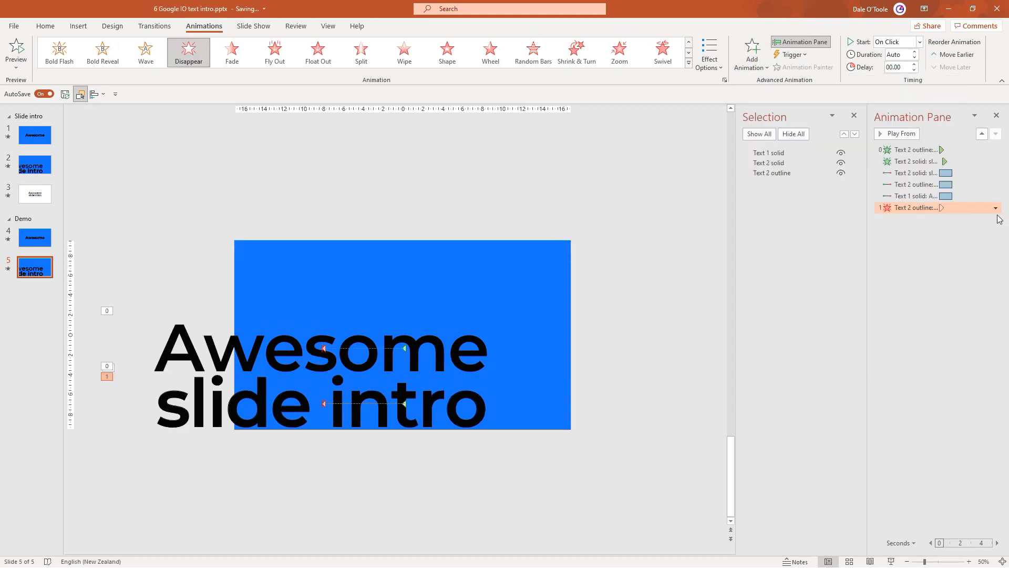
{"action": "left_click", "coordinate": [996, 207]}
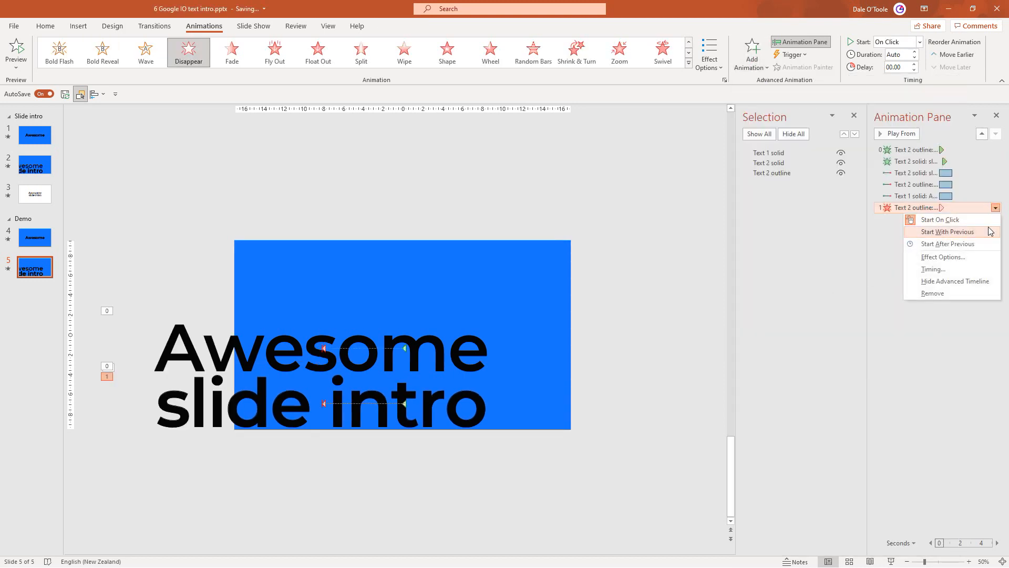
{"action": "left_click", "coordinate": [947, 232]}
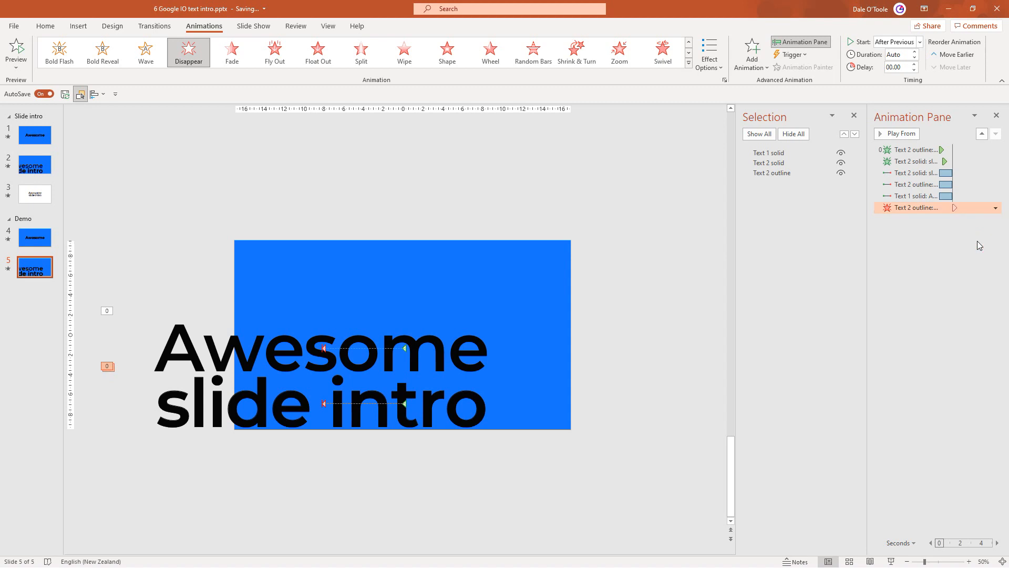
{"action": "mouse_move", "coordinate": [662, 245]}
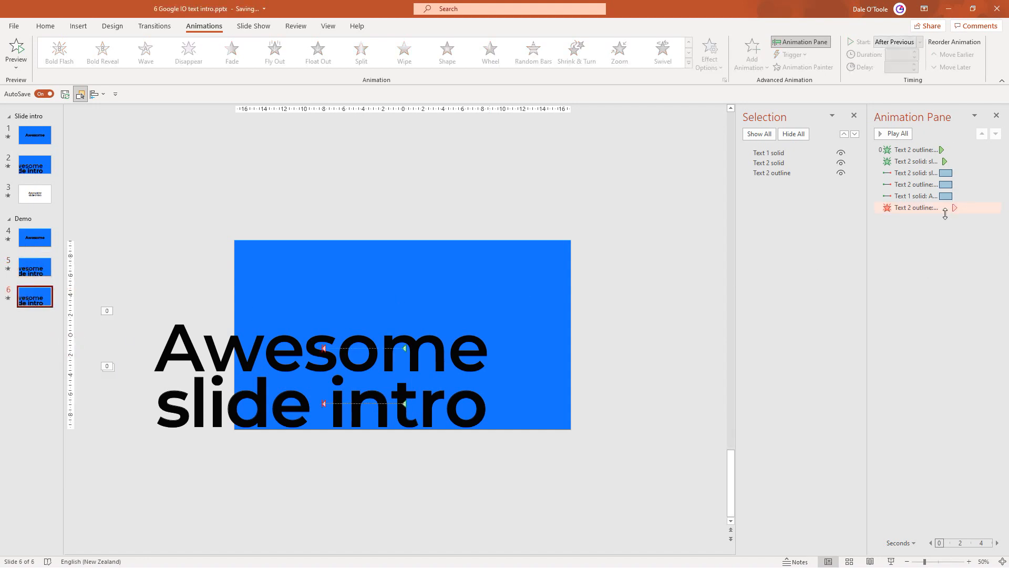
{"action": "mouse_move", "coordinate": [910, 150]}
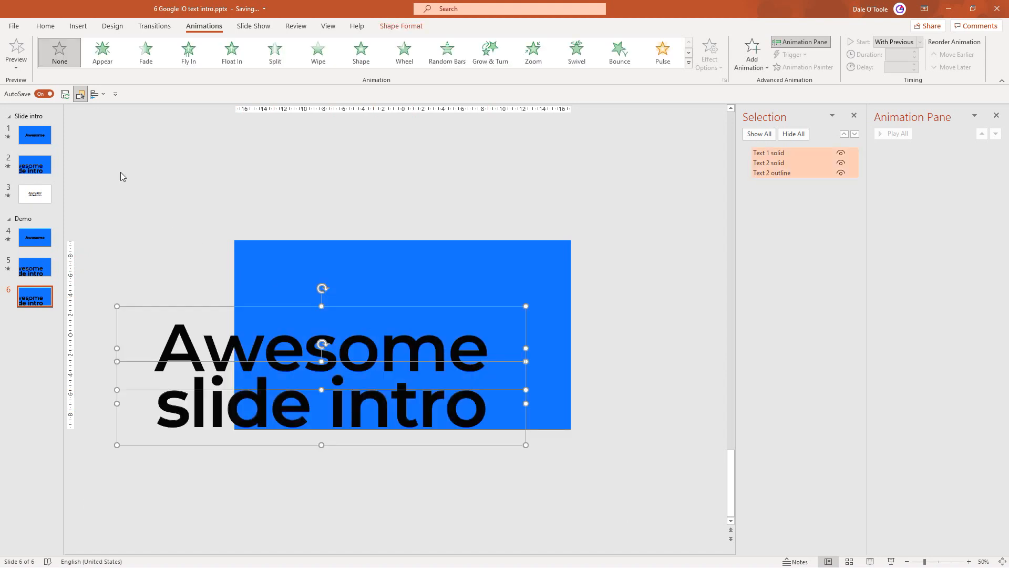
Shrink the copied 'Awesome' and 'slide intro' texts to 80 pt and centre them horizontally.
{"action": "left_click", "coordinate": [46, 26]}
{"action": "type", "text": "80"}
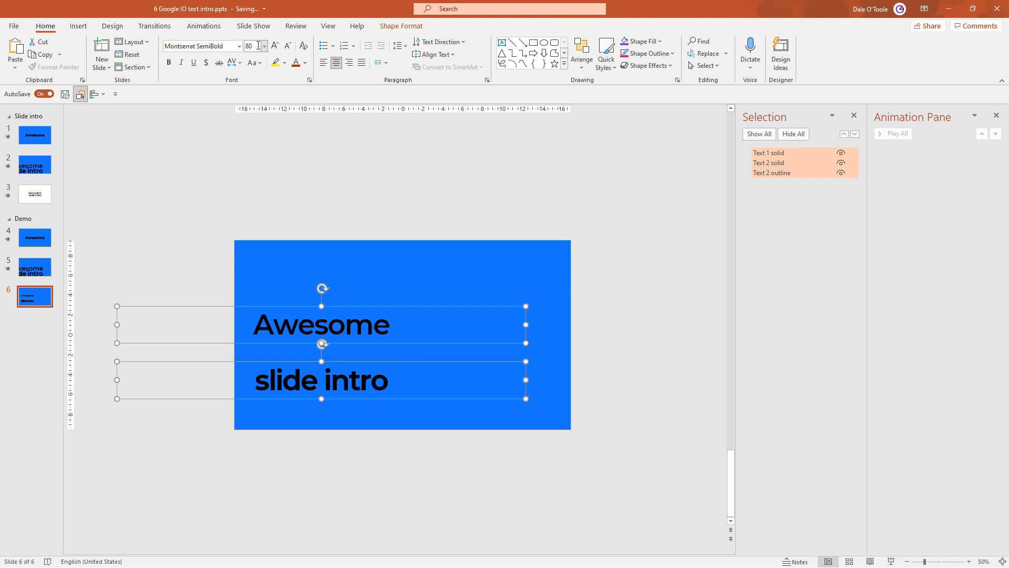
{"action": "left_click", "coordinate": [95, 94]}
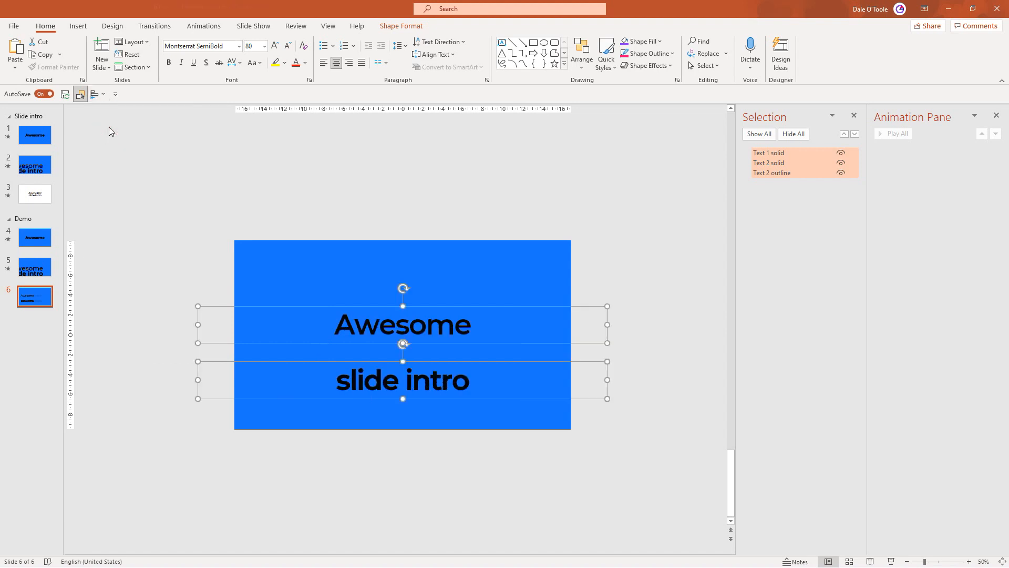
{"action": "left_click", "coordinate": [769, 162]}
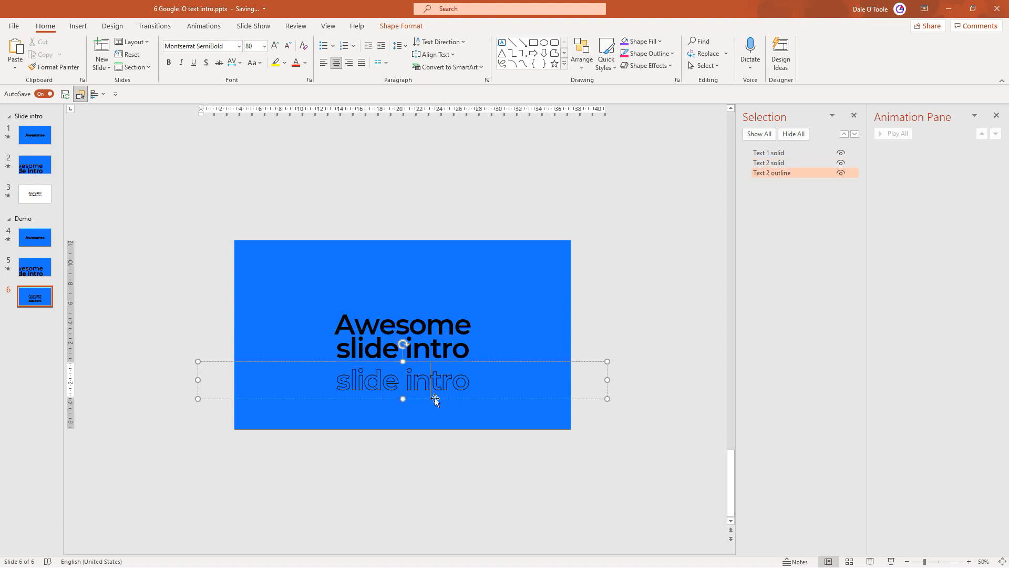
Delete the hollow 'slide intro' copy, then group and ungroup the two solid text lines.
{"action": "key", "text": "Delete"}
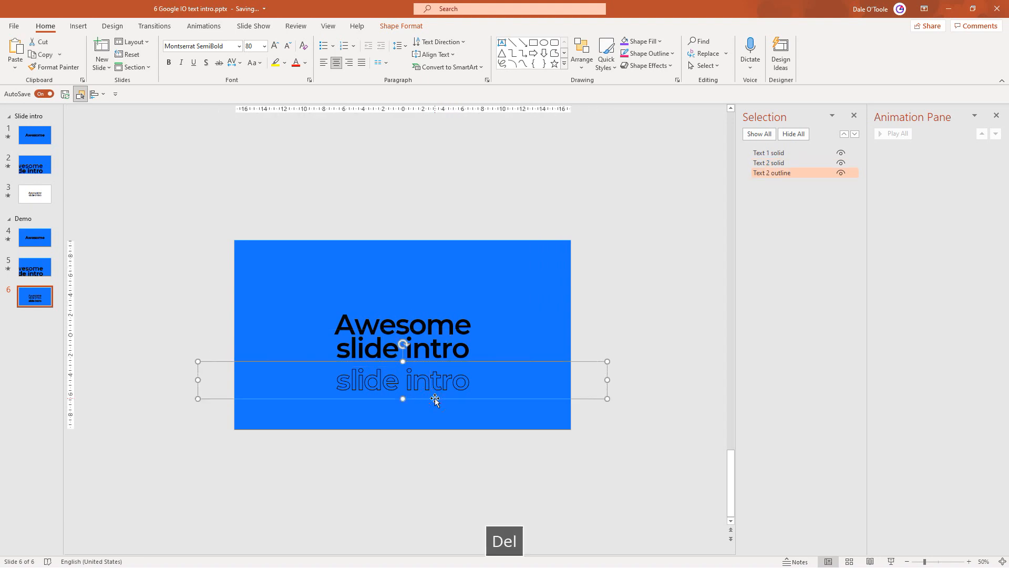
{"action": "key", "text": "Delete"}
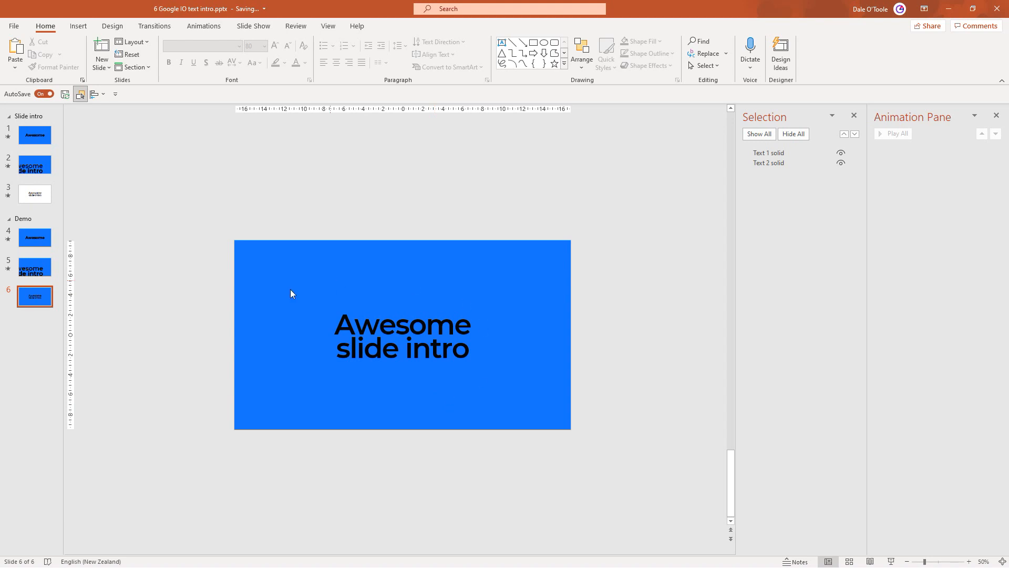
{"action": "mouse_move", "coordinate": [334, 294]}
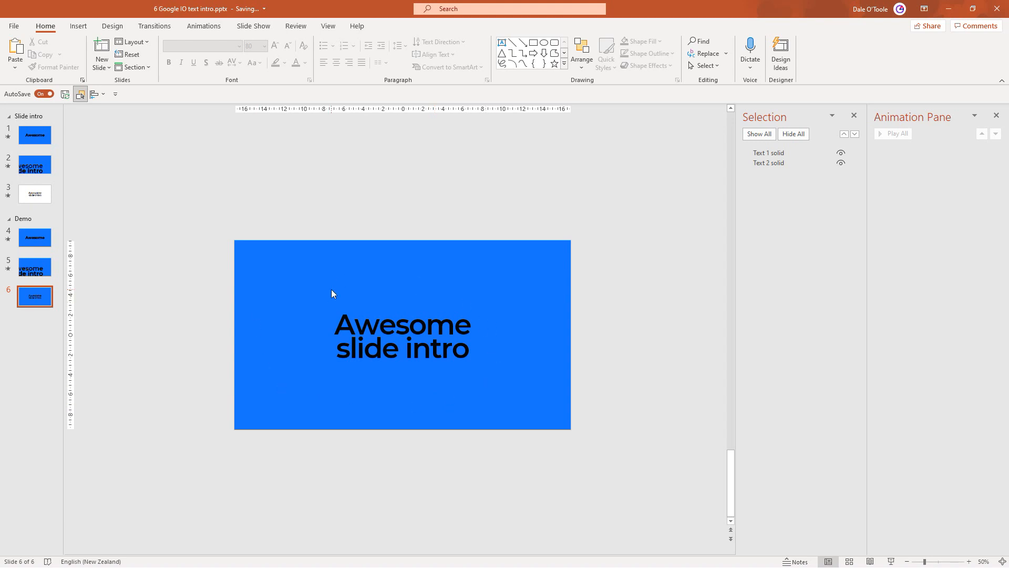
{"action": "left_click", "coordinate": [402, 335]}
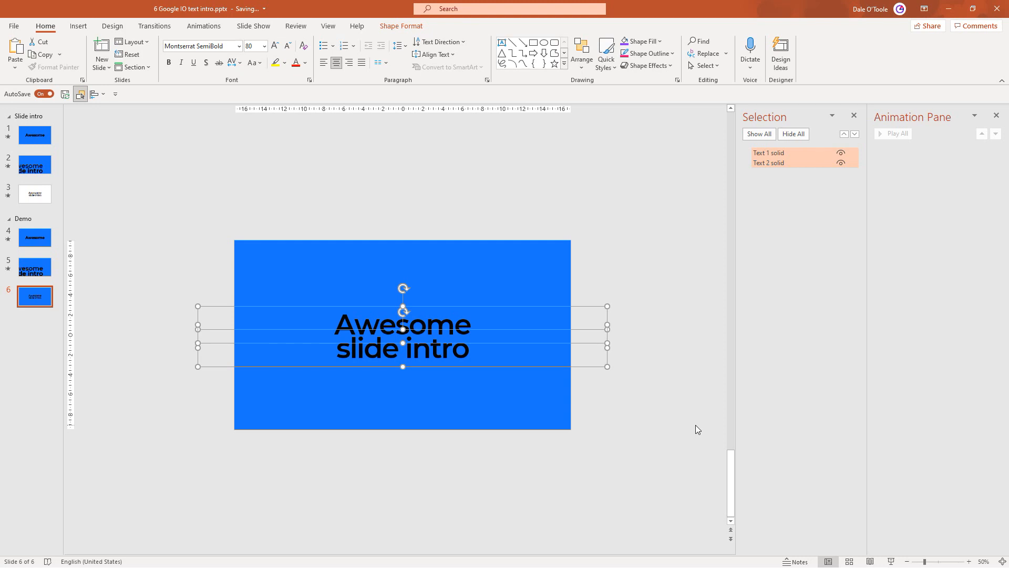
{"action": "left_click", "coordinate": [97, 95]}
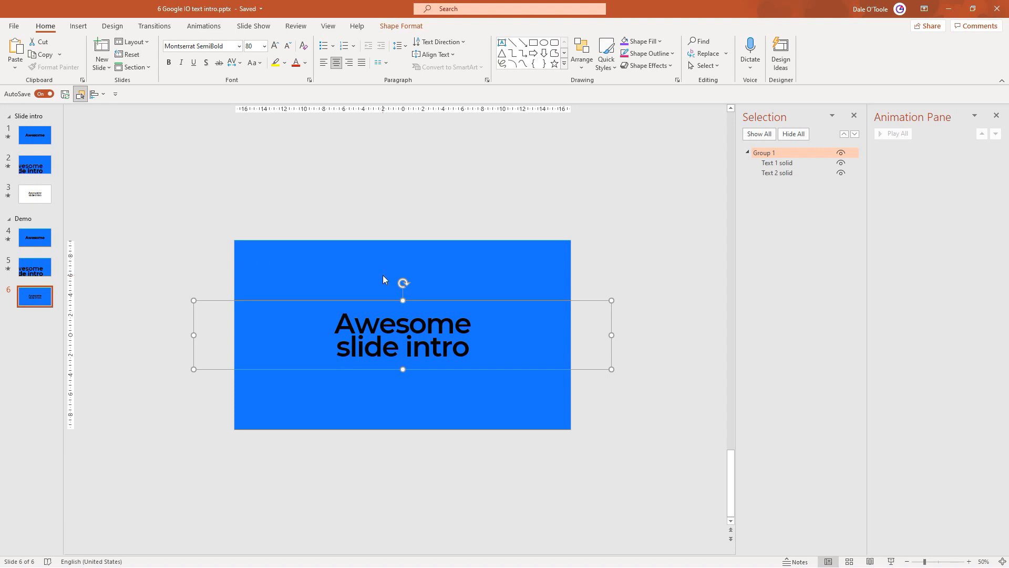
{"action": "key", "text": "ctrl+shift+g"}
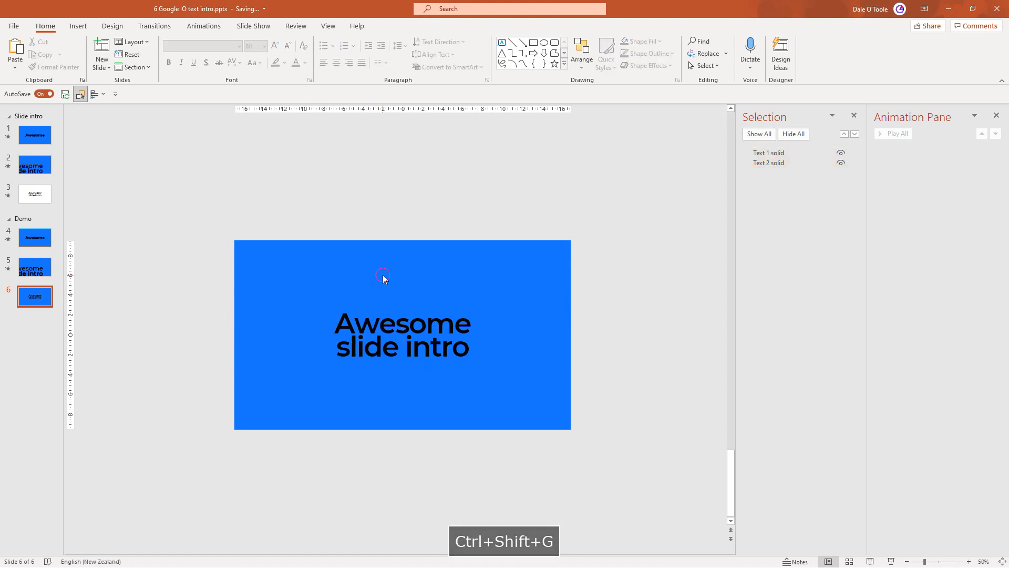
Give slide 6 a solid white background via Format Background.
{"action": "right_click", "coordinate": [383, 278]}
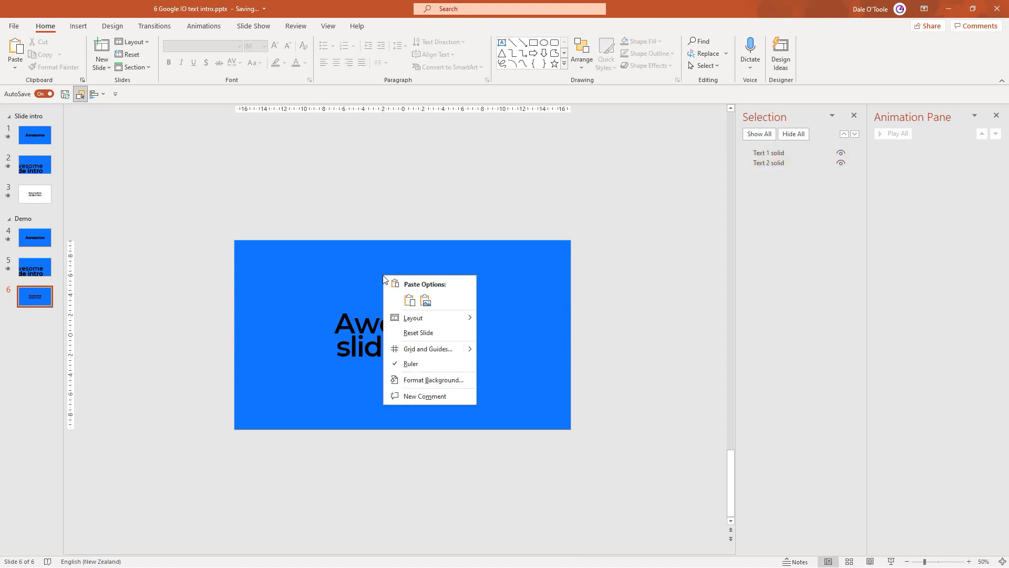
{"action": "mouse_move", "coordinate": [430, 380]}
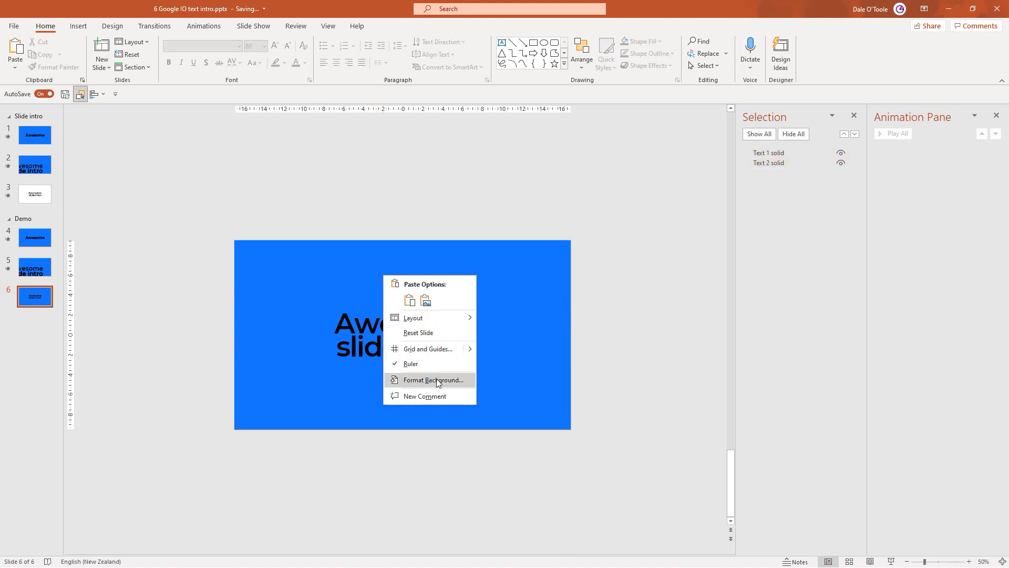
{"action": "left_click", "coordinate": [433, 380]}
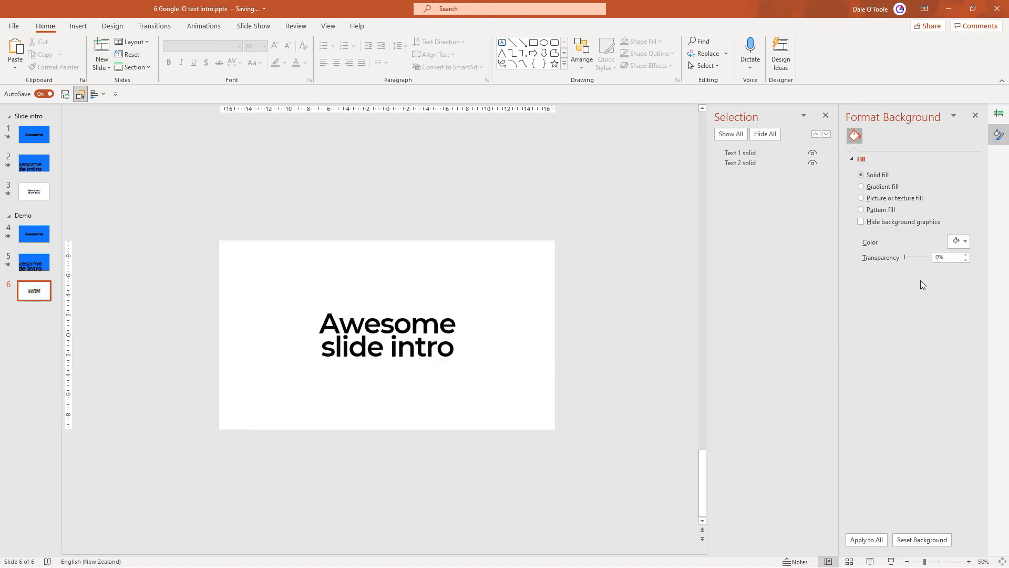
{"action": "mouse_move", "coordinate": [637, 330]}
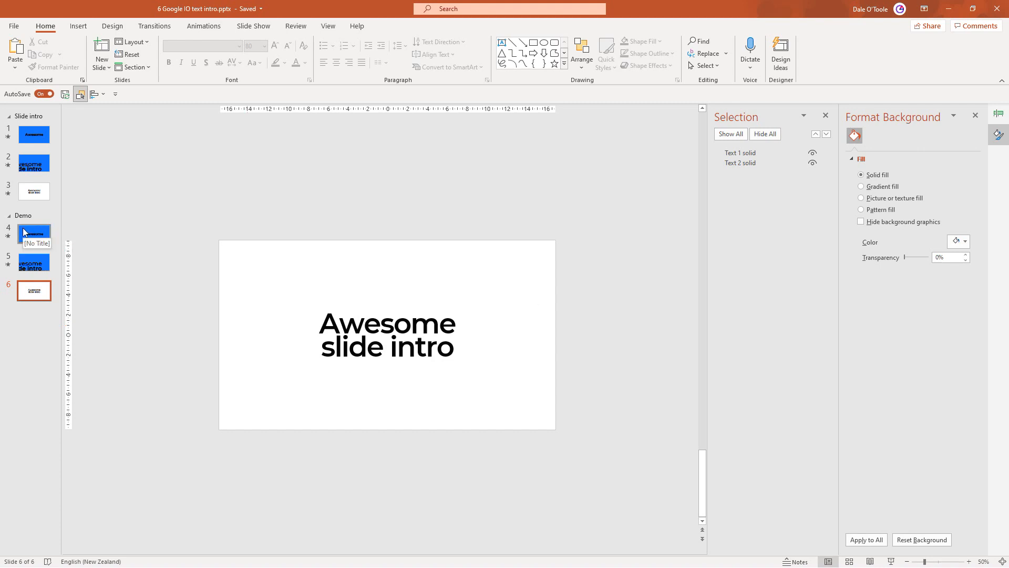
Make slides 4 and 5 advance automatically after 0 seconds with a 00.01 transition duration.
{"action": "left_click", "coordinate": [33, 263]}
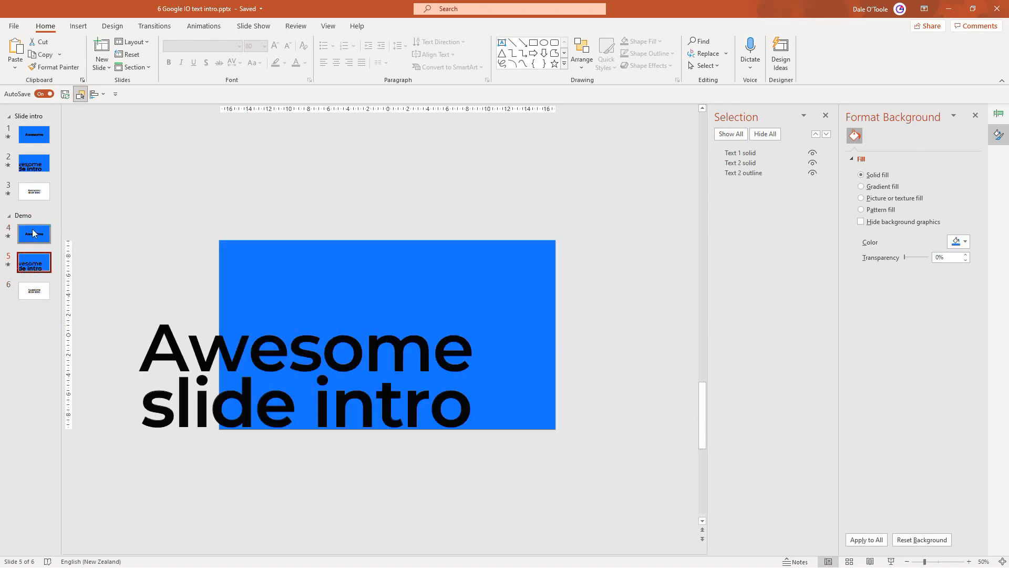
{"action": "left_click", "coordinate": [34, 233]}
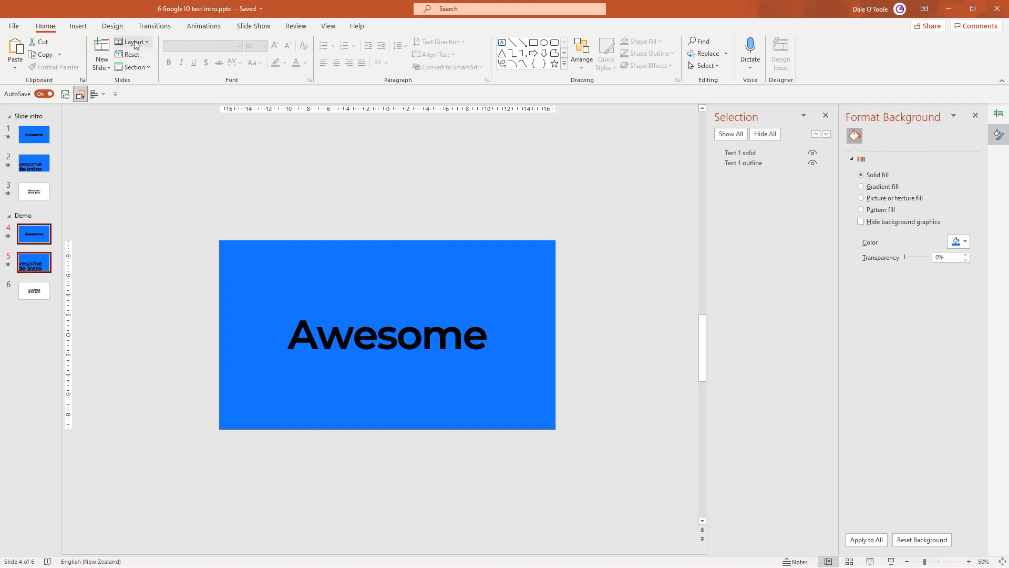
{"action": "left_click", "coordinate": [154, 25]}
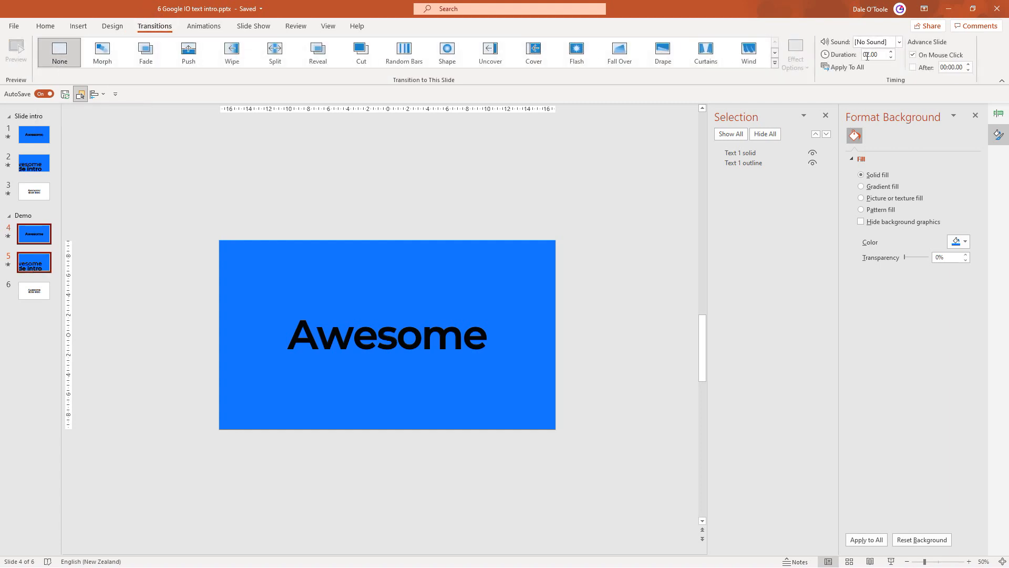
{"action": "mouse_move", "coordinate": [913, 67]}
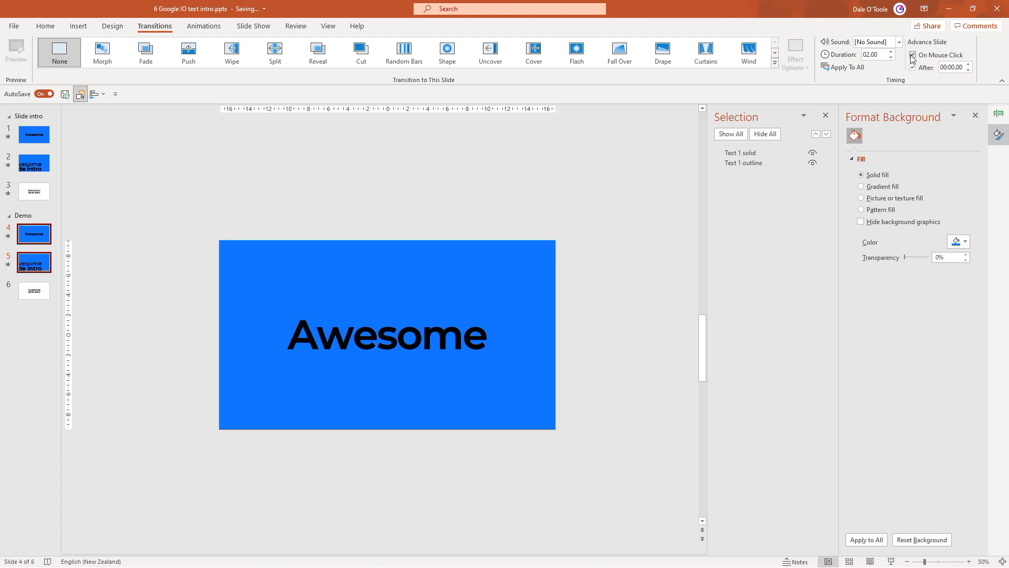
{"action": "left_click", "coordinate": [913, 56]}
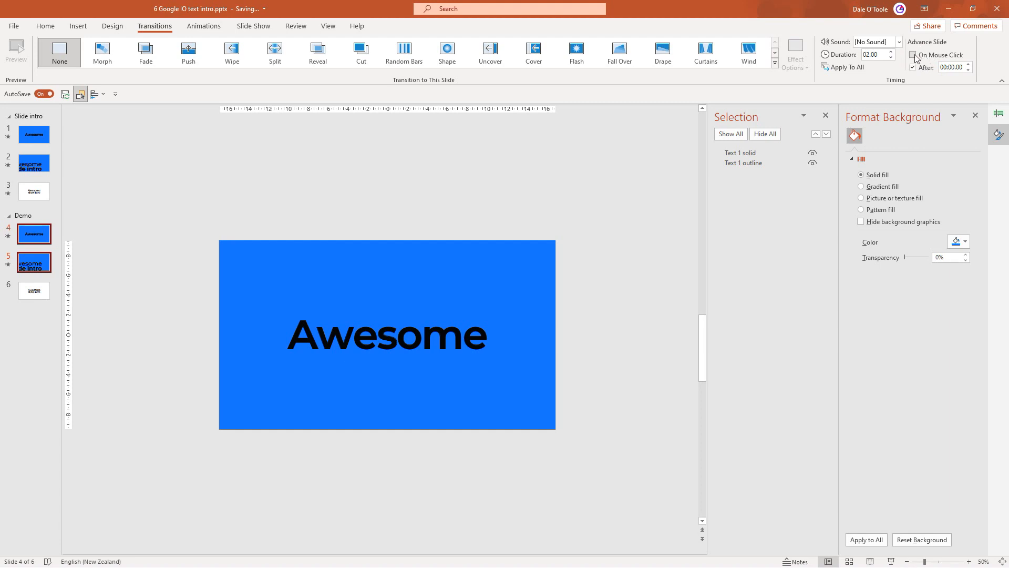
{"action": "triple_click", "coordinate": [874, 53]}
{"action": "type", "text": "00.01"}
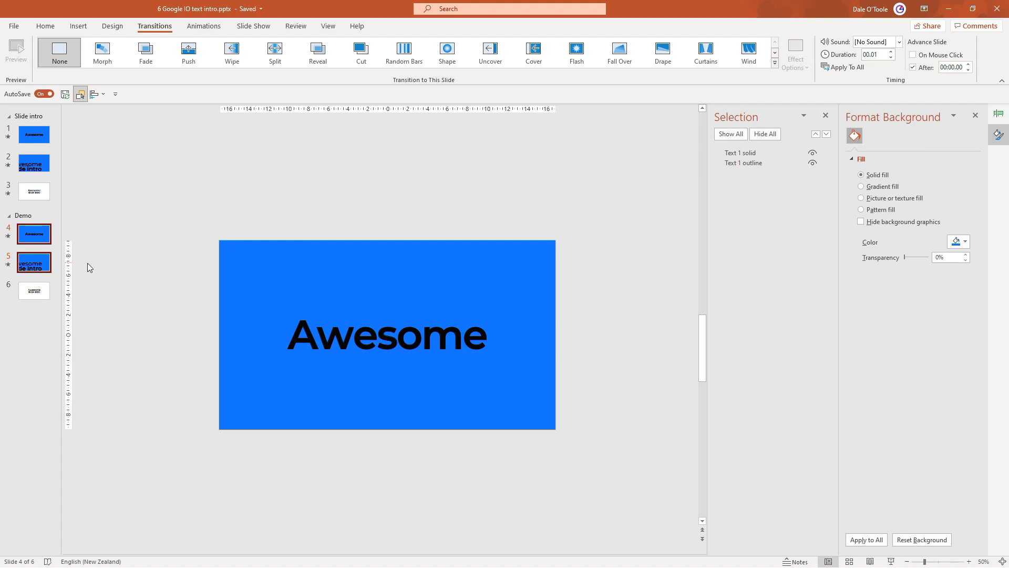
Apply a Morph transition to slide 6 and lower its duration to 00.75 seconds.
{"action": "left_click", "coordinate": [33, 291]}
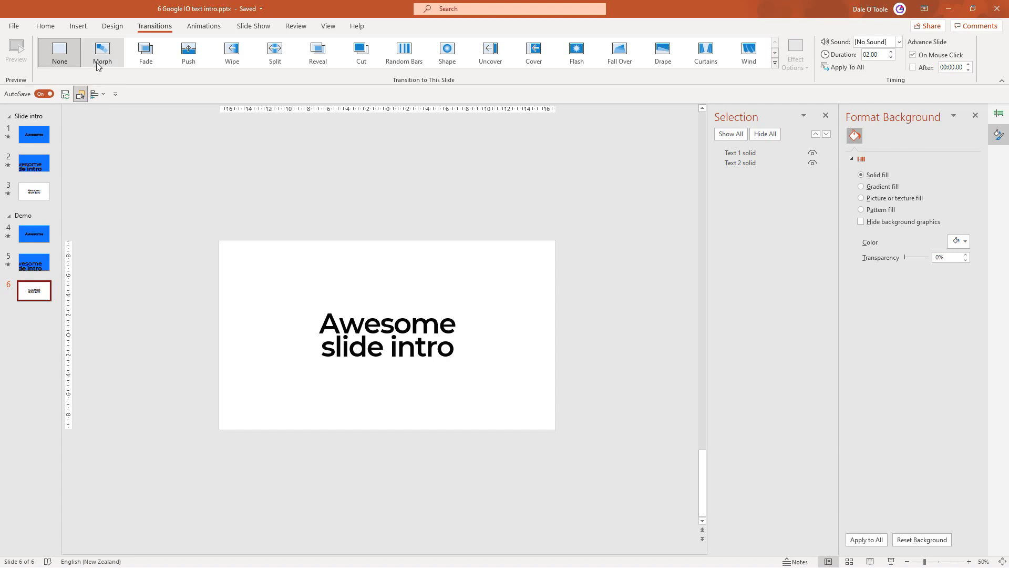
{"action": "left_click", "coordinate": [102, 52]}
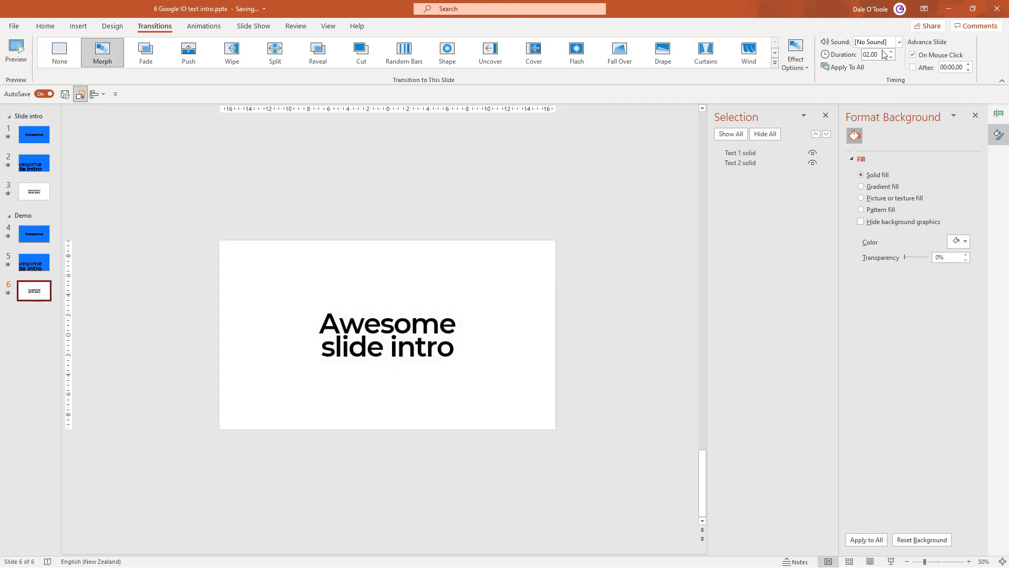
{"action": "left_click", "coordinate": [891, 58]}
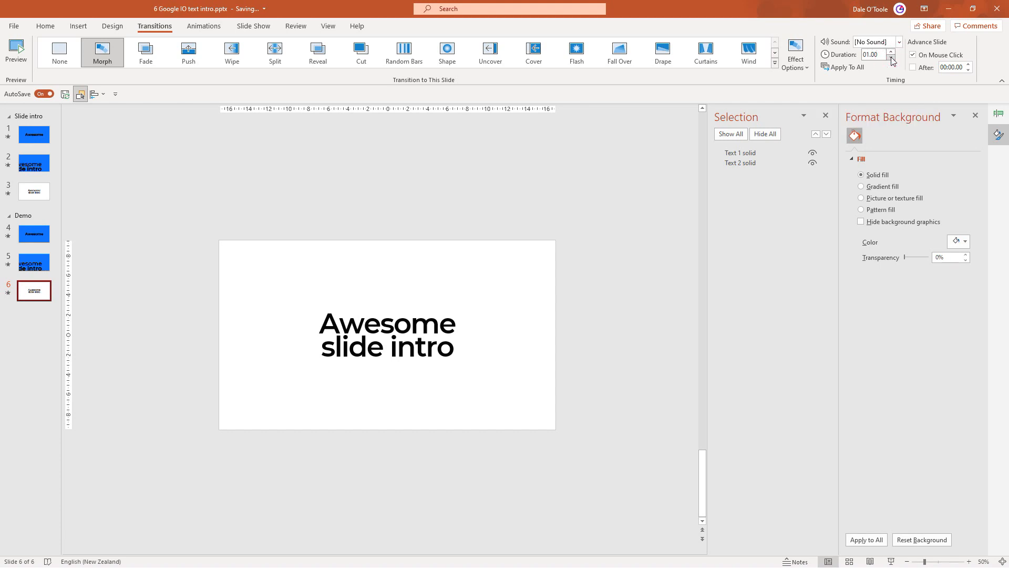
{"action": "left_click", "coordinate": [892, 59]}
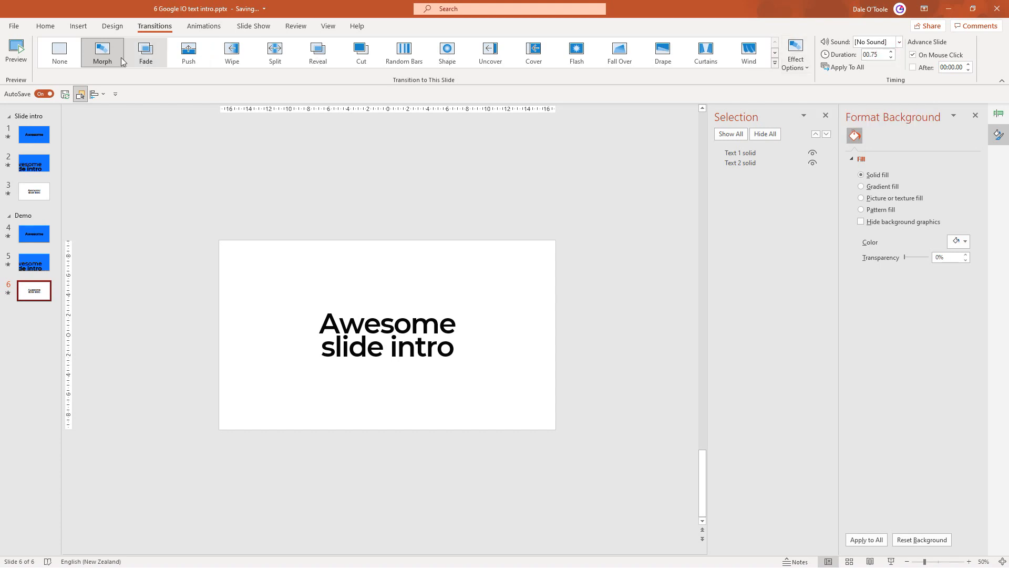